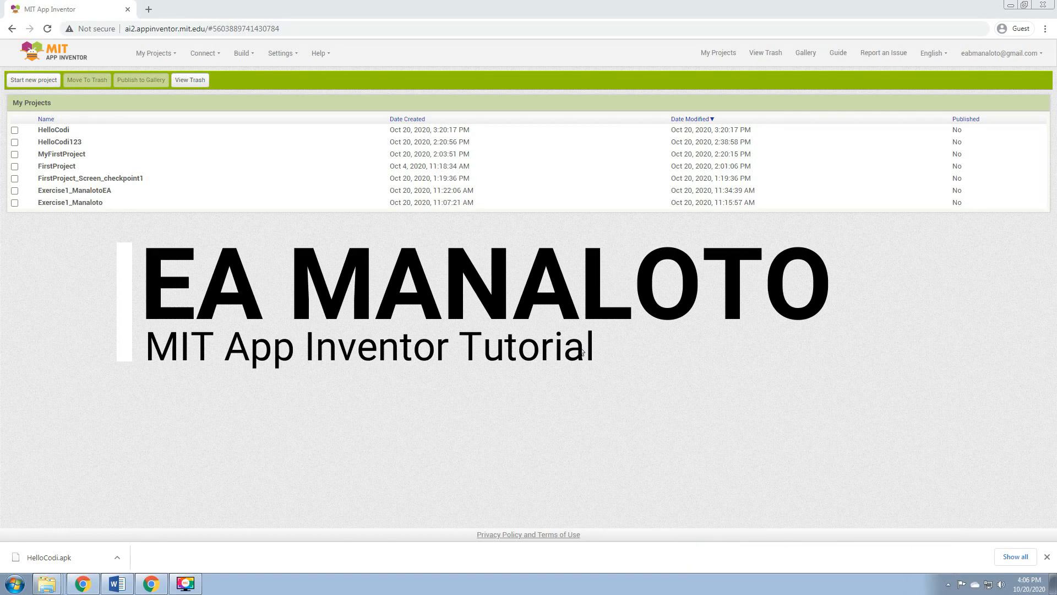
pyautogui.moveTo(584, 335)
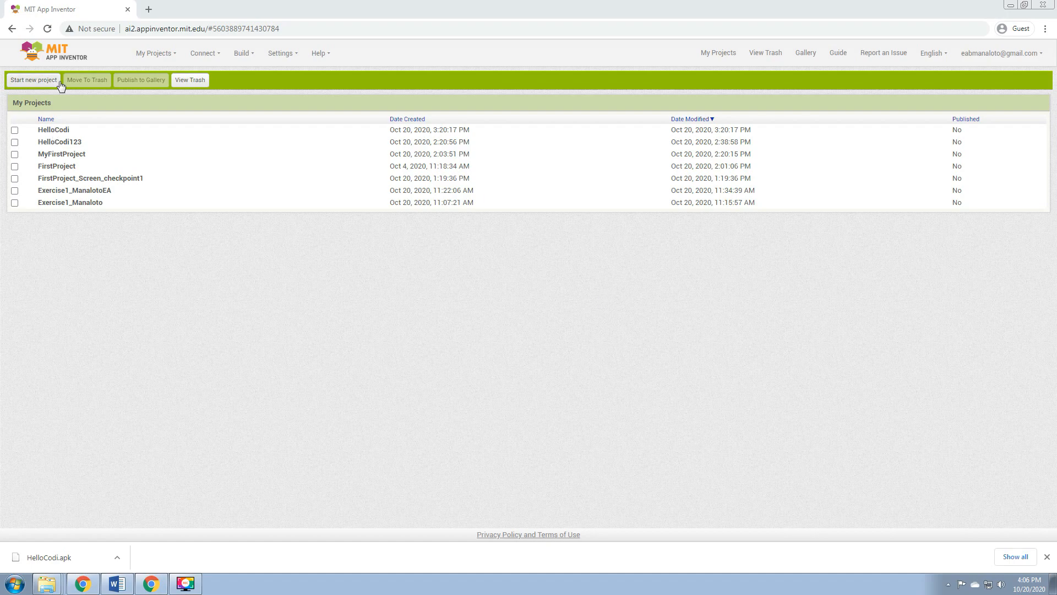
pyautogui.moveTo(45, 87)
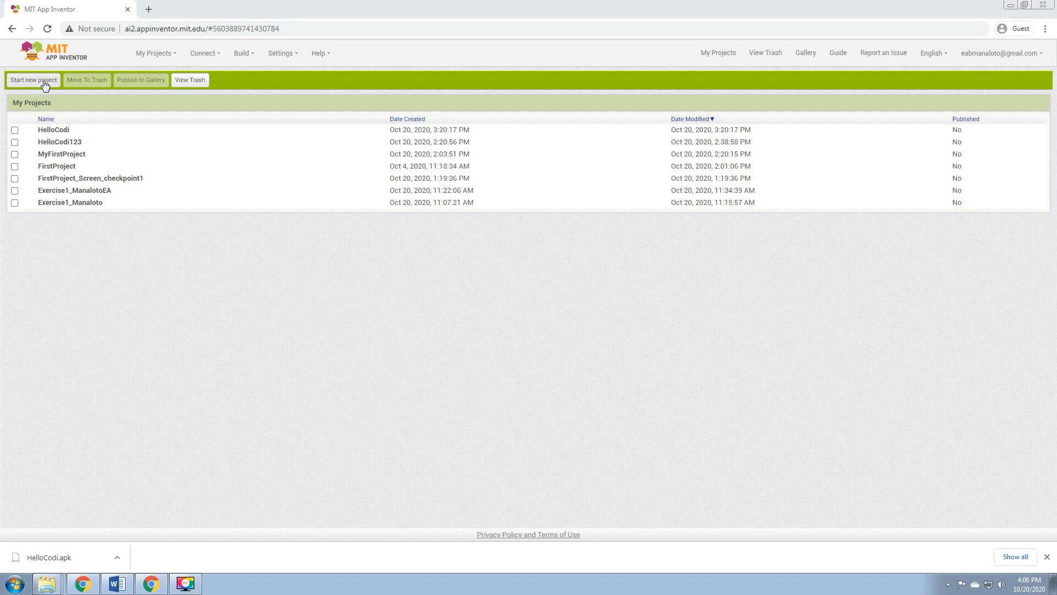
# Start a new App Inventor project named MagicApp.
pyautogui.click(32, 80)
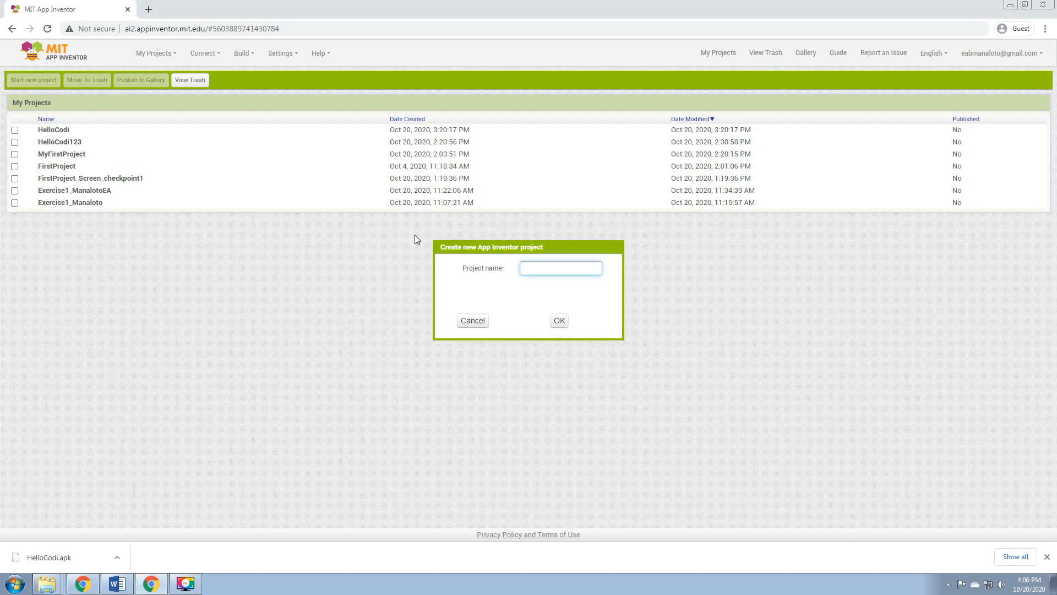
pyautogui.write('MagicApp')
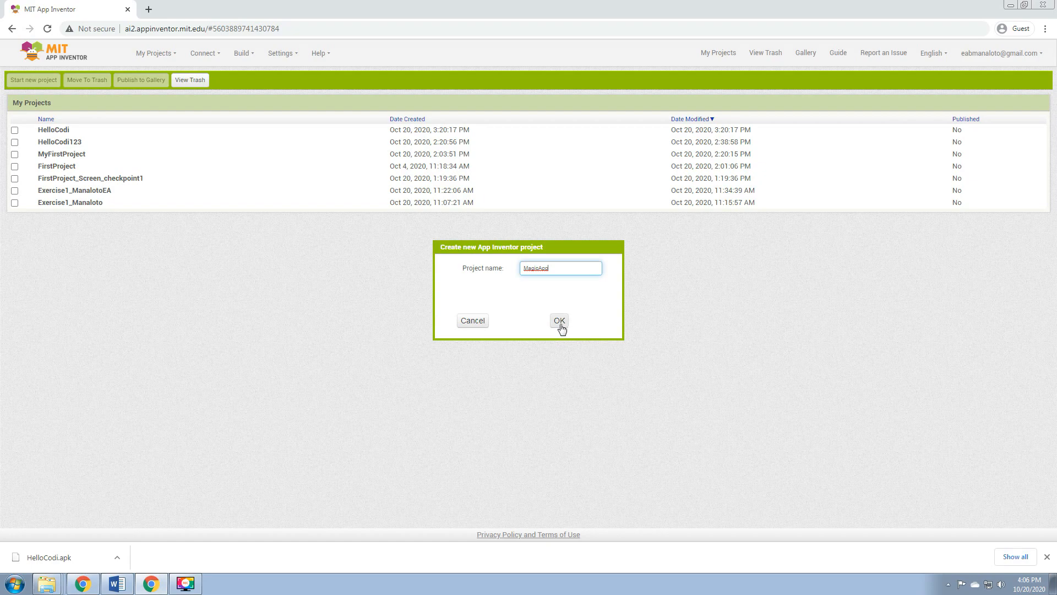
pyautogui.click(559, 321)
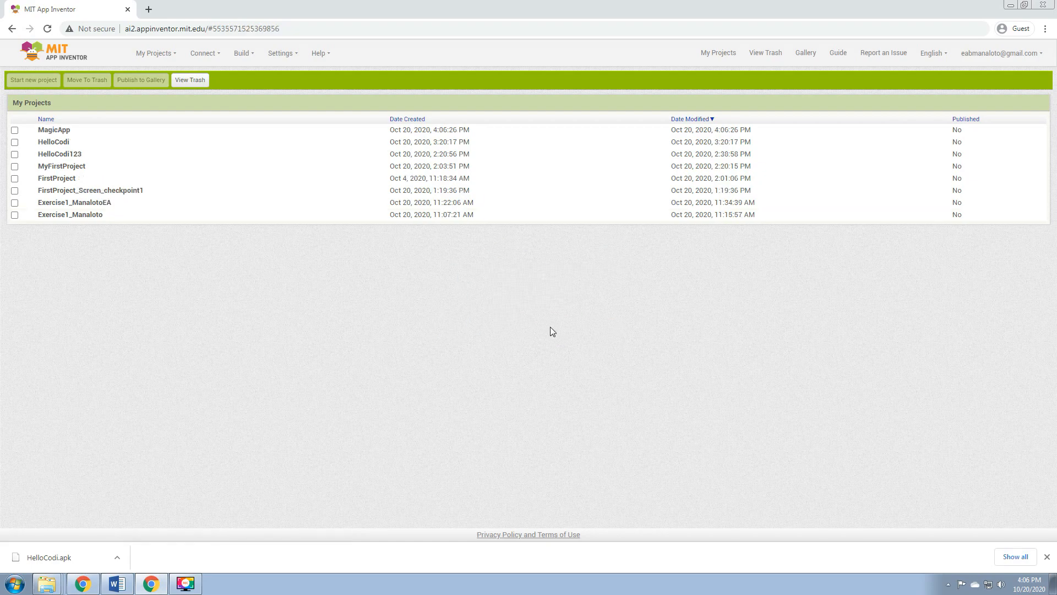
# Open the MagicApp project from My Projects in the Designer.
pyautogui.click(53, 129)
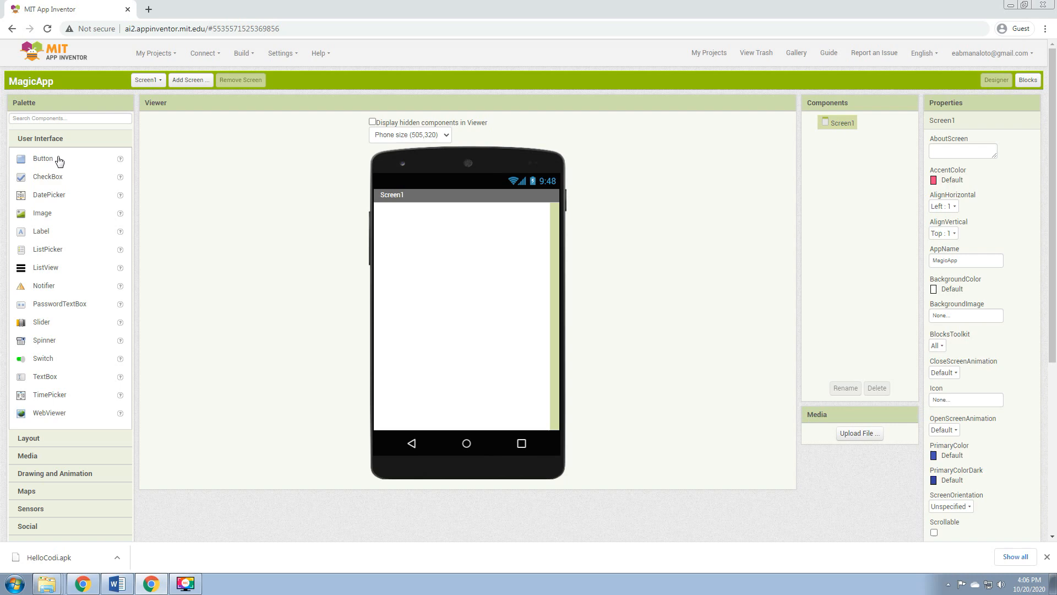
pyautogui.moveTo(219, 180)
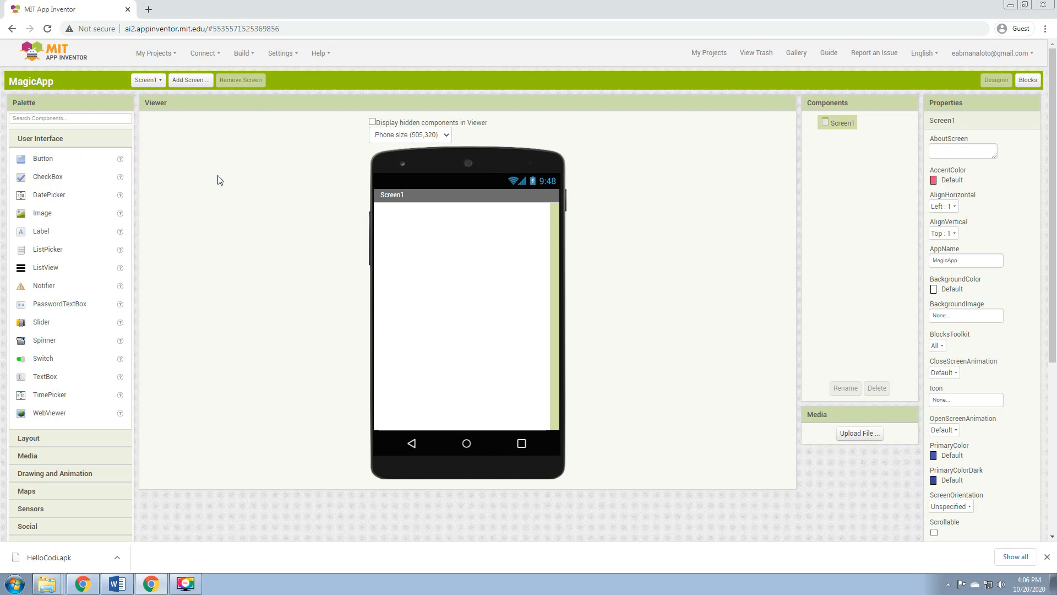
pyautogui.moveTo(263, 194)
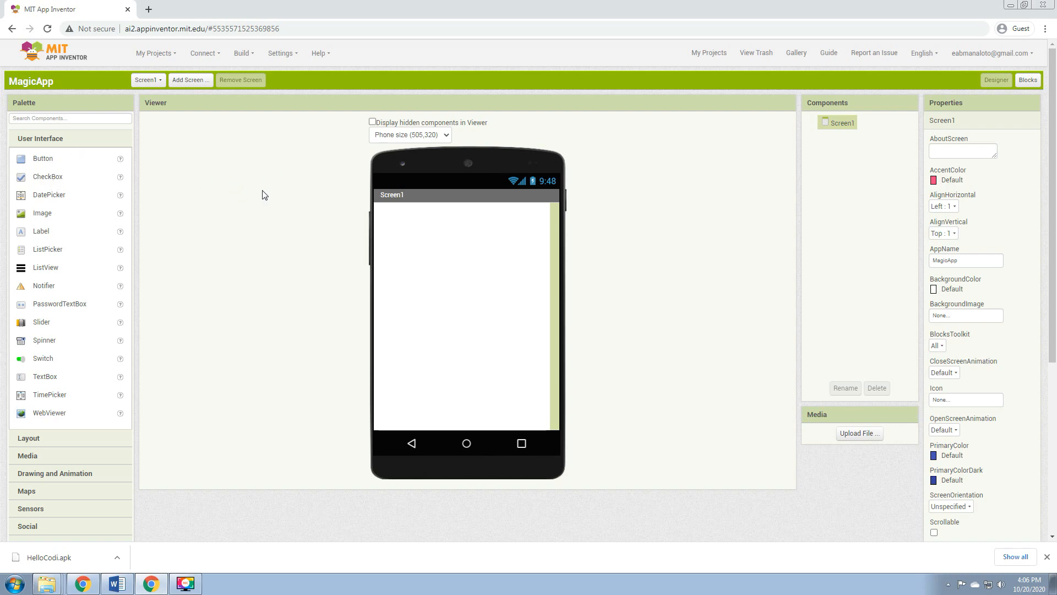
pyautogui.moveTo(268, 210)
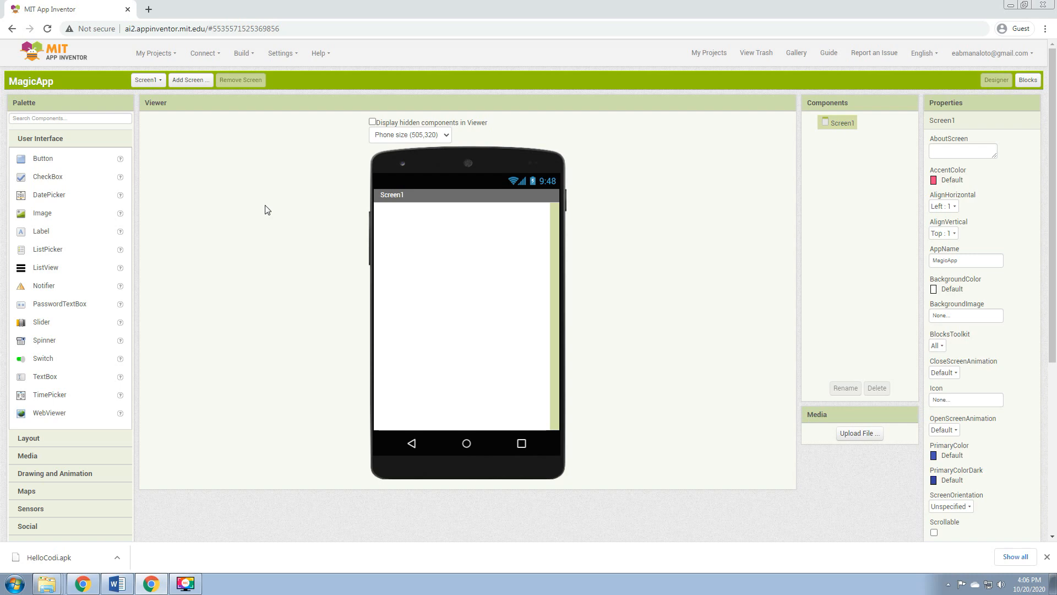
pyautogui.moveTo(274, 226)
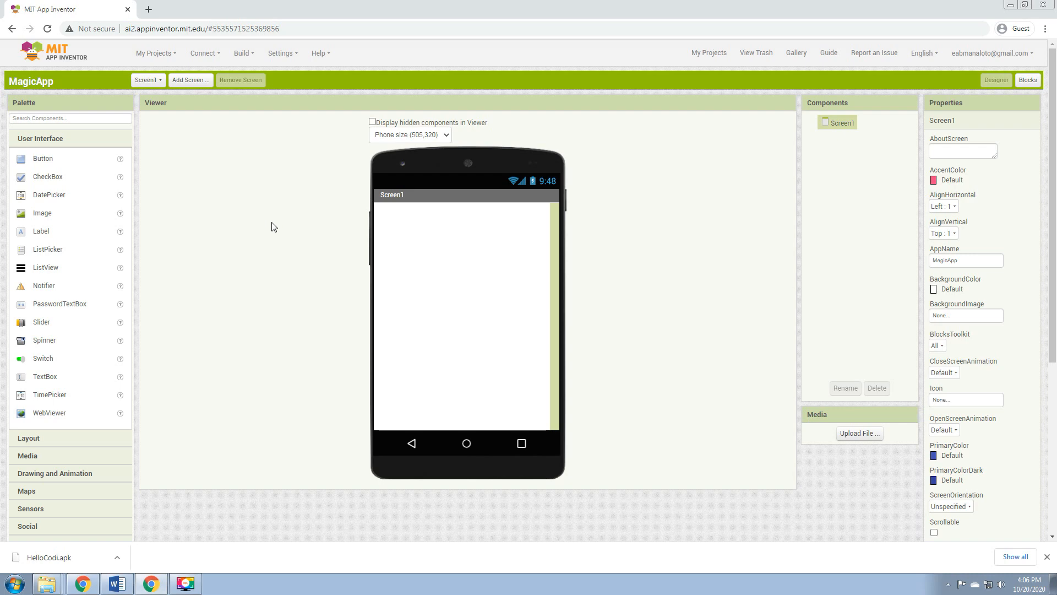
pyautogui.moveTo(299, 206)
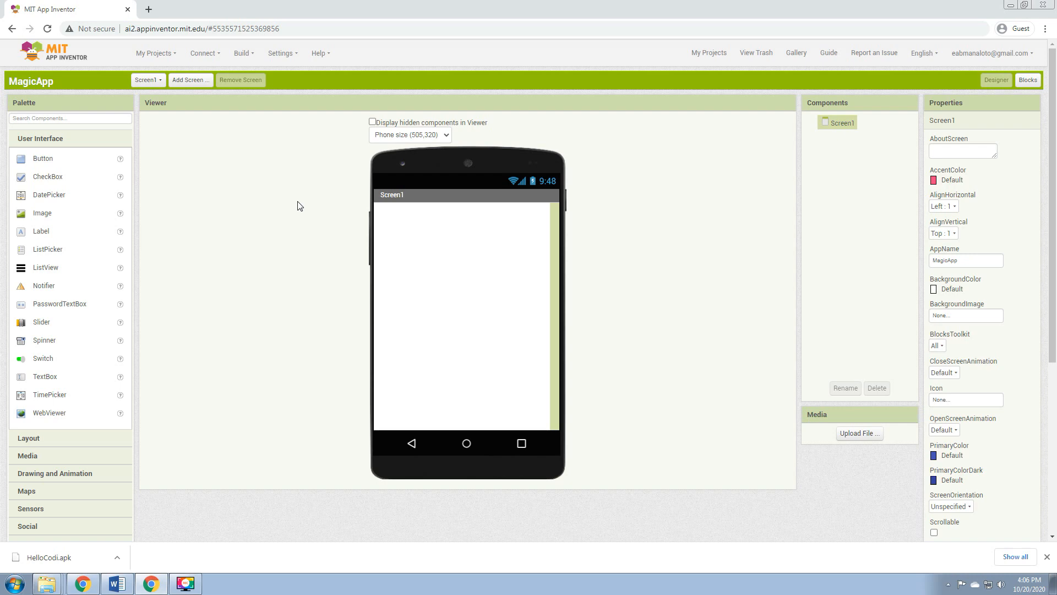
pyautogui.moveTo(62, 335)
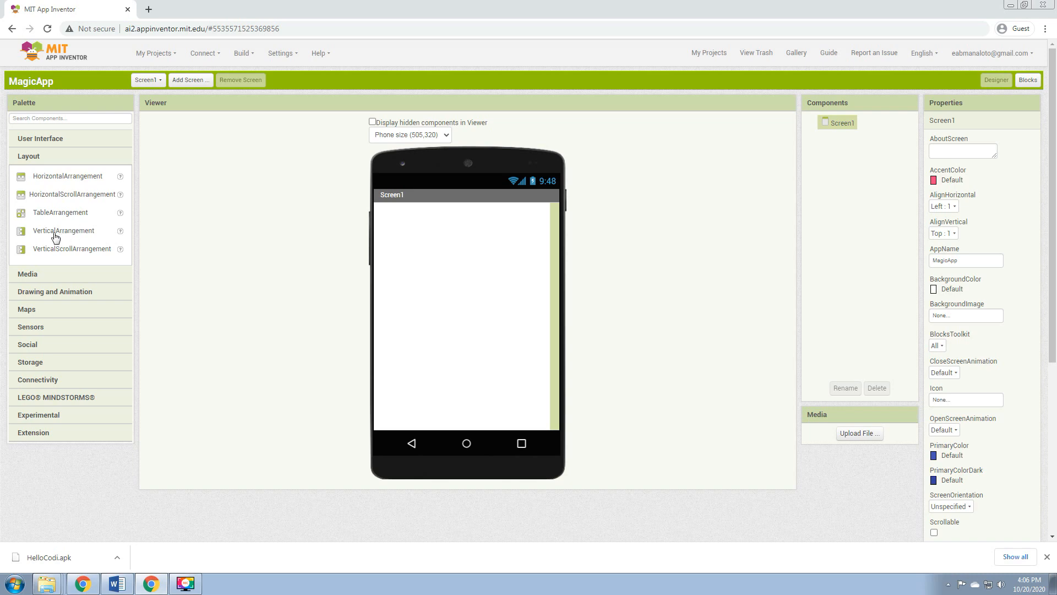
# Add a VerticalArrangement with Fill parent height and width, centered horizontally and vertically.
pyautogui.moveTo(63, 230); pyautogui.dragTo(393, 232)
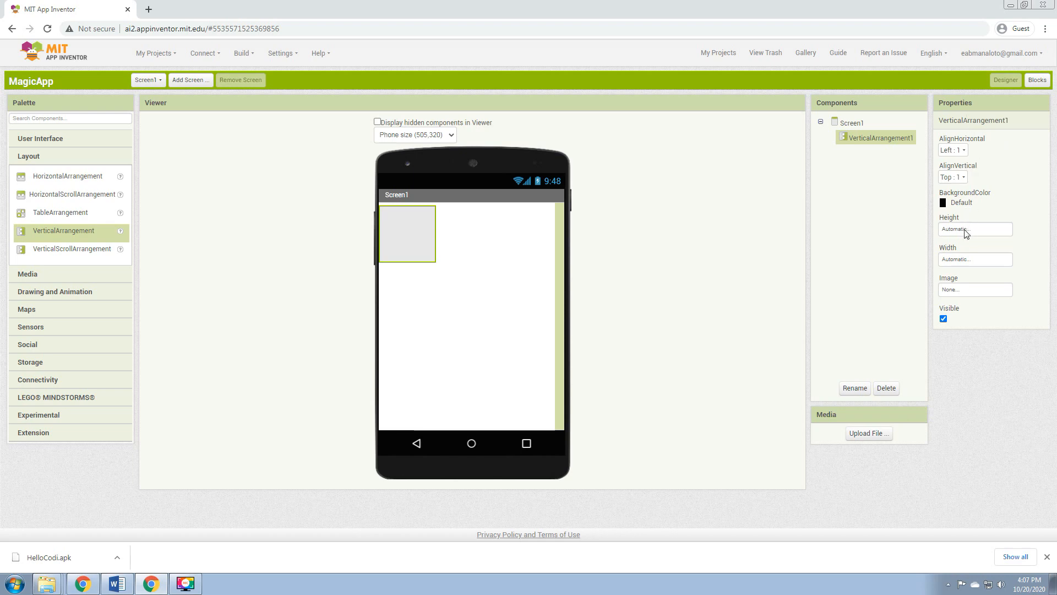
pyautogui.click(974, 229)
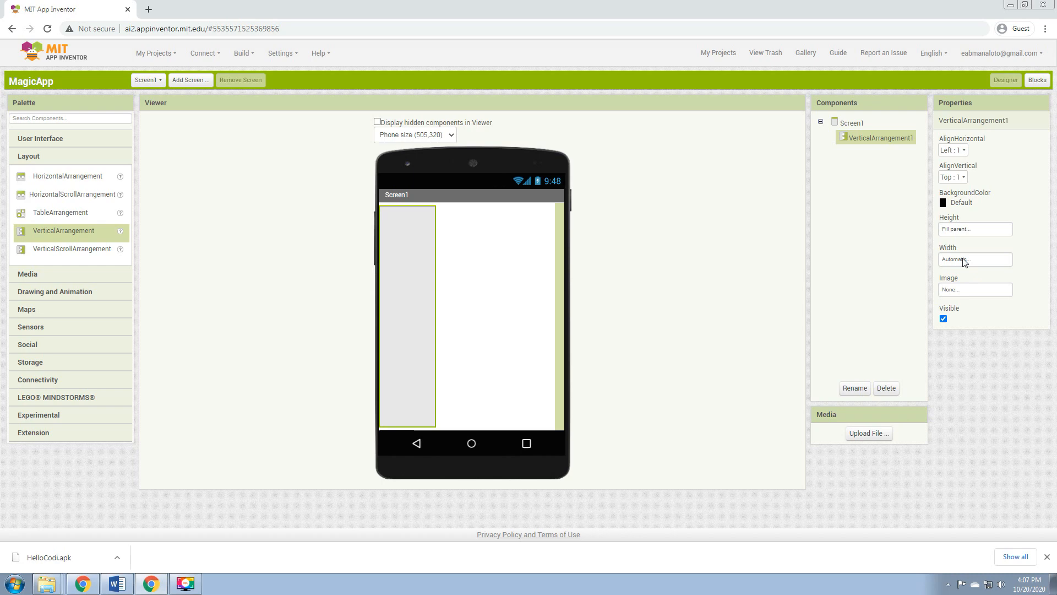
pyautogui.click(975, 259)
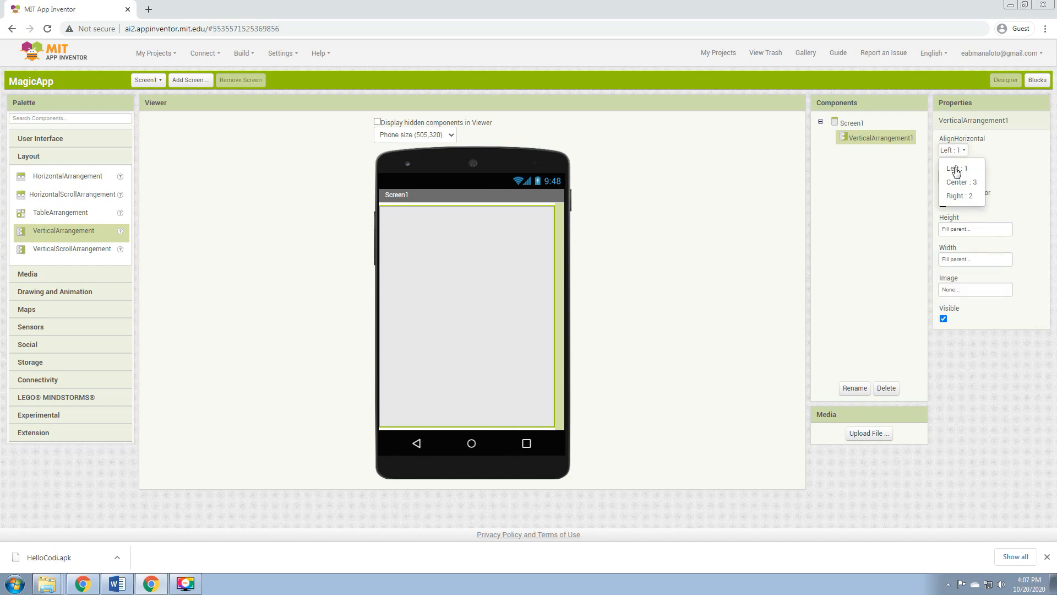
pyautogui.click(960, 182)
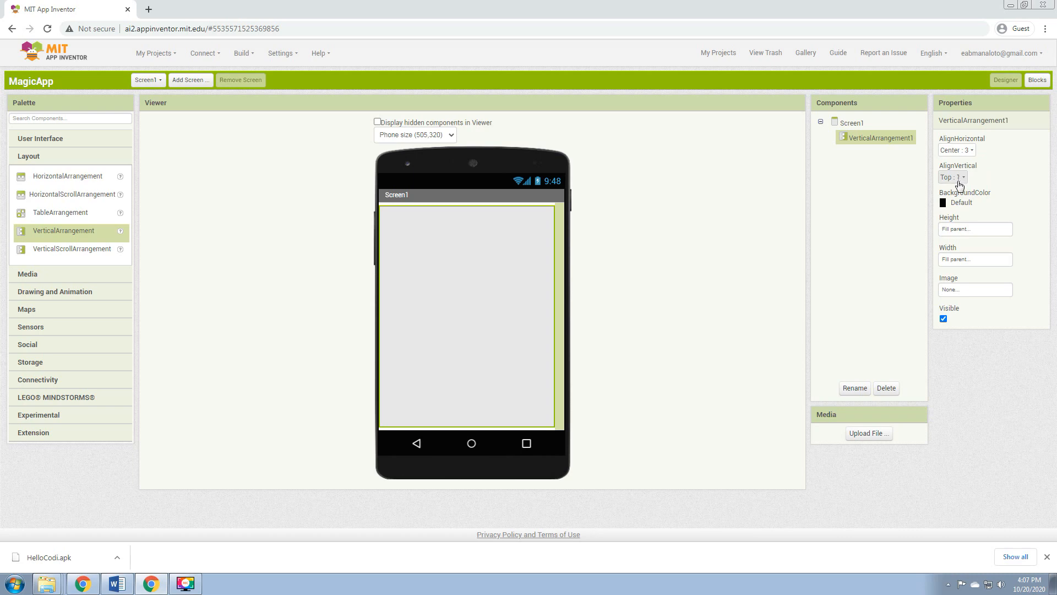
pyautogui.click(952, 177)
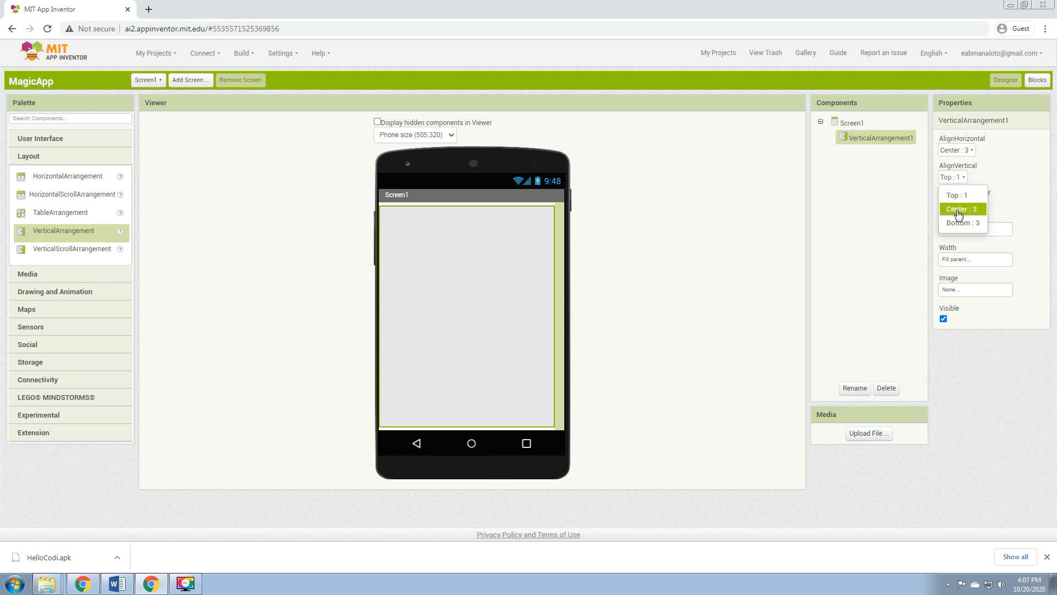
pyautogui.click(962, 209)
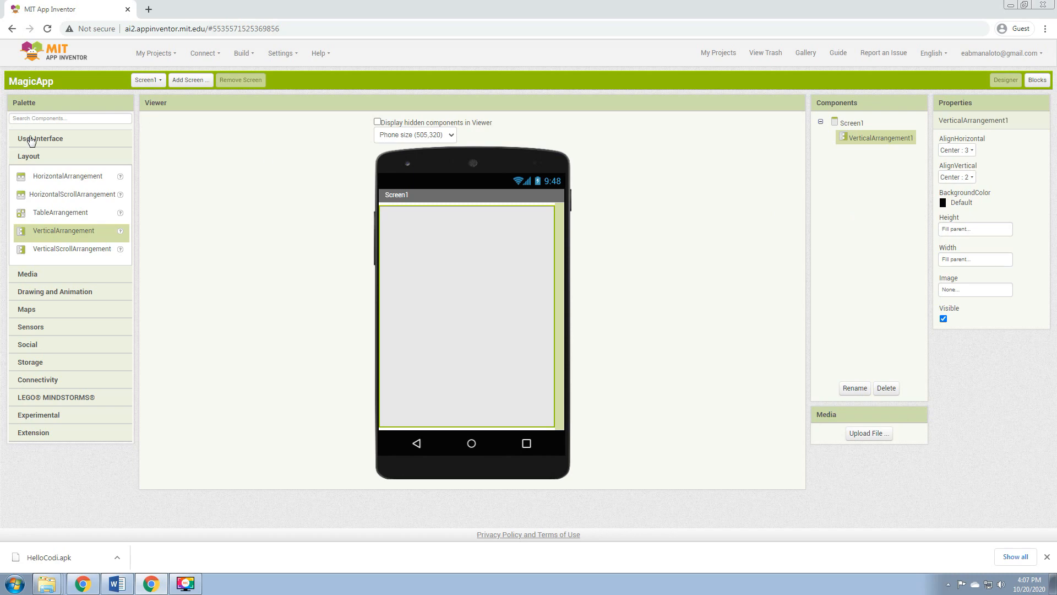
pyautogui.click(40, 138)
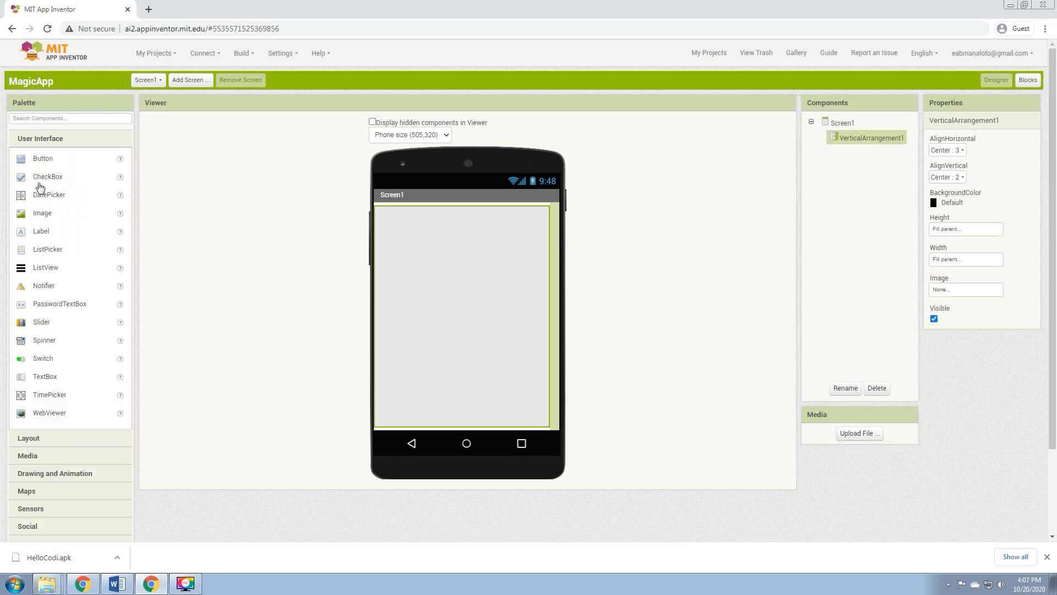
# Place Button1 and Image1 beneath it inside VerticalArrangement1.
pyautogui.moveTo(43, 158); pyautogui.dragTo(404, 213)
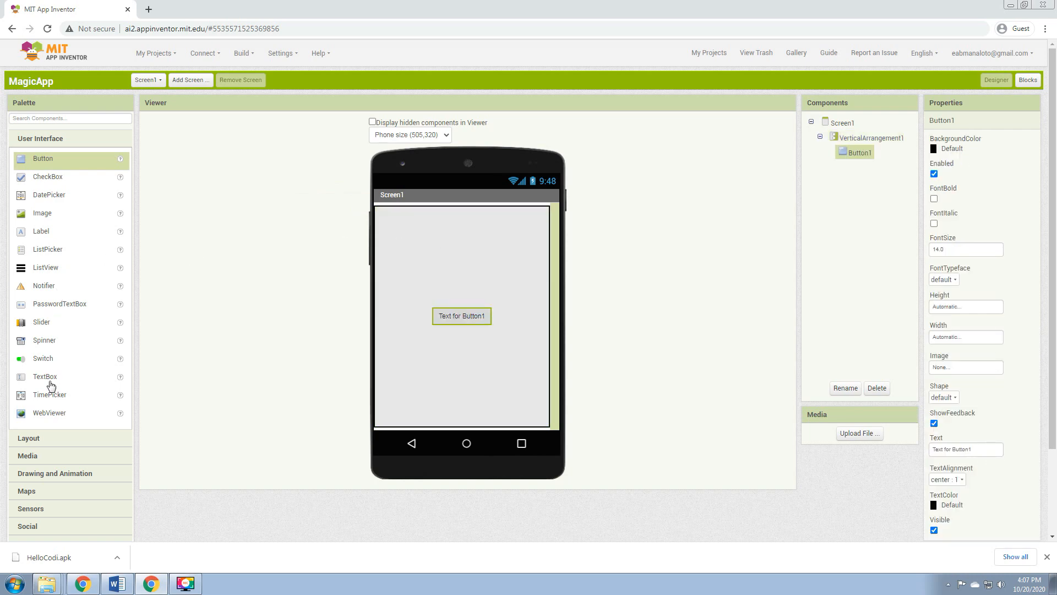
pyautogui.moveTo(42, 213); pyautogui.dragTo(439, 340)
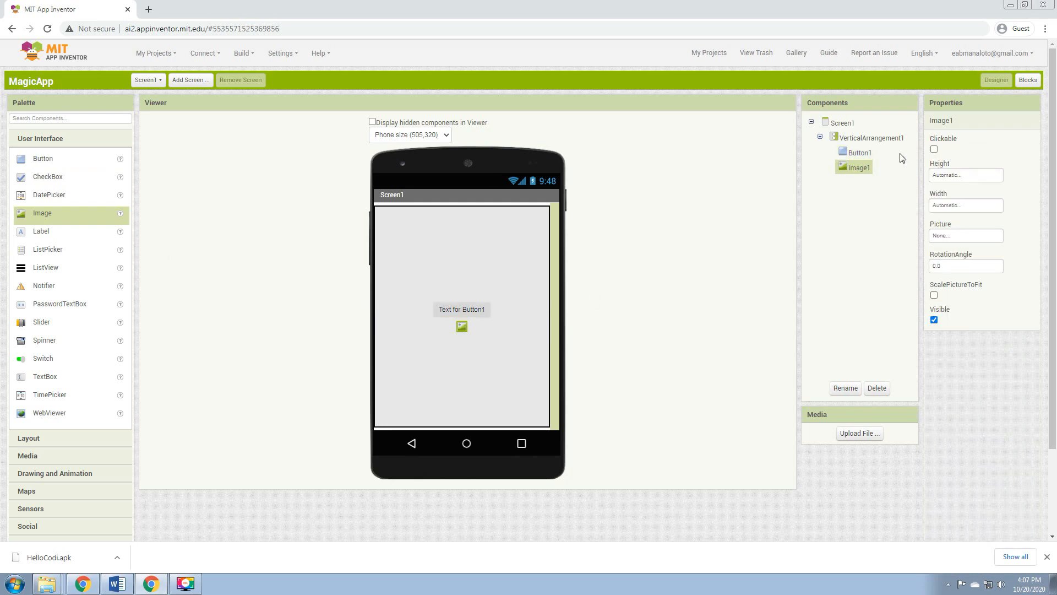
pyautogui.click(859, 152)
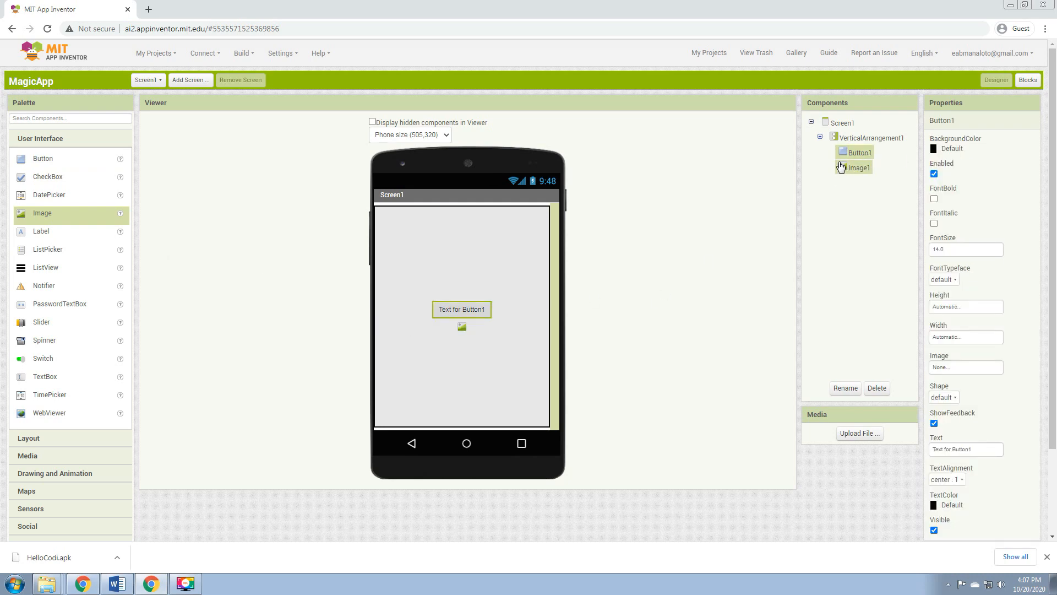
# Give Button1 the text 'MAGIC!', a yellow background and font size 30.
pyautogui.tripleClick(966, 449)
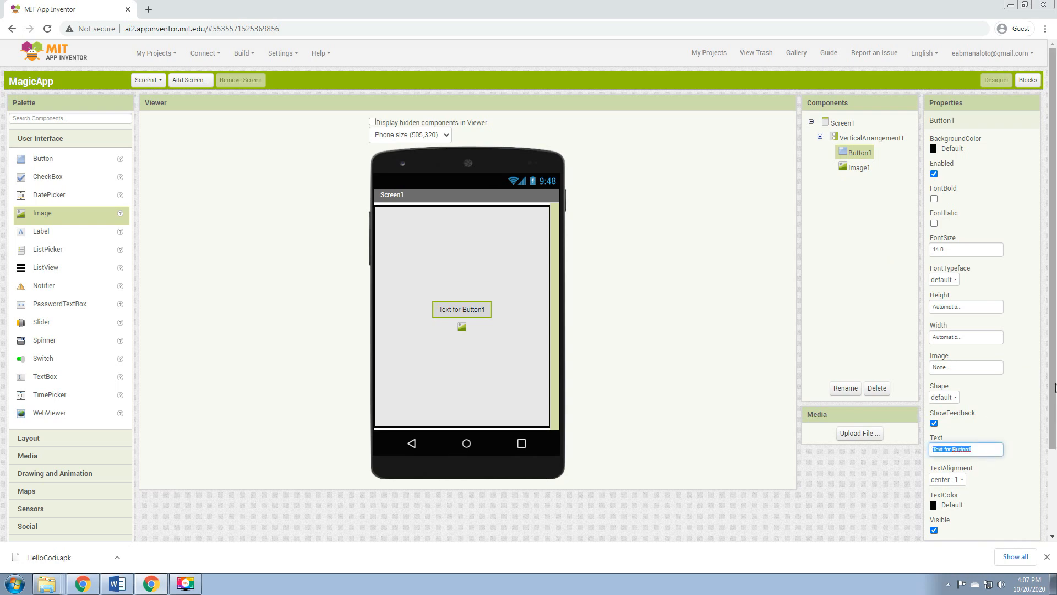
pyautogui.write('MAGIC!')
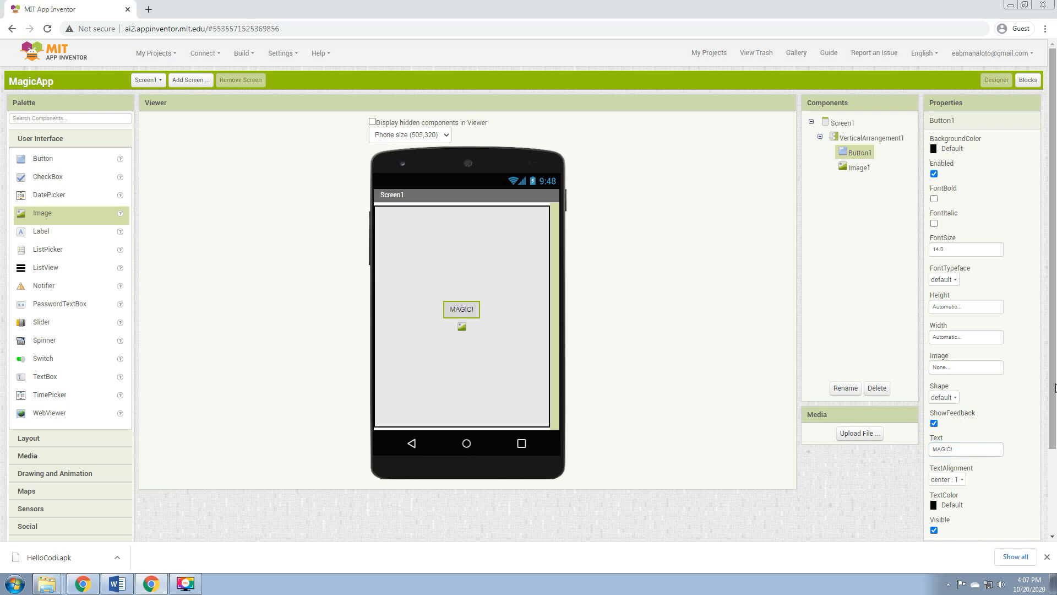
pyautogui.moveTo(961, 155)
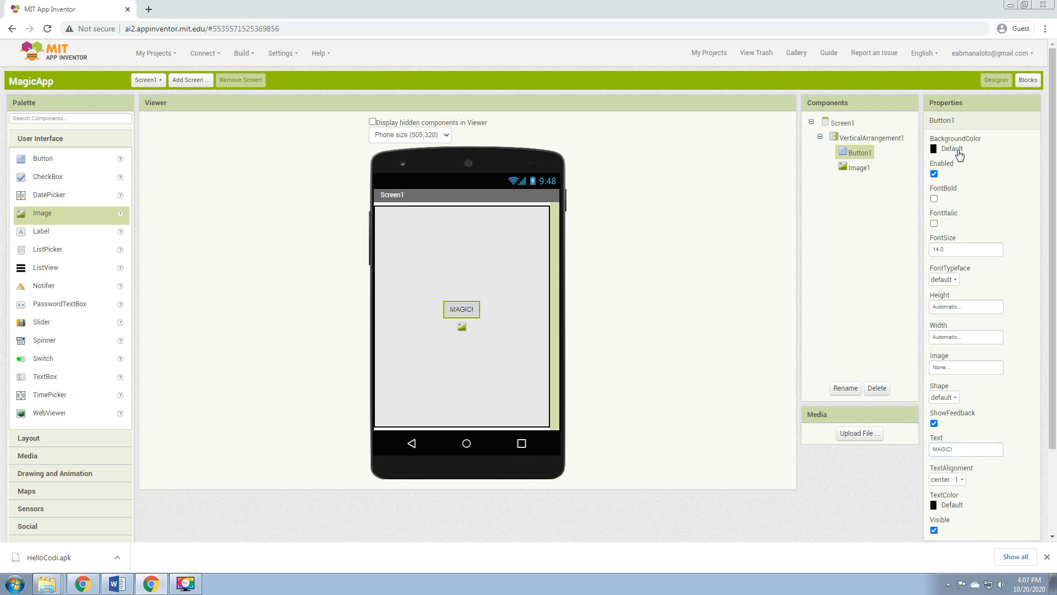
pyautogui.click(952, 148)
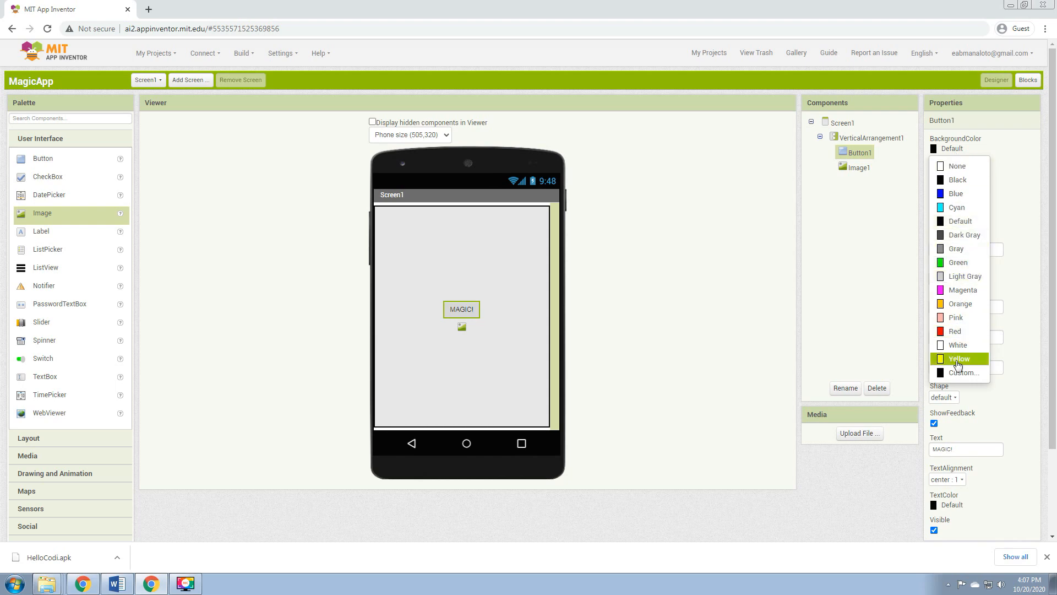
pyautogui.click(959, 359)
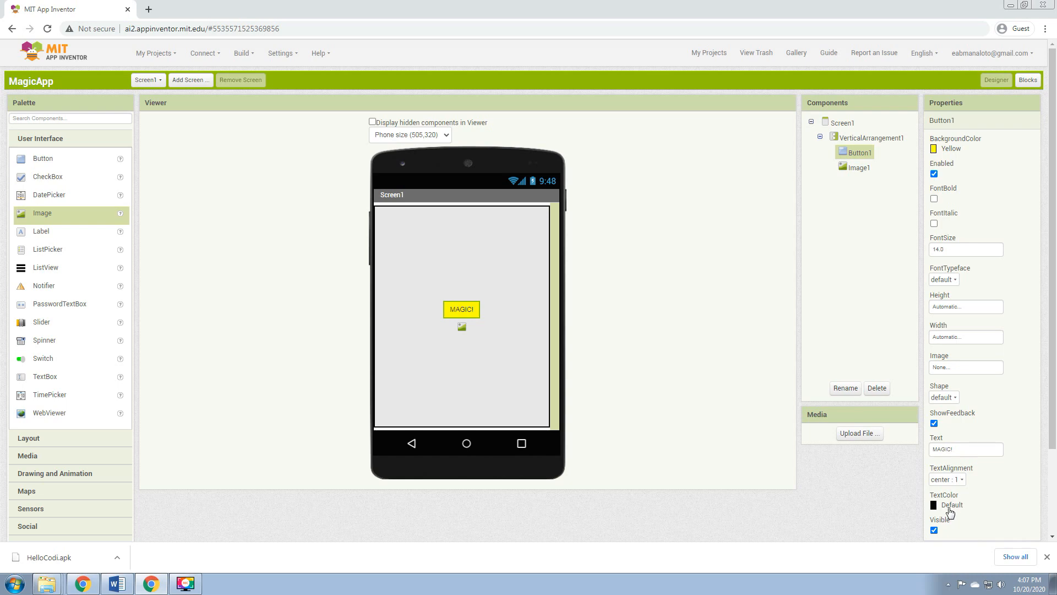
pyautogui.click(965, 249)
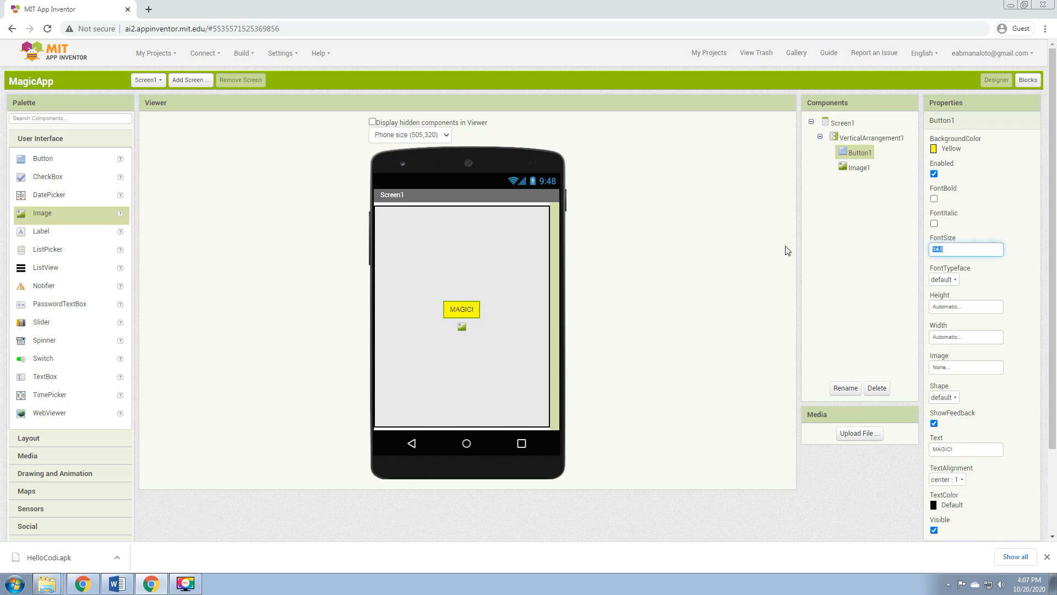
pyautogui.write('30')
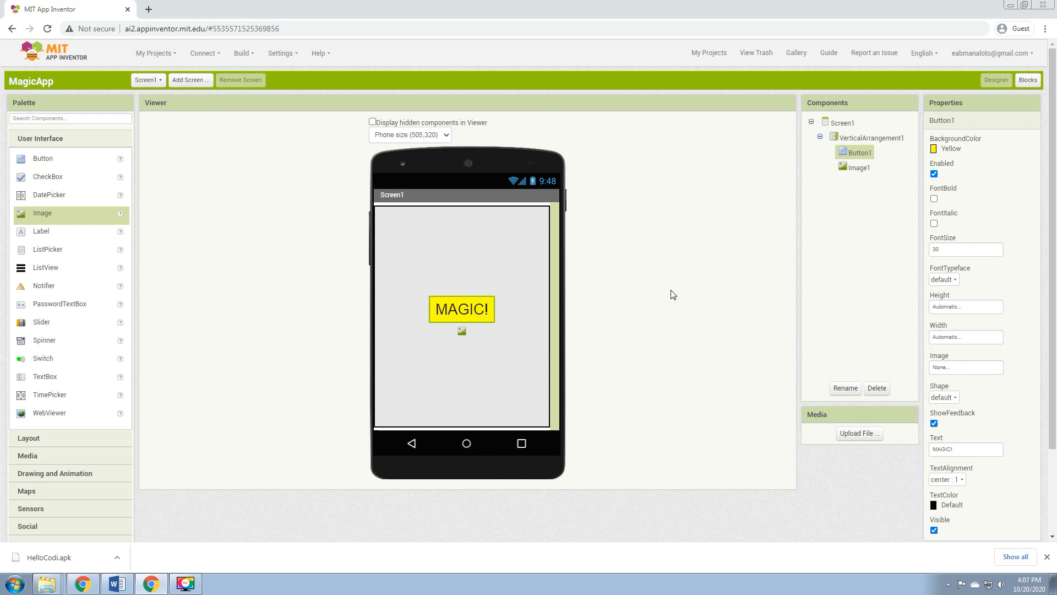
pyautogui.moveTo(856, 184)
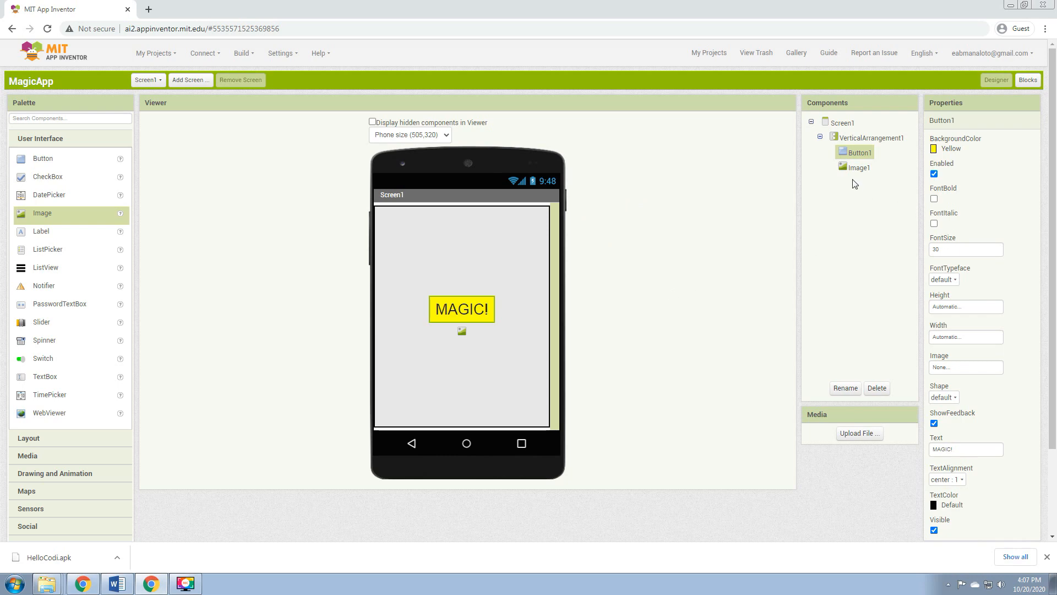
pyautogui.click(859, 167)
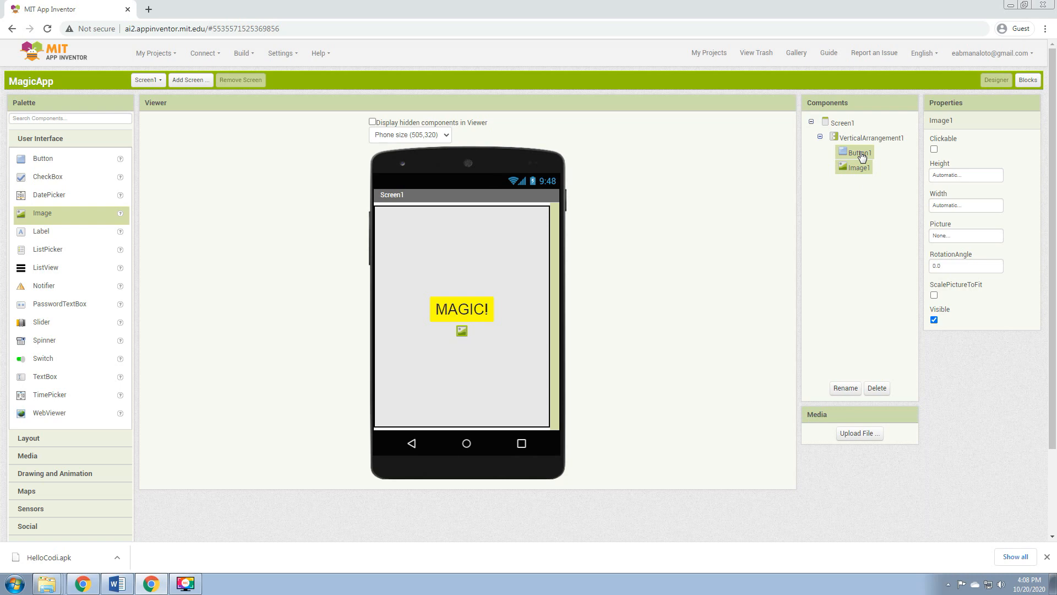
# Rename the Button1 component to Magic.
pyautogui.click(845, 388)
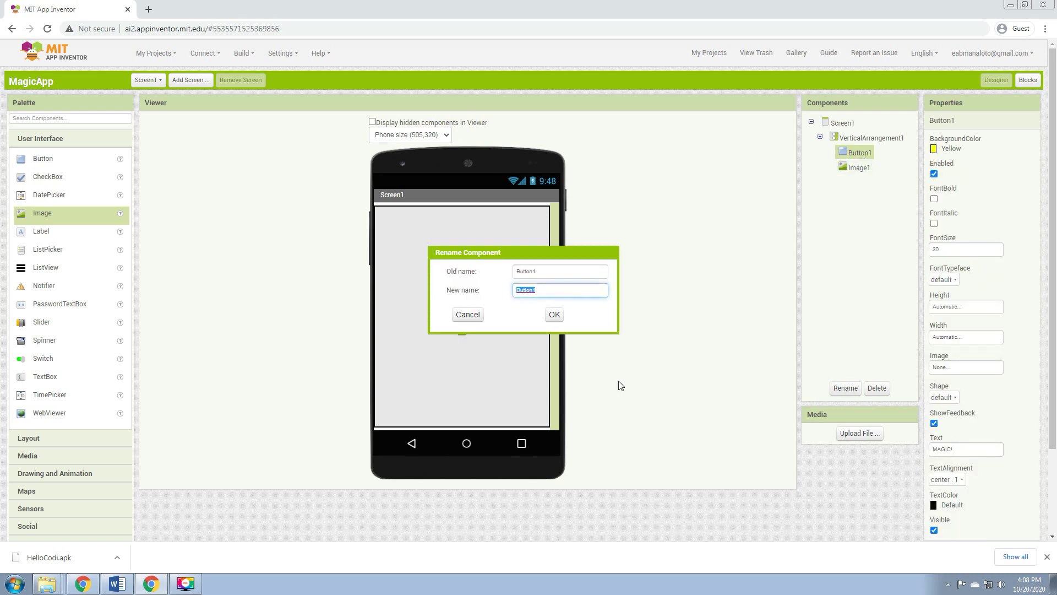
pyautogui.write('Magic')
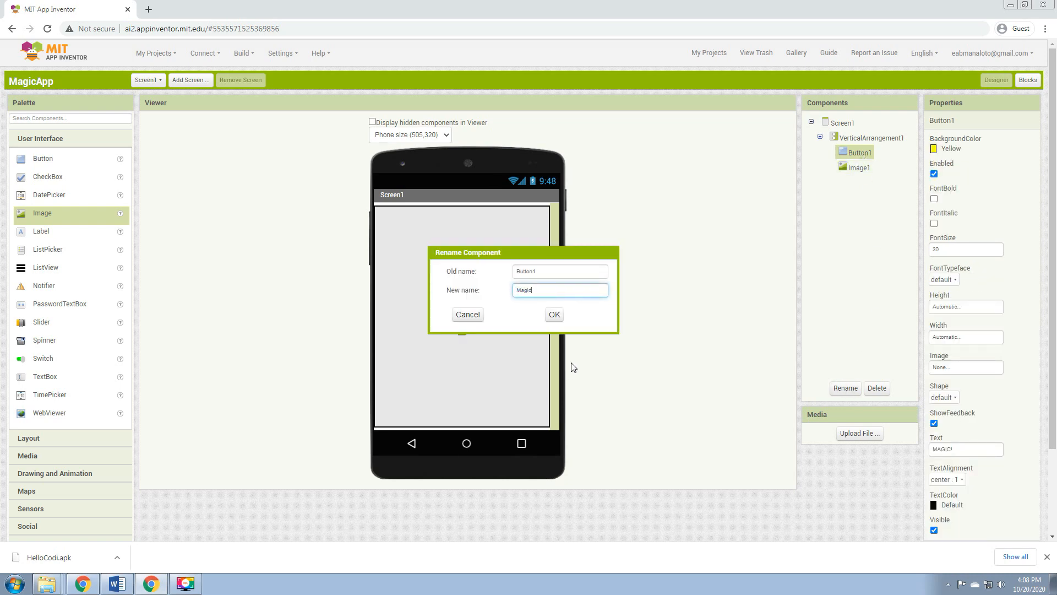
pyautogui.click(554, 314)
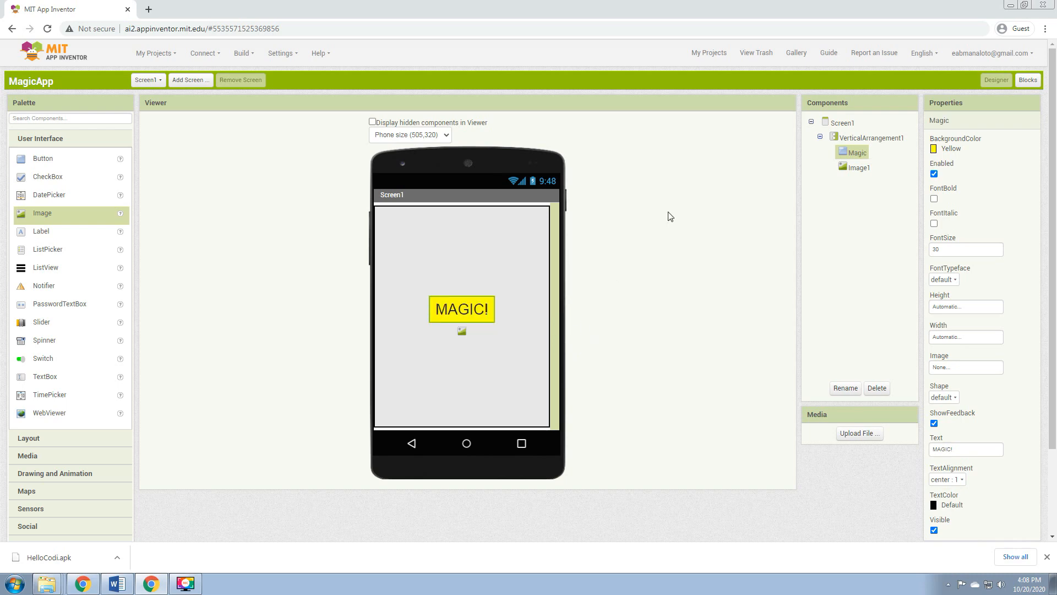
pyautogui.click(858, 167)
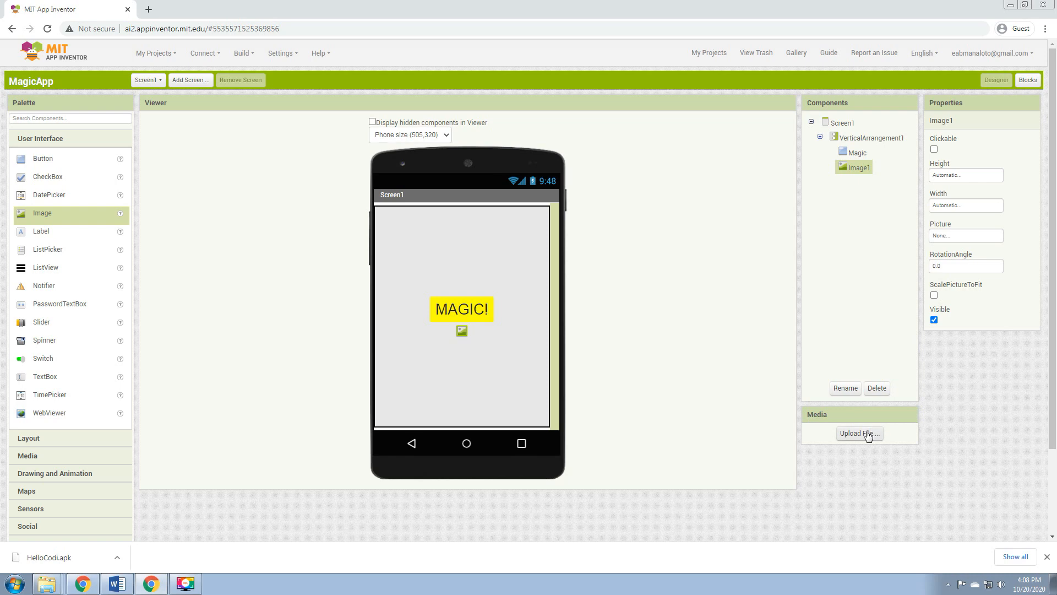
# Upload cat.png into the project's media.
pyautogui.click(860, 434)
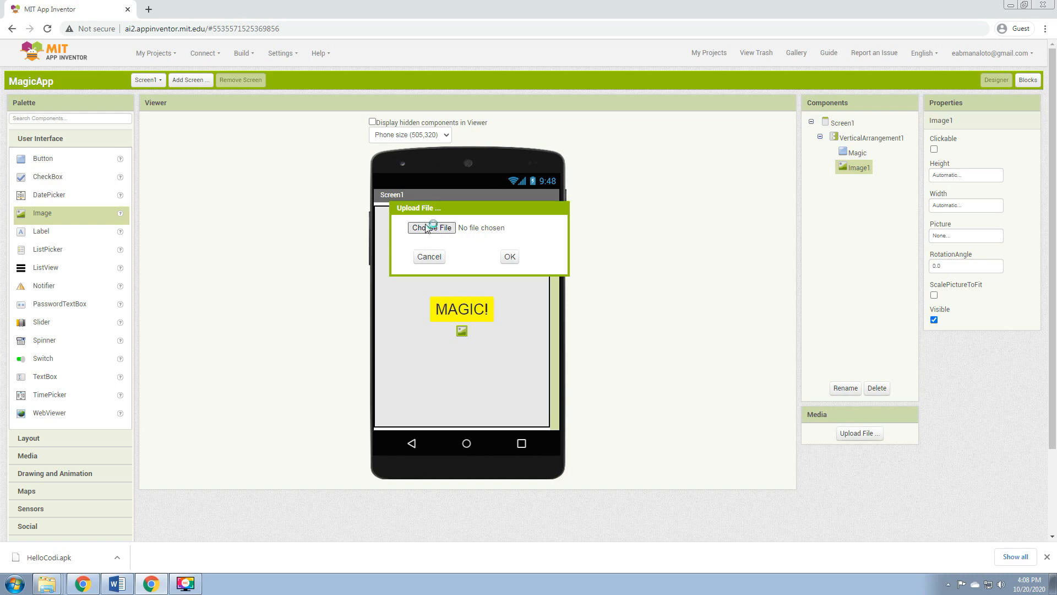
pyautogui.click(431, 228)
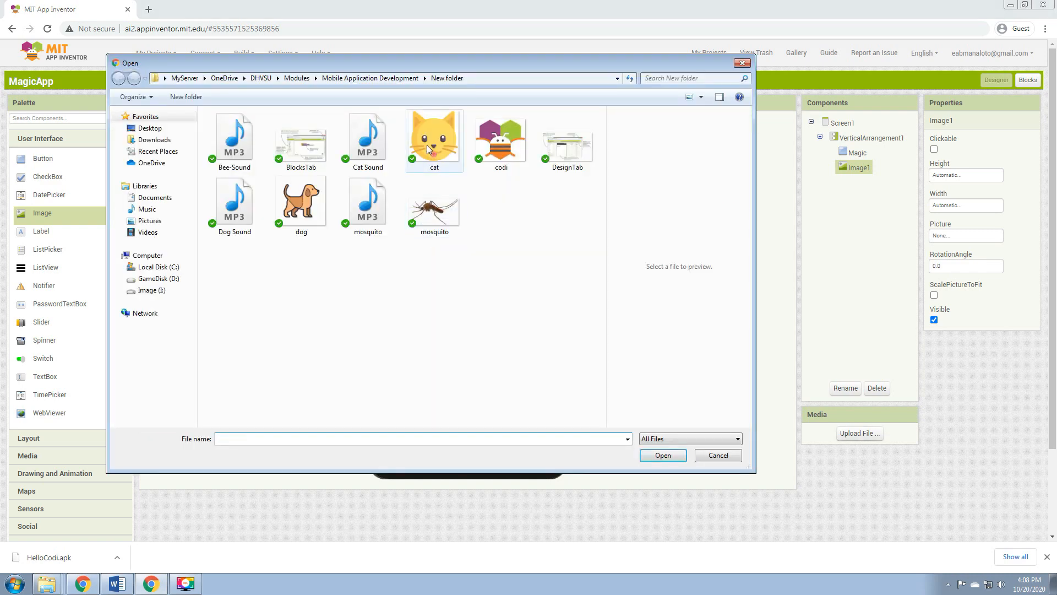
pyautogui.click(663, 455)
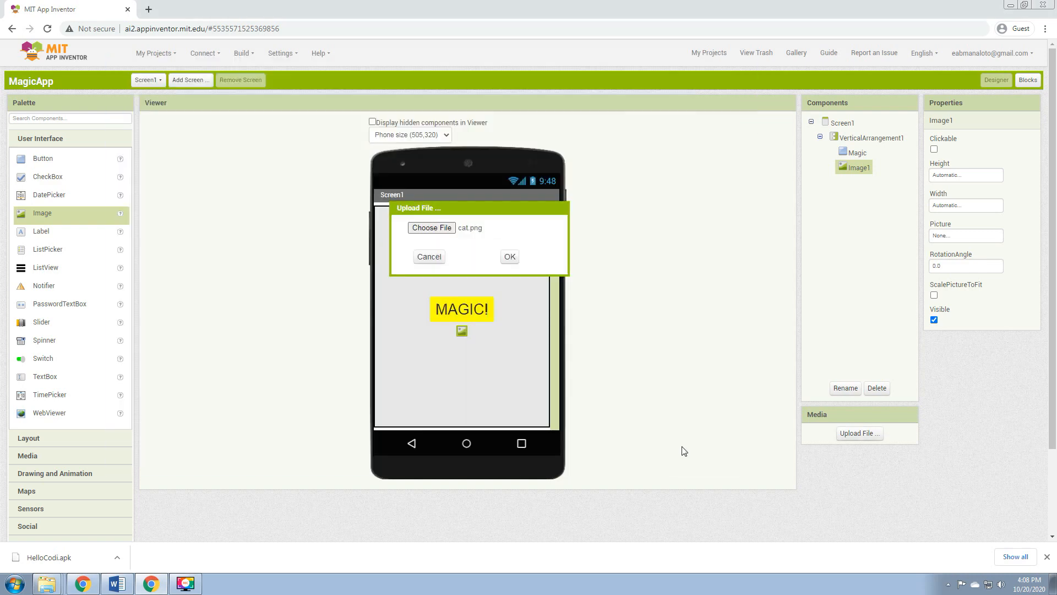
pyautogui.click(509, 257)
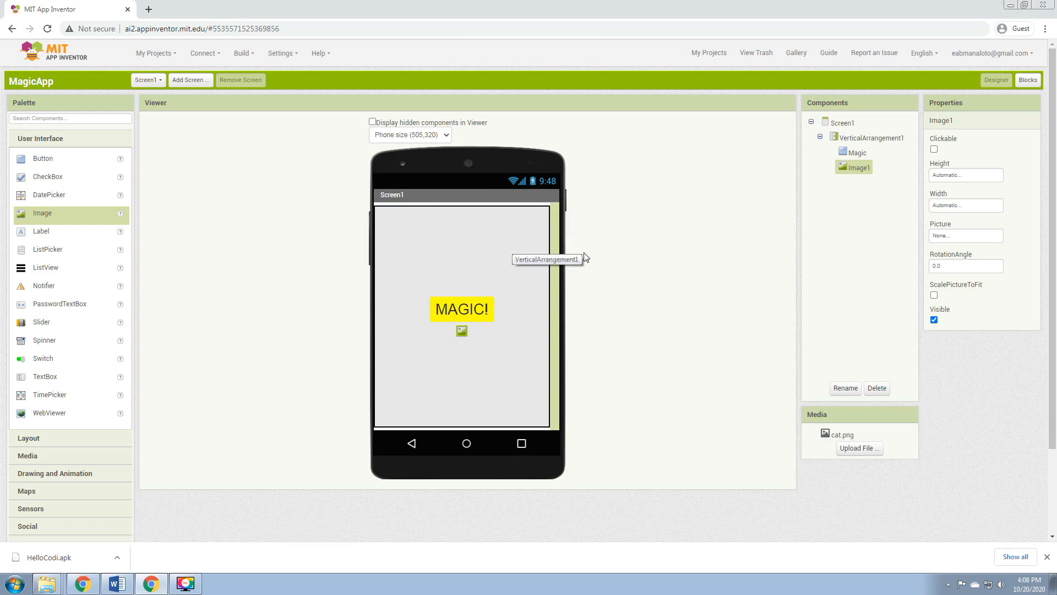
pyautogui.moveTo(534, 342)
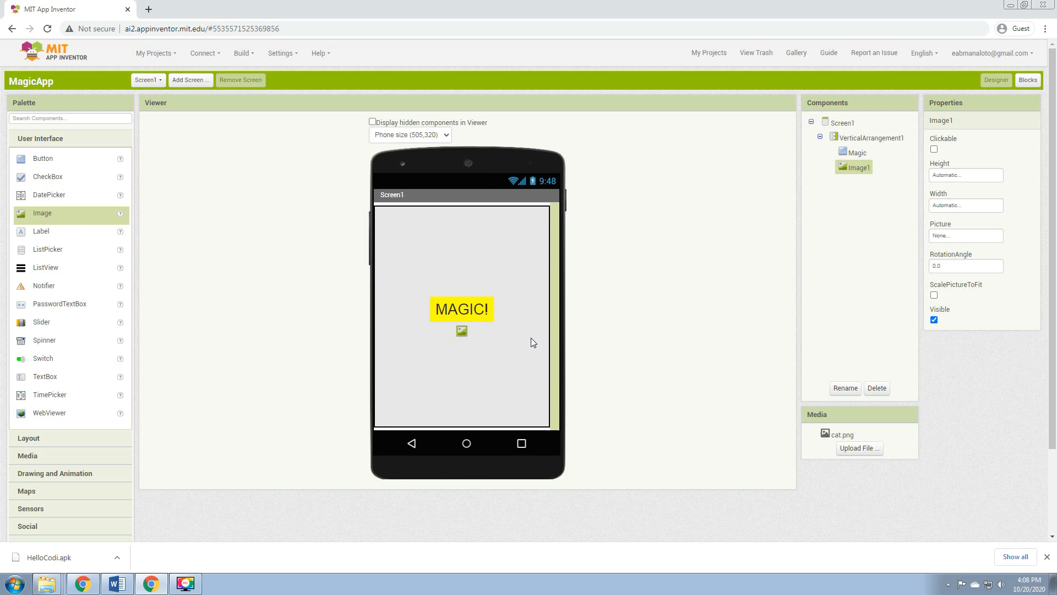
# Set Image1's Picture property to cat.png.
pyautogui.click(966, 235)
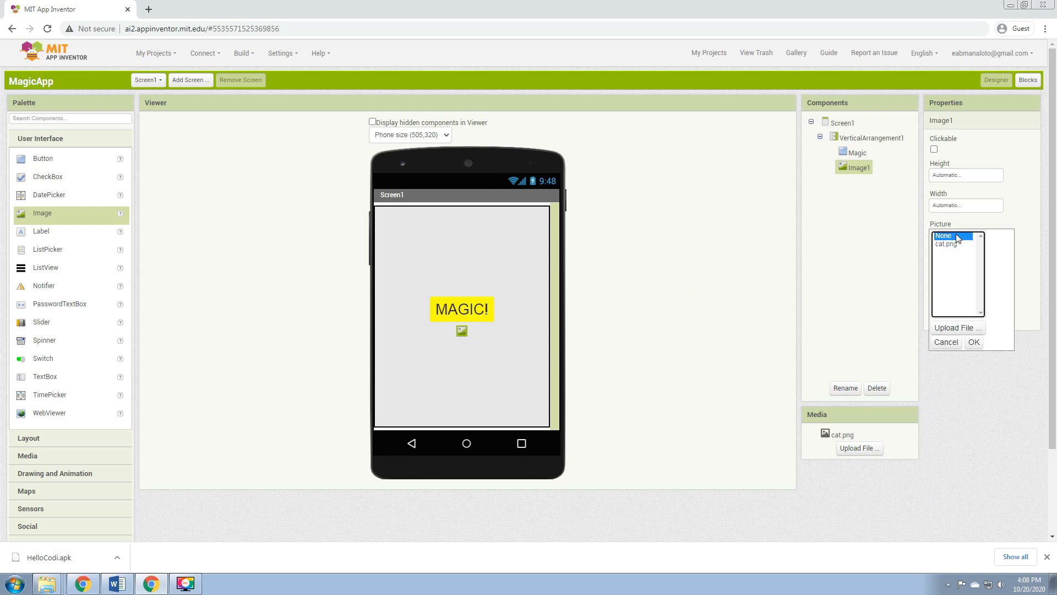
pyautogui.click(949, 243)
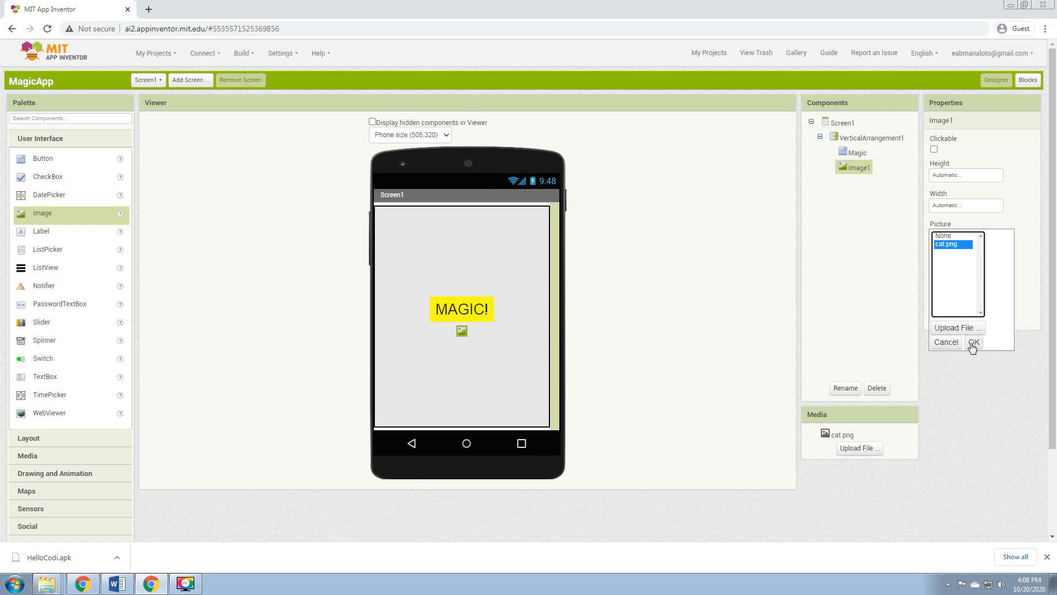
pyautogui.click(974, 342)
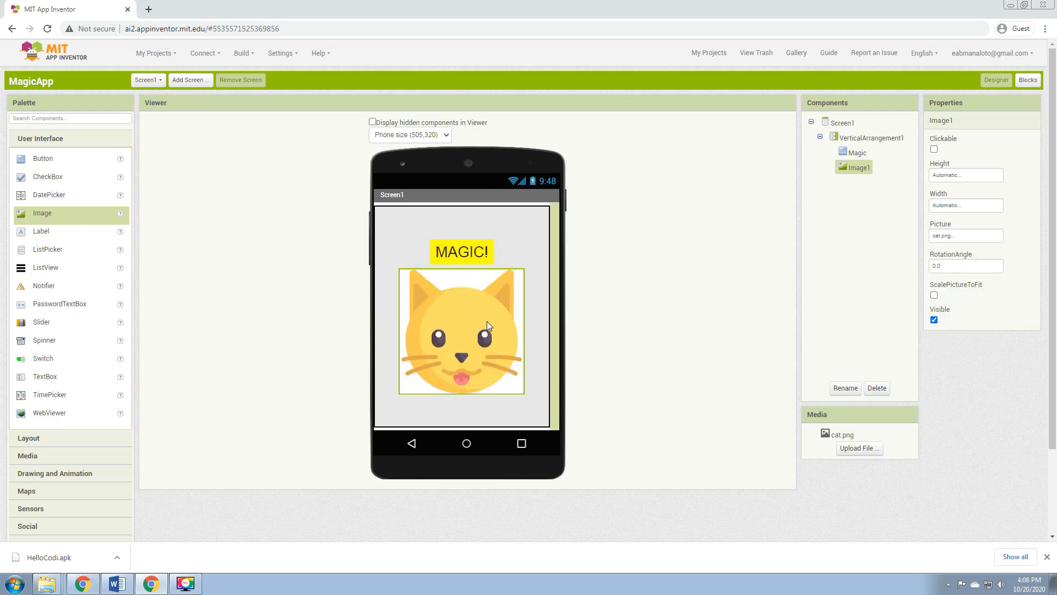
pyautogui.click(966, 205)
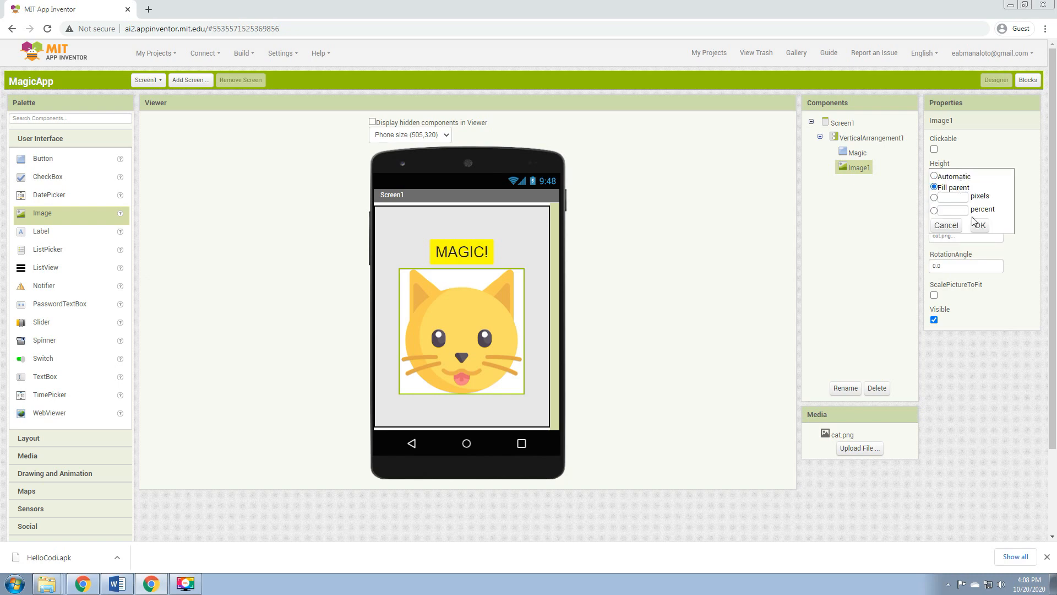
# Set Image1's Height and Width both to Fill parent.
pyautogui.click(979, 225)
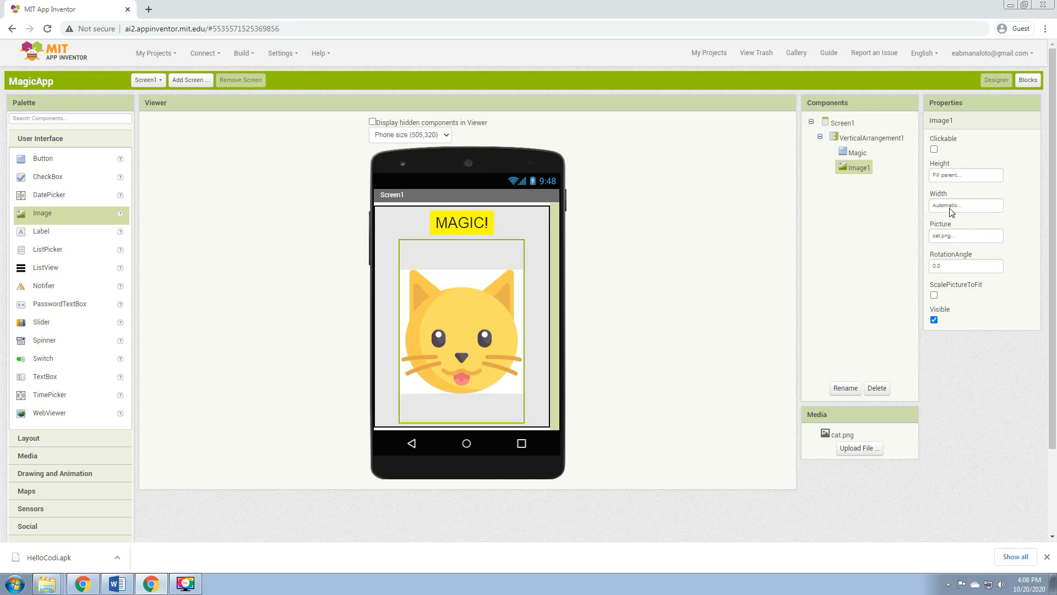
pyautogui.click(966, 206)
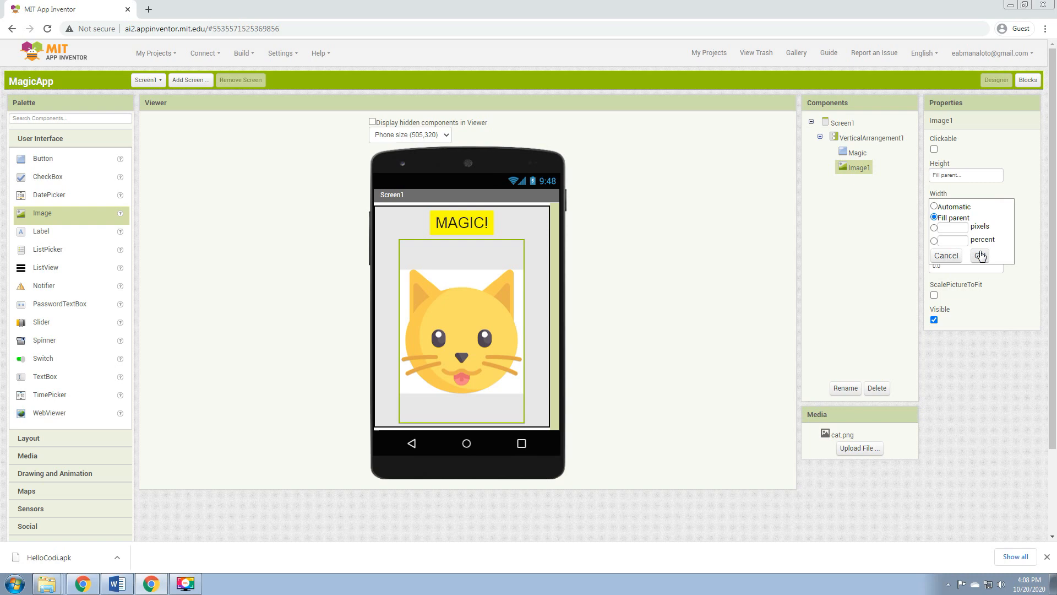
pyautogui.click(980, 255)
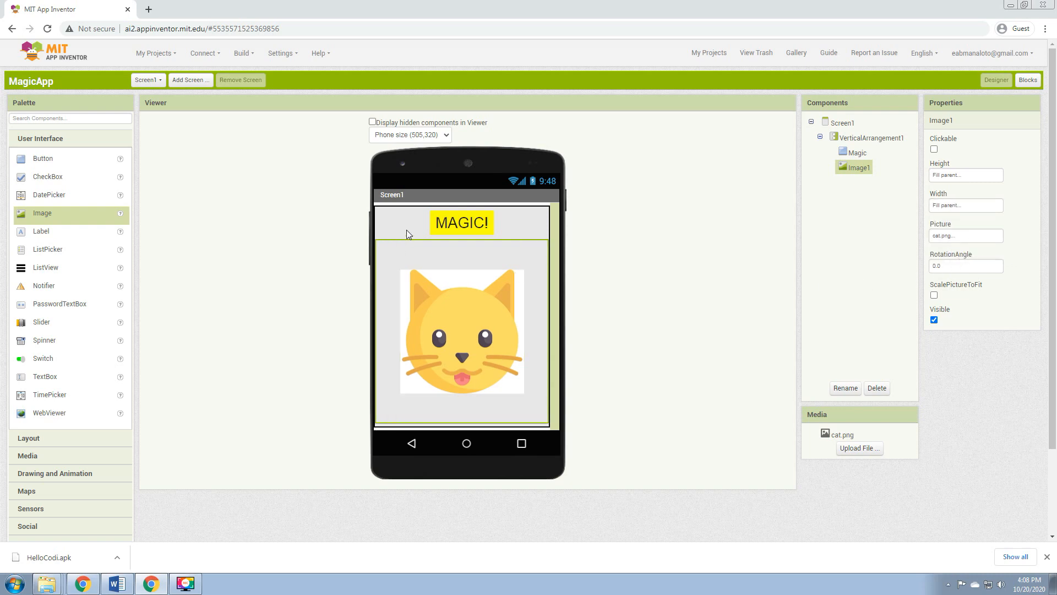
pyautogui.moveTo(515, 251)
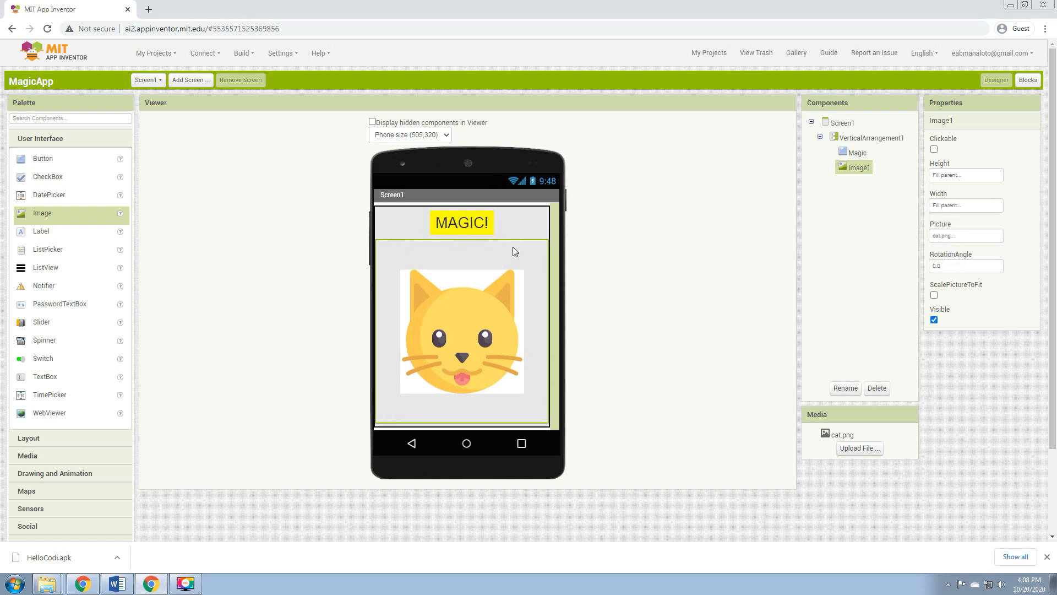
pyautogui.moveTo(769, 254)
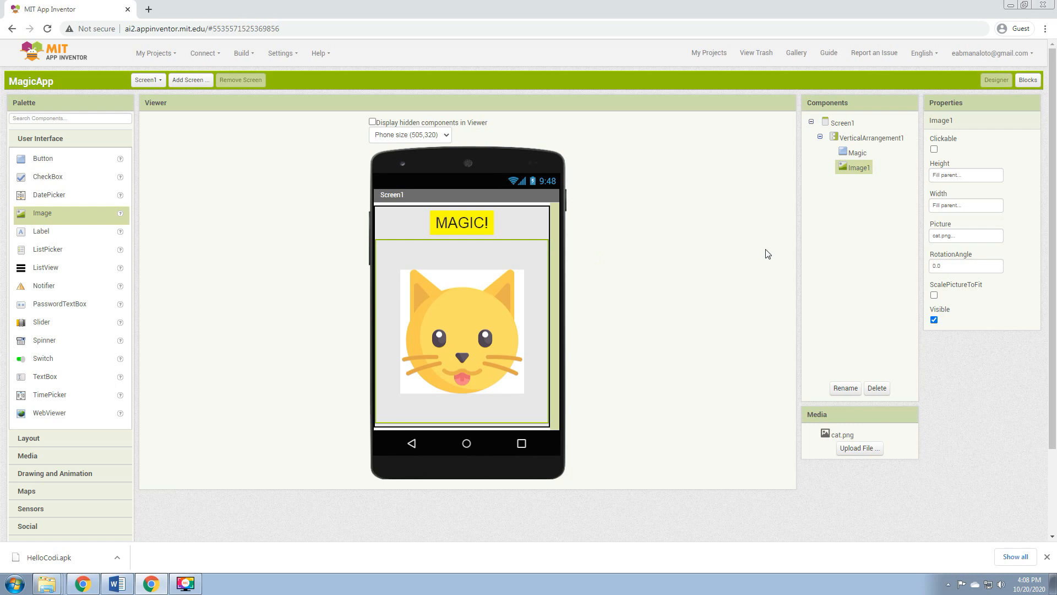
# Set the Magic button's Width to Fill parent and its Shape to rounded.
pyautogui.click(859, 152)
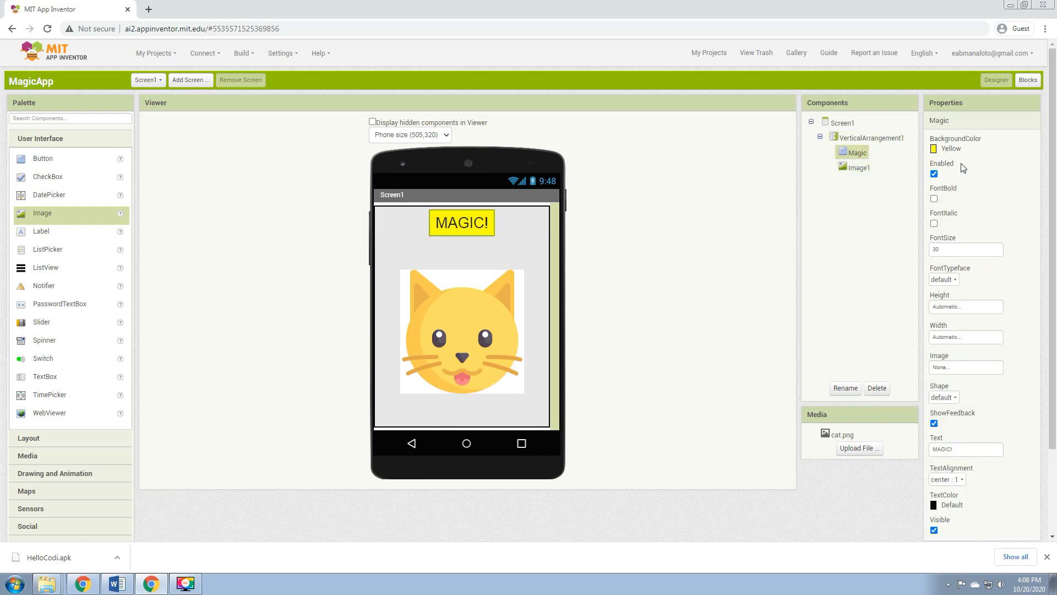
pyautogui.click(966, 336)
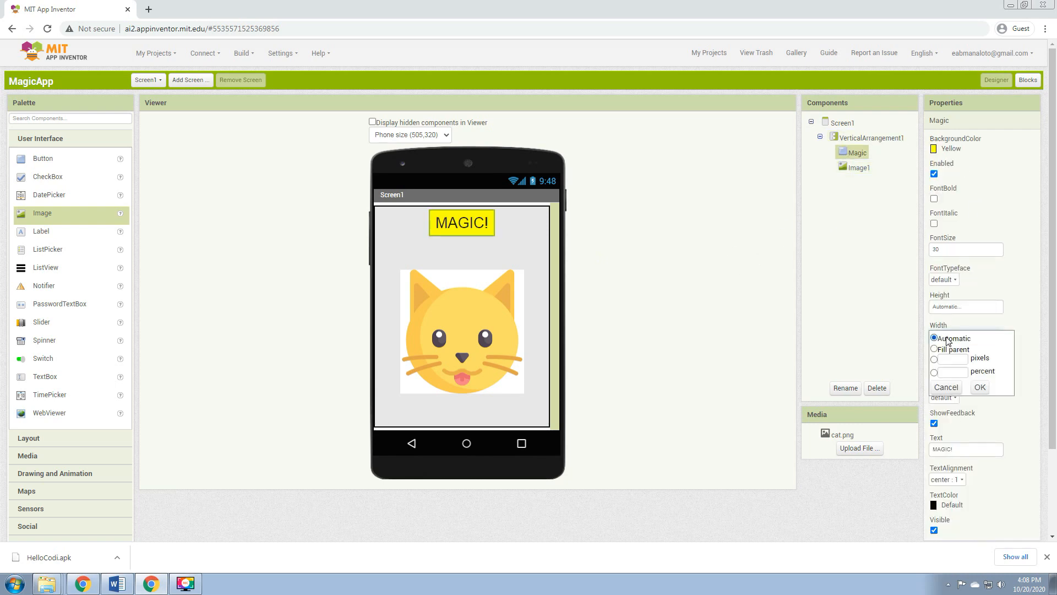
pyautogui.click(980, 386)
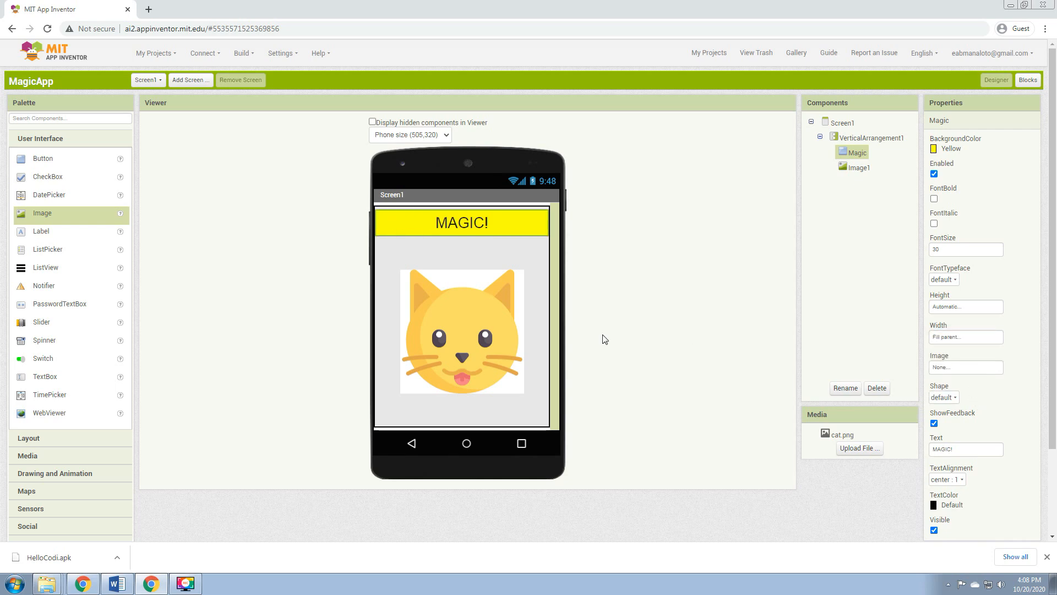
pyautogui.moveTo(955, 470)
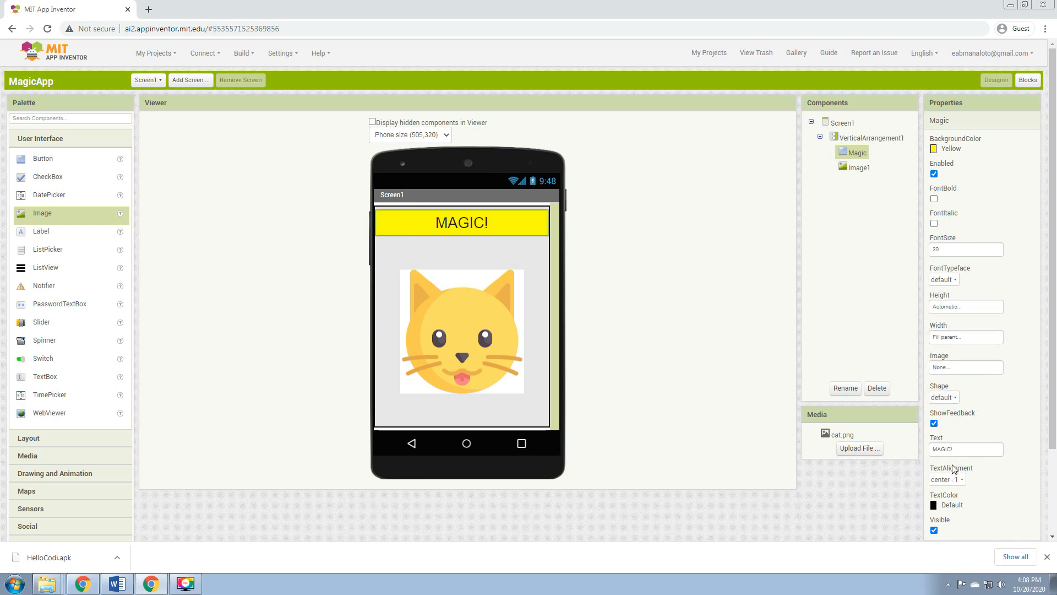
pyautogui.click(944, 397)
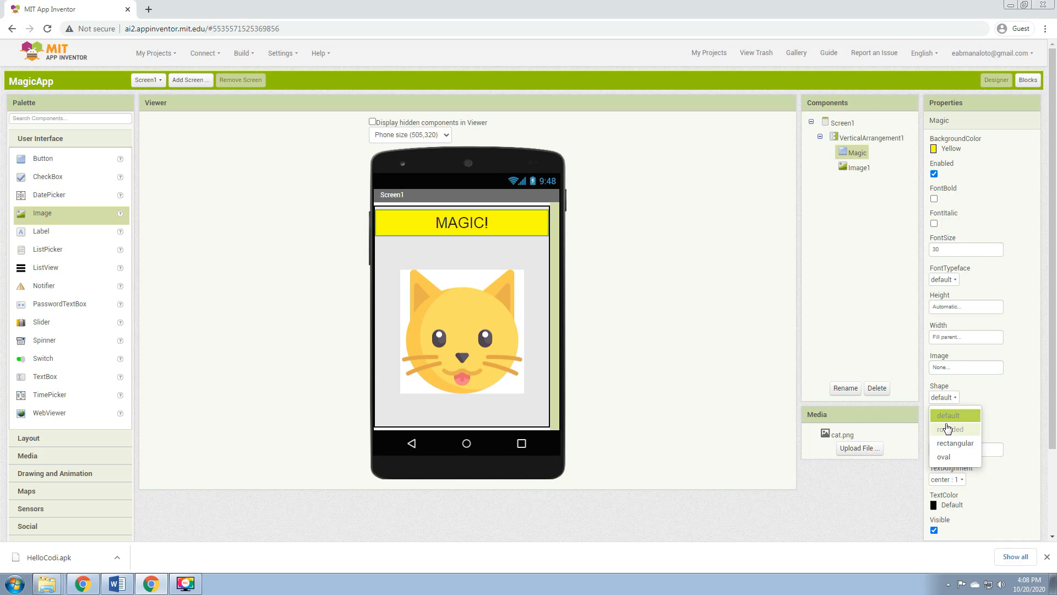
pyautogui.click(950, 429)
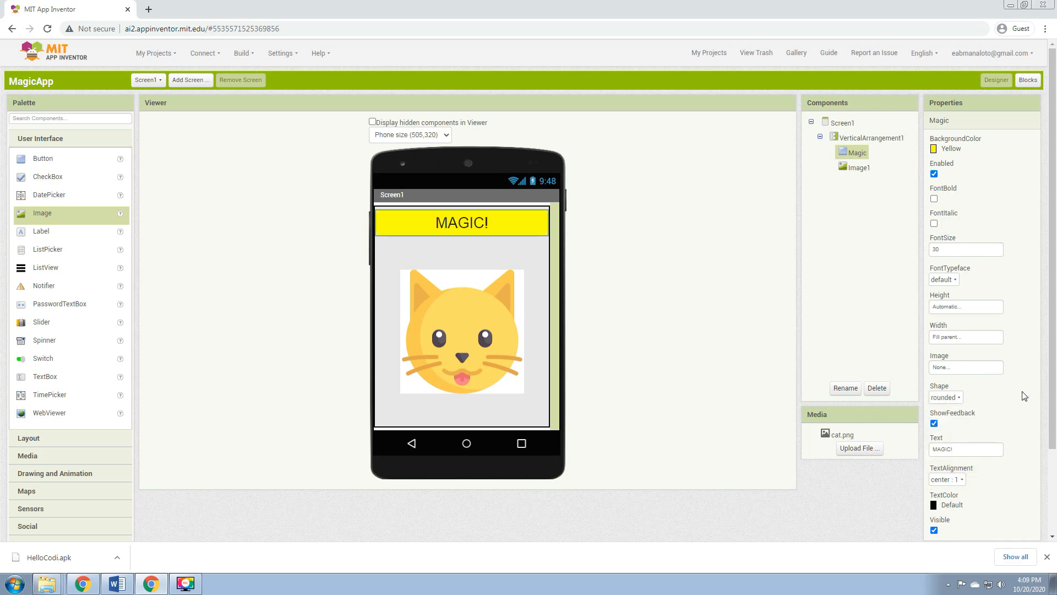
pyautogui.moveTo(530, 315)
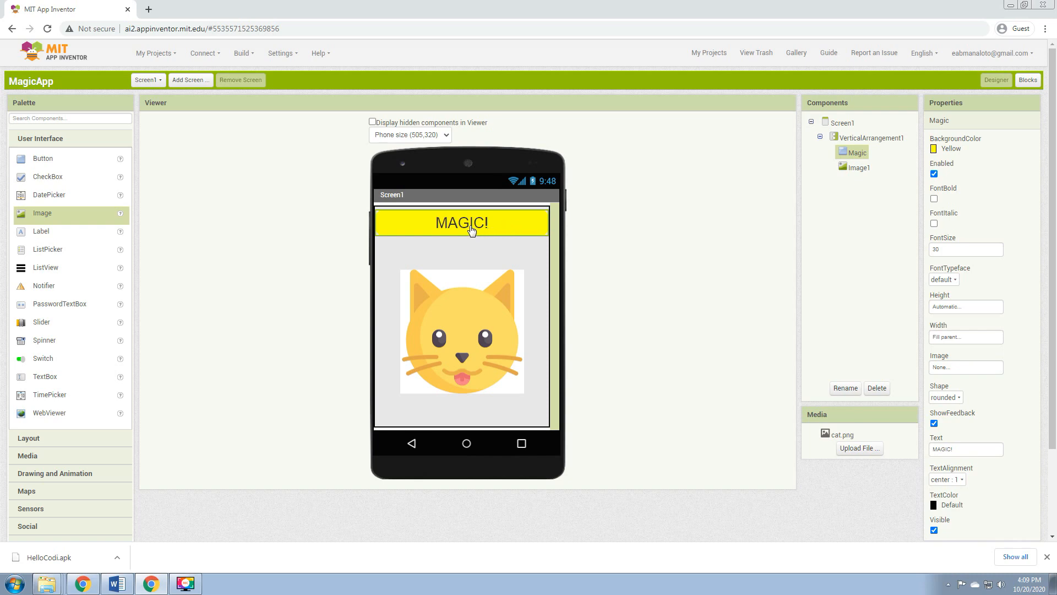
pyautogui.moveTo(451, 317)
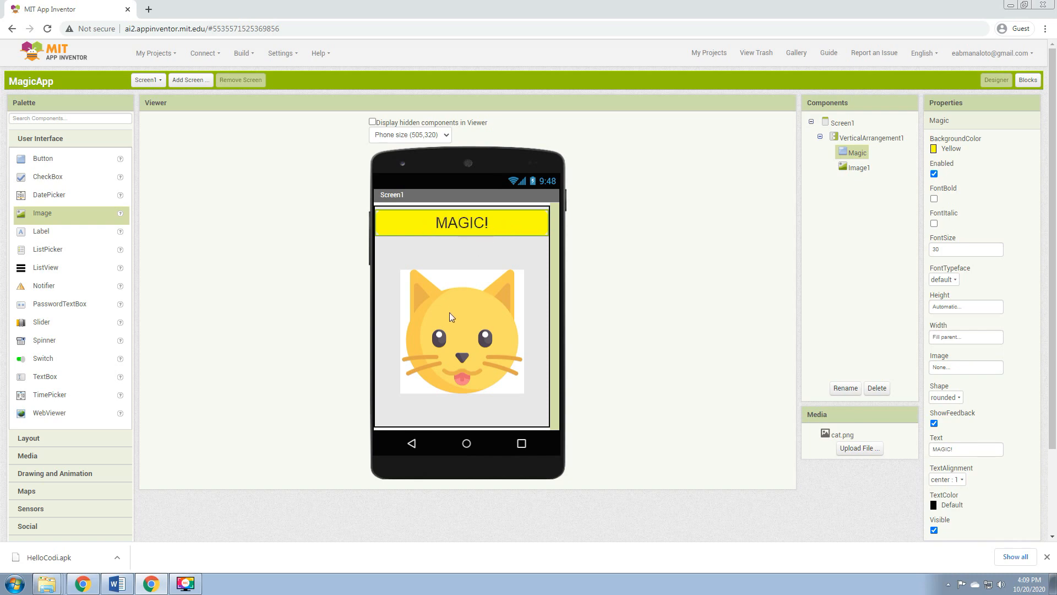
pyautogui.click(858, 168)
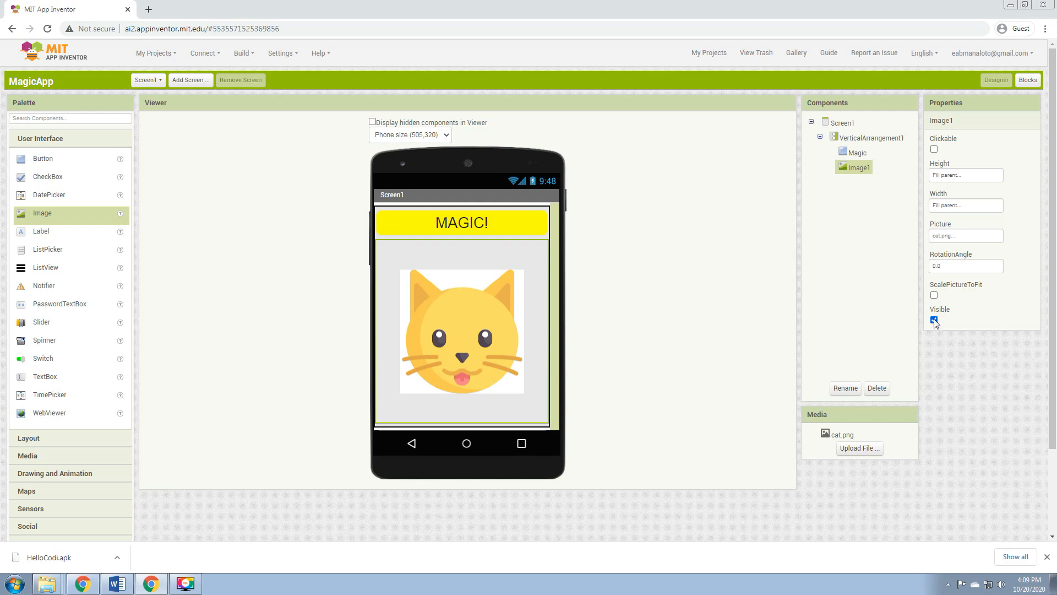
# Uncheck Image1's Visible property so the cat starts hidden.
pyautogui.click(934, 319)
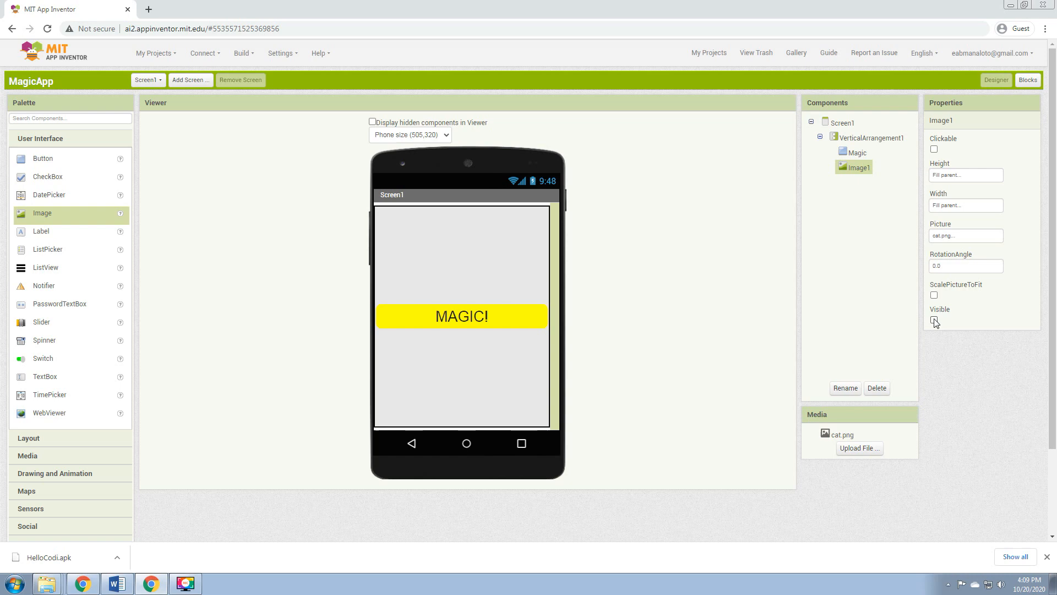
pyautogui.click(933, 320)
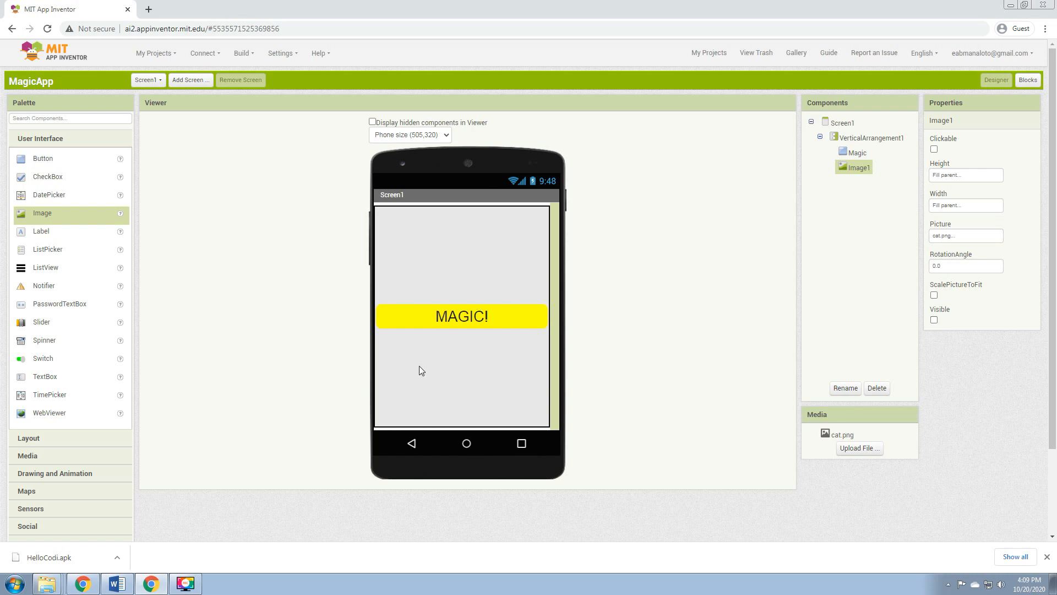
pyautogui.moveTo(490, 273)
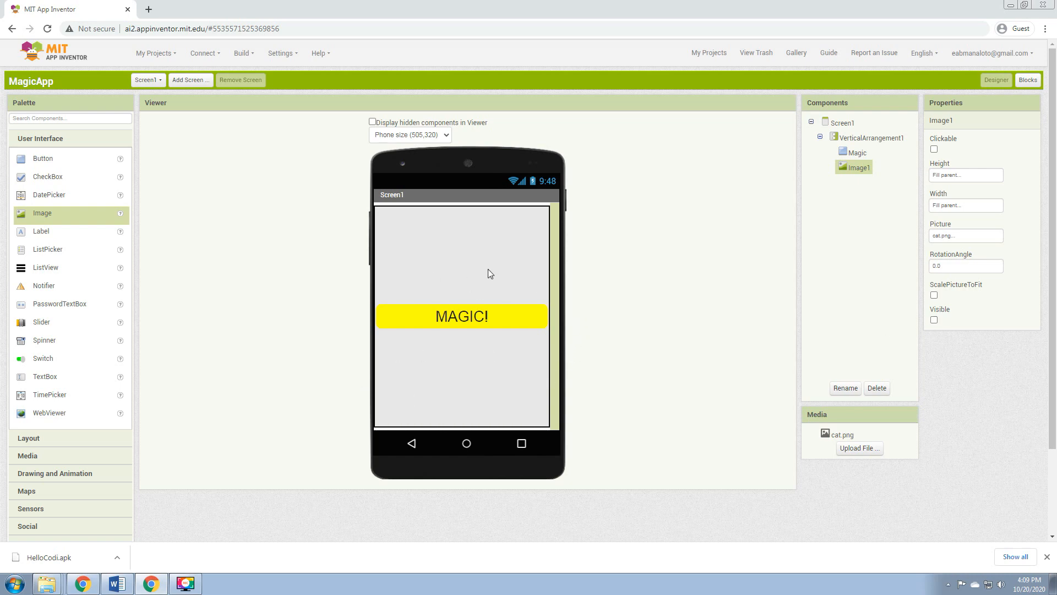
pyautogui.moveTo(514, 288)
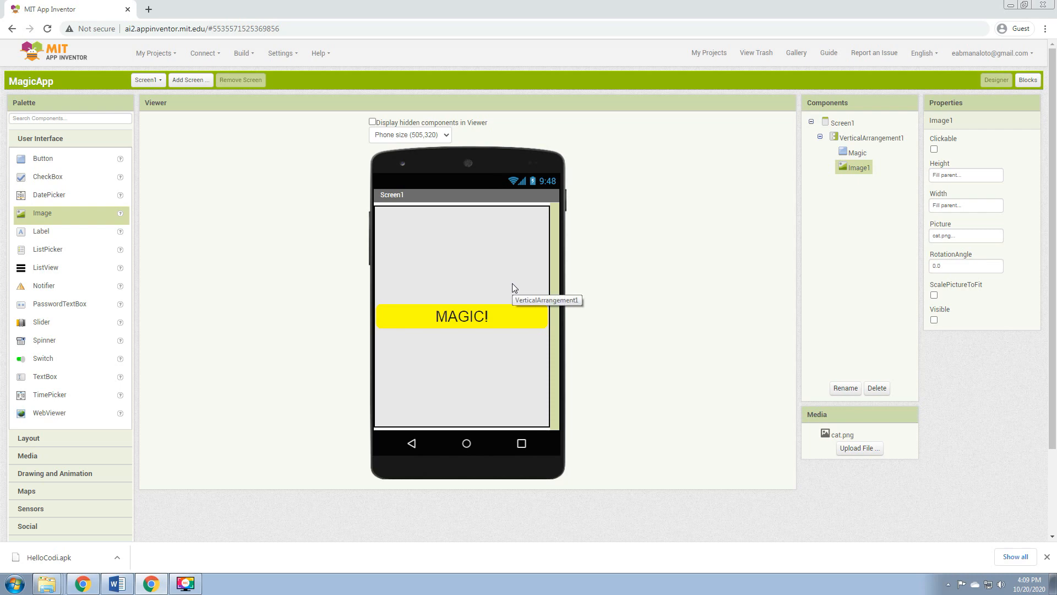
pyautogui.moveTo(485, 336)
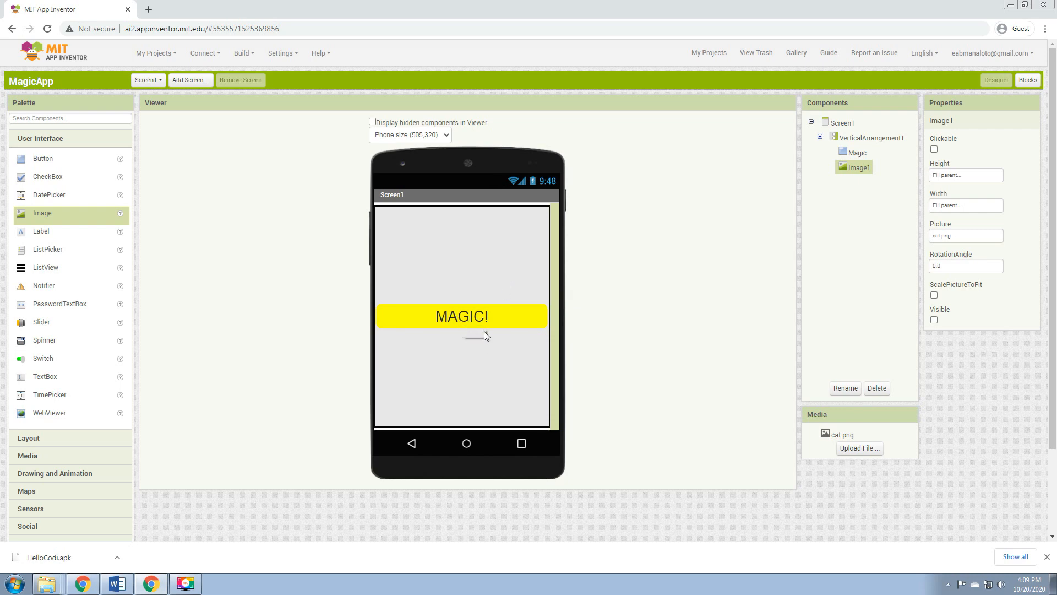
pyautogui.moveTo(478, 282)
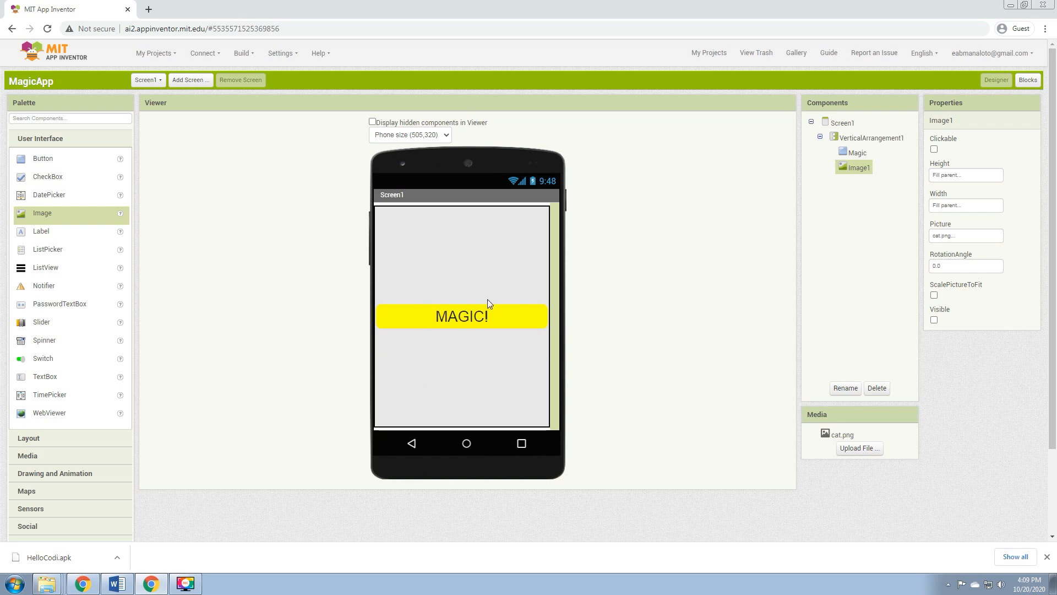
pyautogui.moveTo(1008, 96)
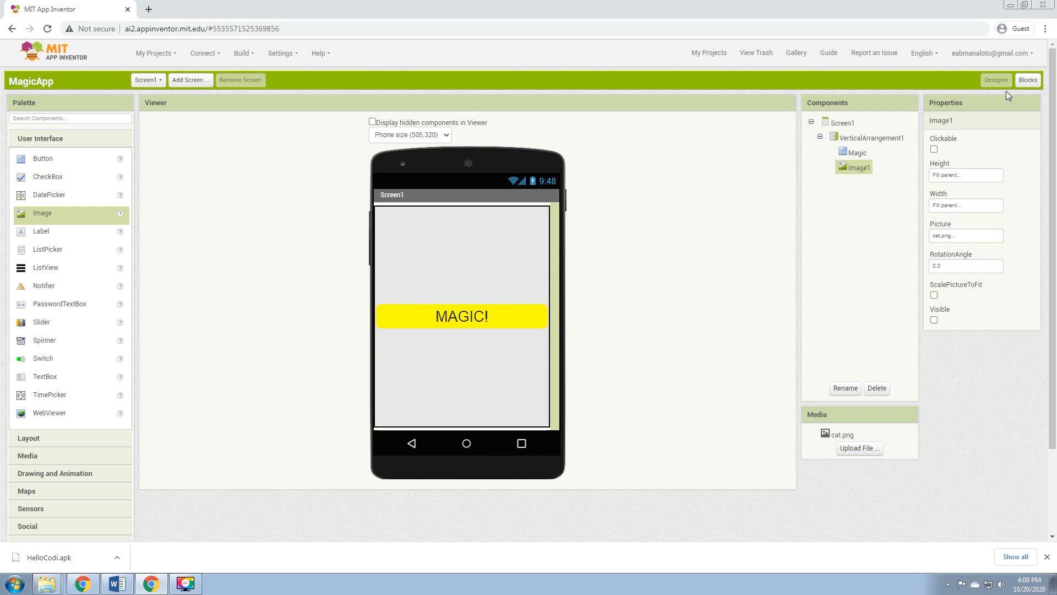
# In the Blocks editor, place a 'when Magic.Click' handler from the Magic drawer on the workspace.
pyautogui.click(1028, 80)
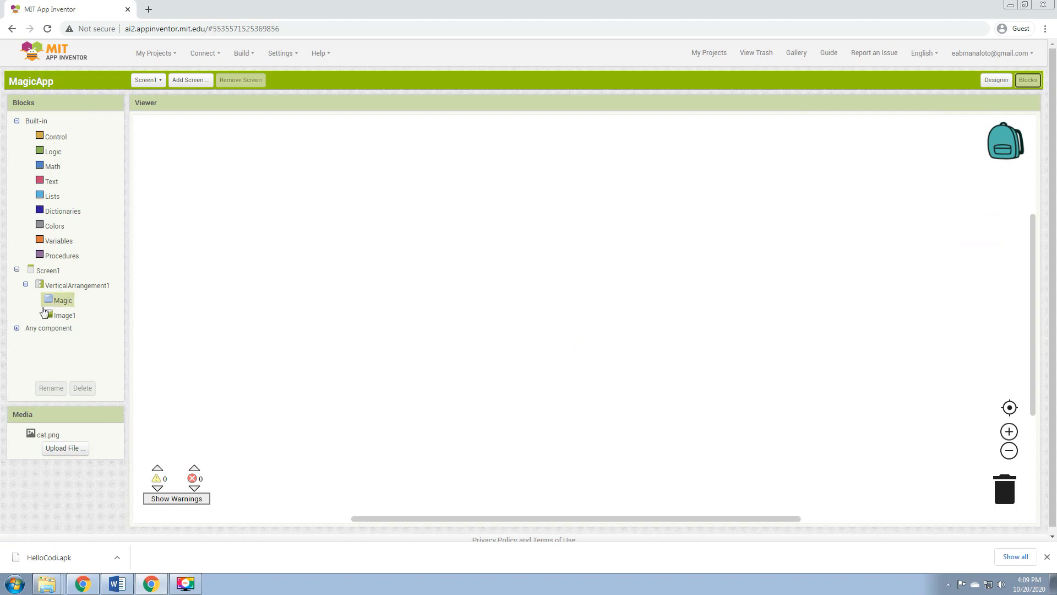
pyautogui.click(64, 314)
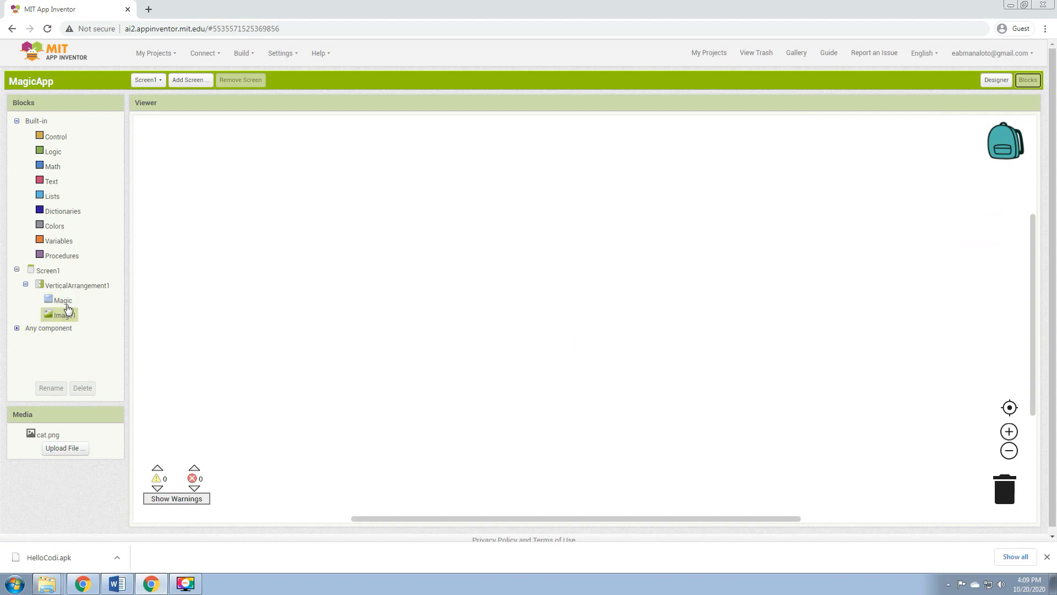
pyautogui.click(61, 300)
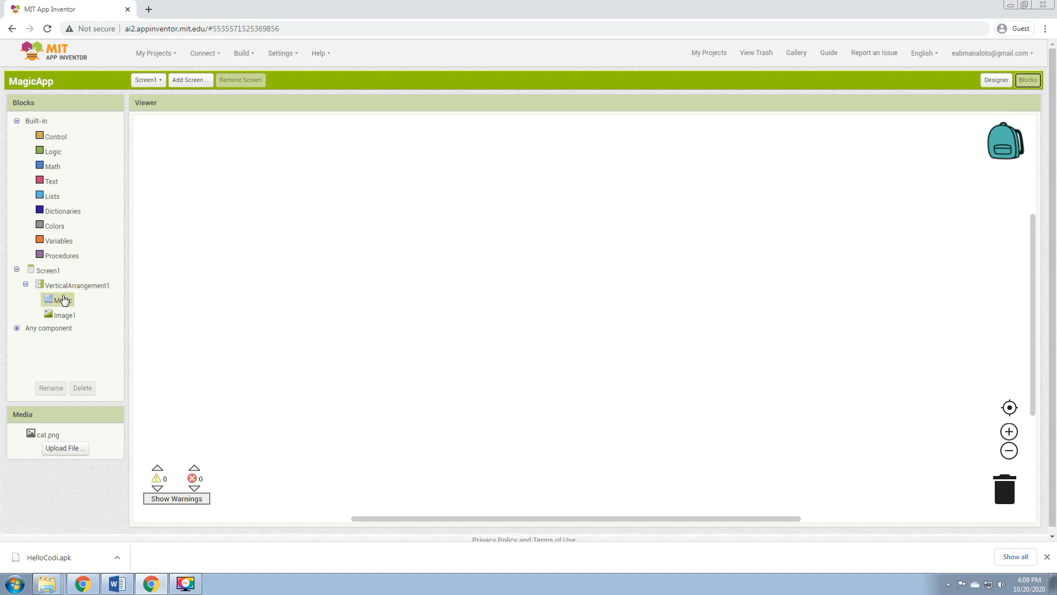
pyautogui.click(60, 299)
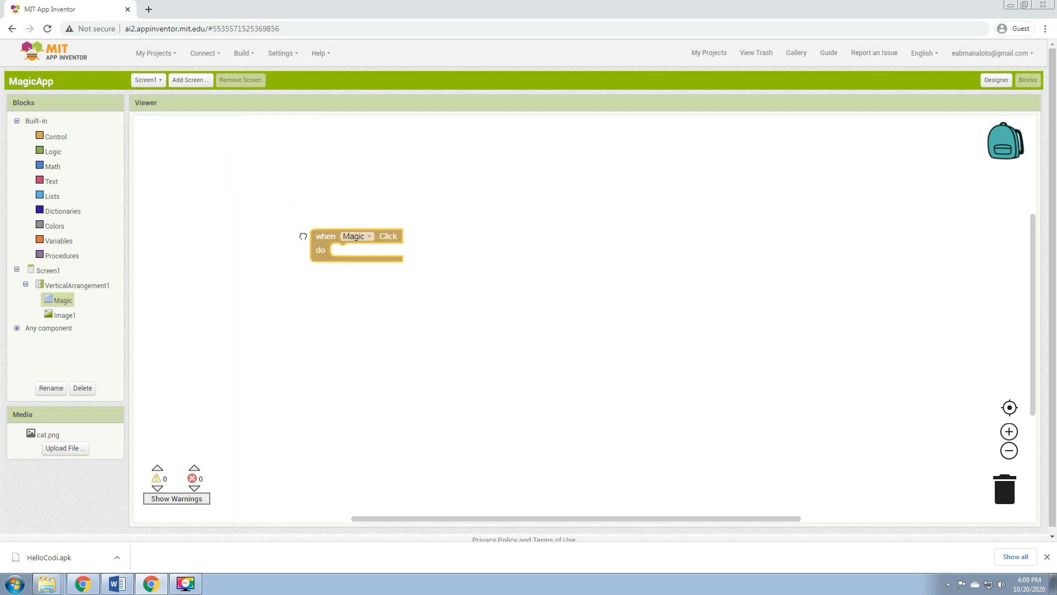
pyautogui.moveTo(357, 243); pyautogui.dragTo(327, 195)
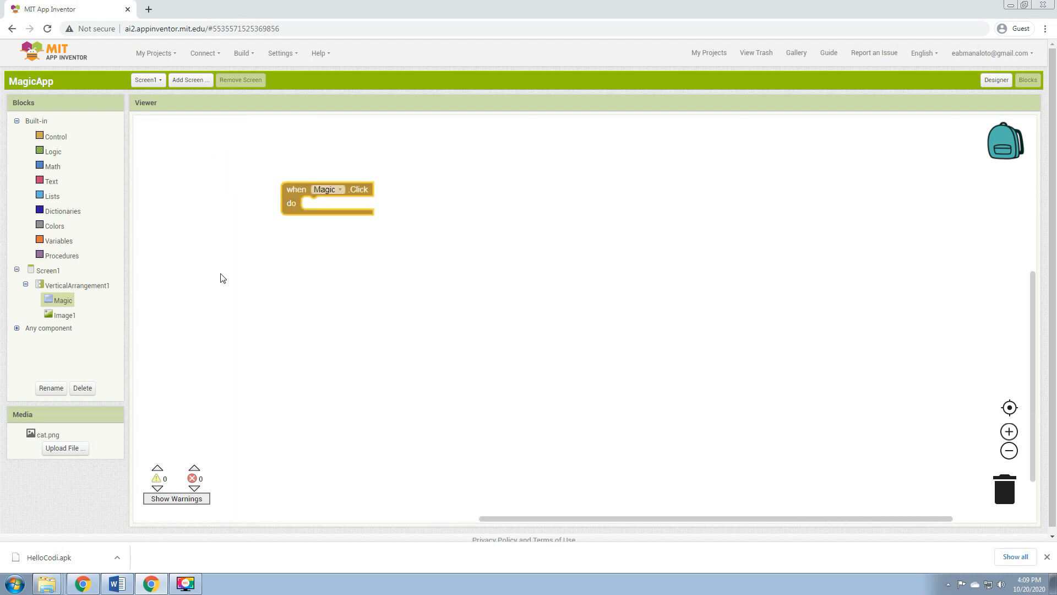
pyautogui.click(63, 315)
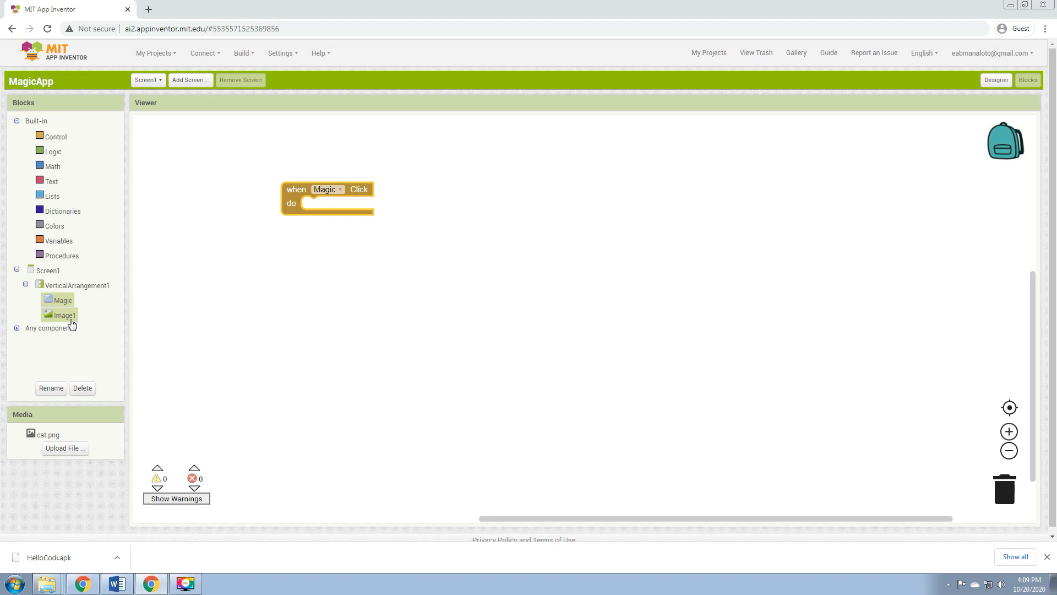
# Snap a 'set Image1.Visible to true' block into the Magic.Click handler's do slot.
pyautogui.click(61, 314)
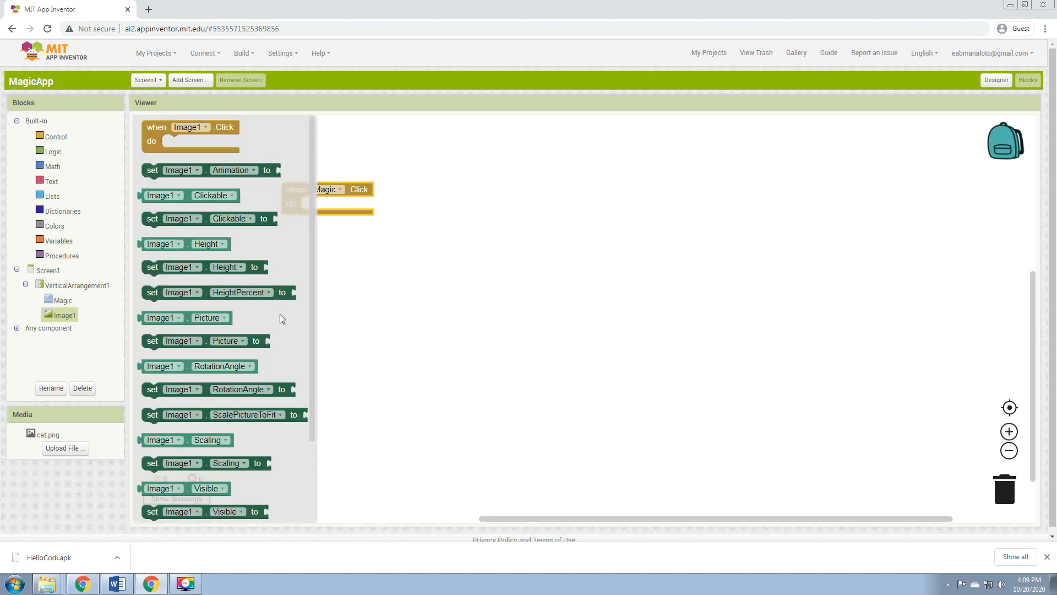
pyautogui.scroll(-3)
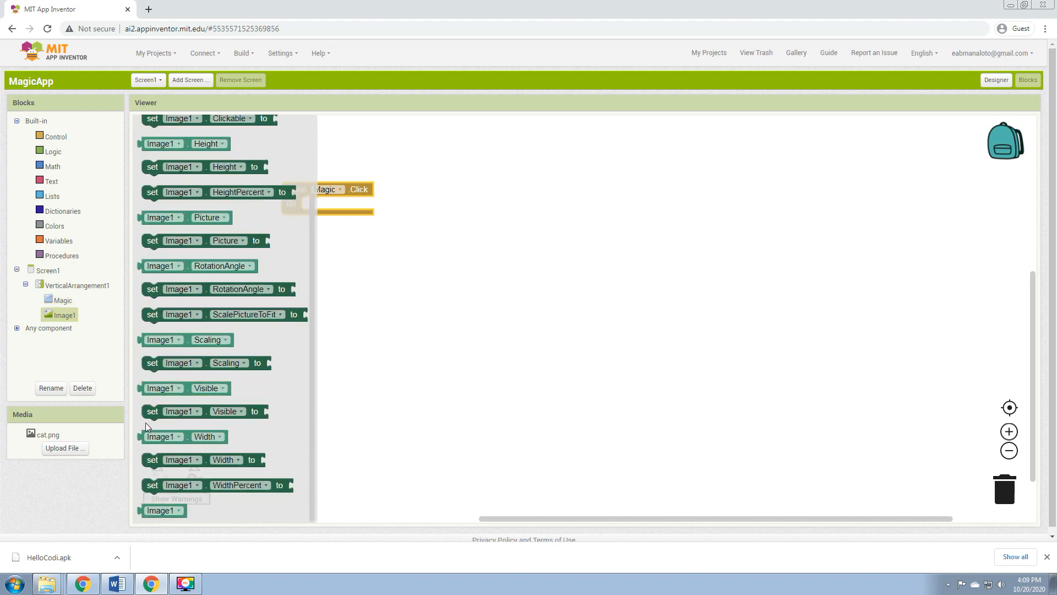
pyautogui.moveTo(148, 414)
pyautogui.write('true')
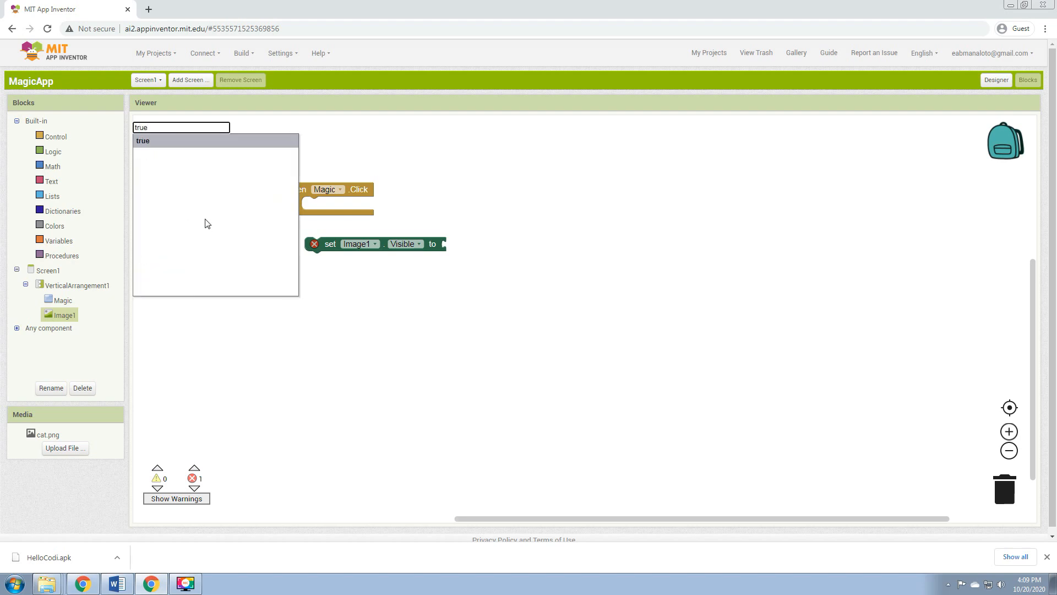
pyautogui.click(142, 141)
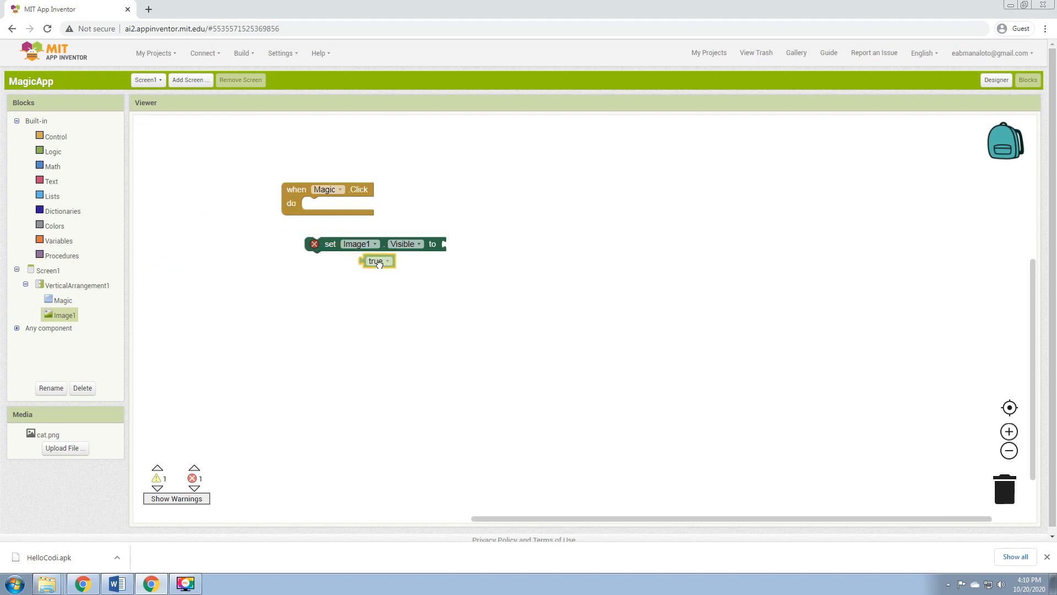
pyautogui.moveTo(376, 261); pyautogui.dragTo(458, 244)
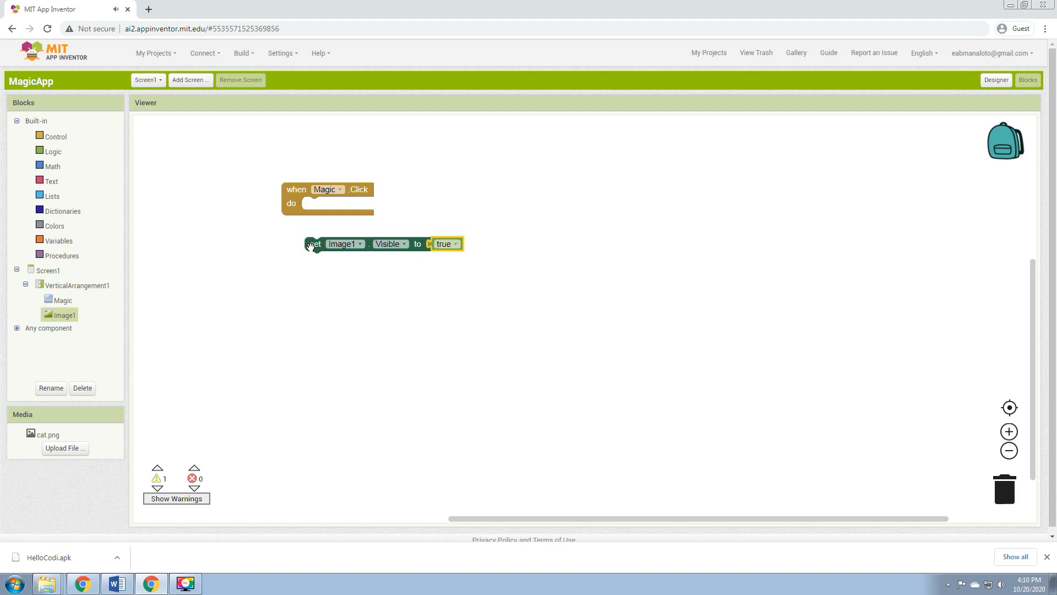
pyautogui.moveTo(313, 243); pyautogui.dragTo(317, 204)
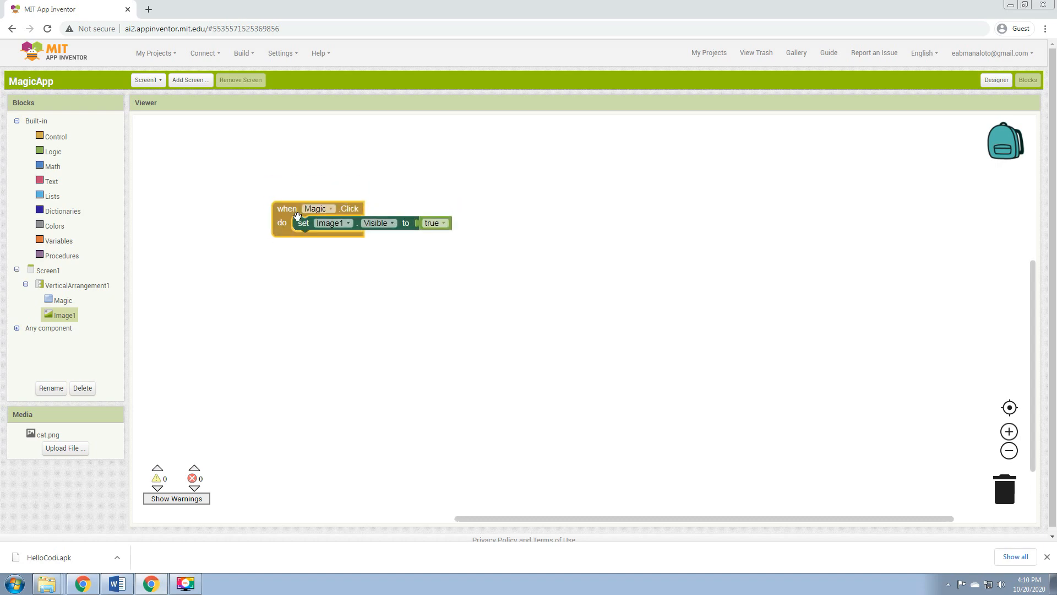
pyautogui.moveTo(407, 187)
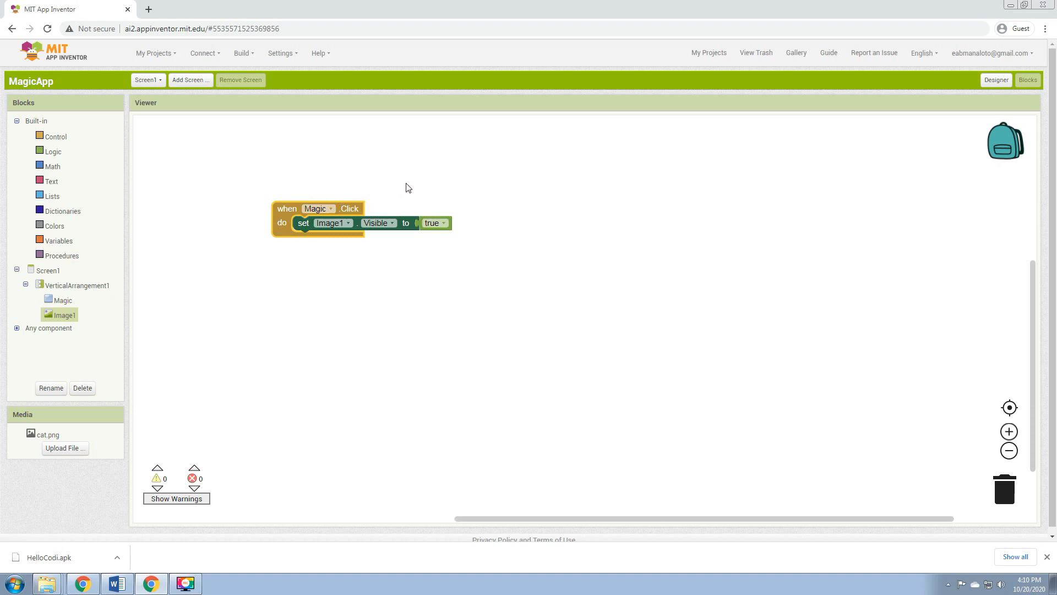
pyautogui.moveTo(441, 195)
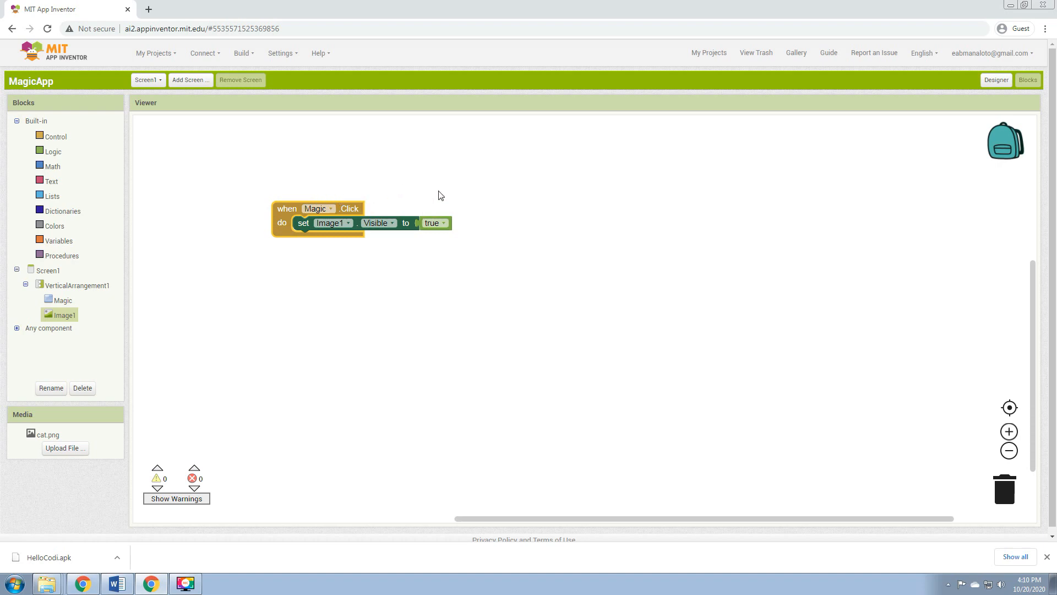
pyautogui.moveTo(442, 218)
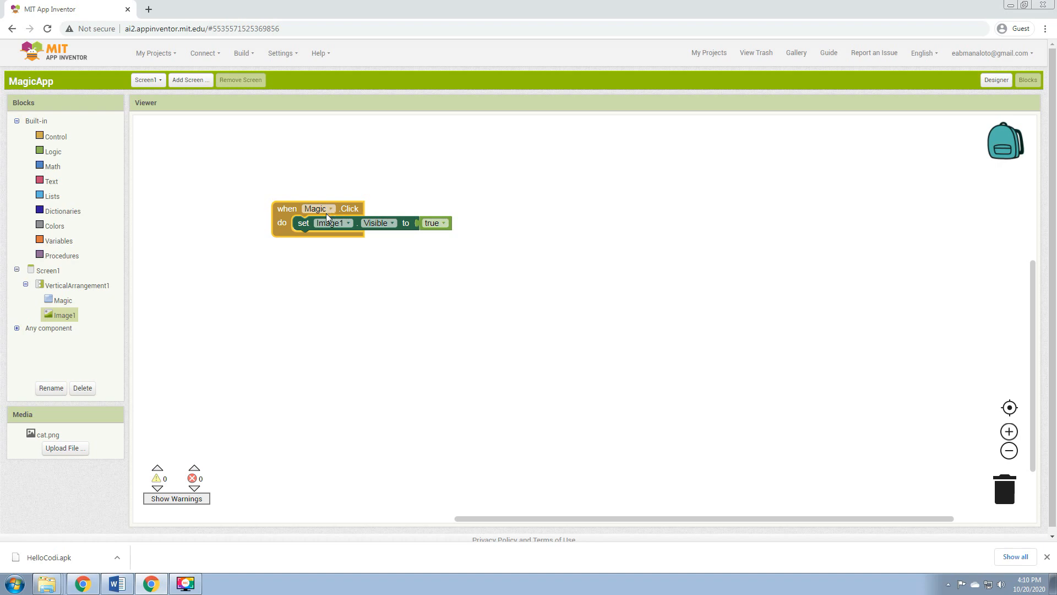
pyautogui.moveTo(996, 80)
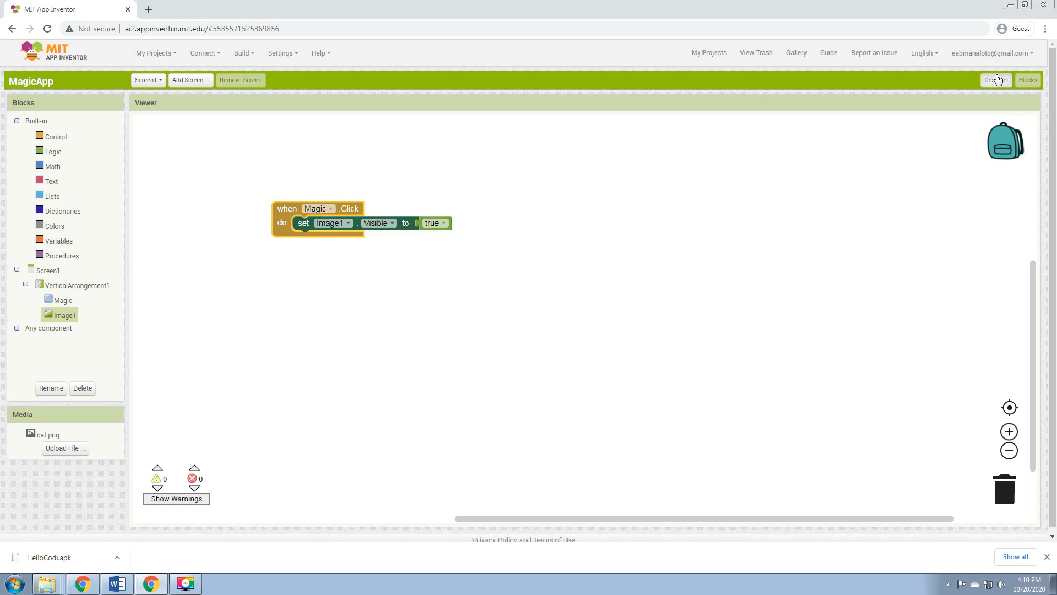
# Switch back to the Designer view.
pyautogui.click(996, 80)
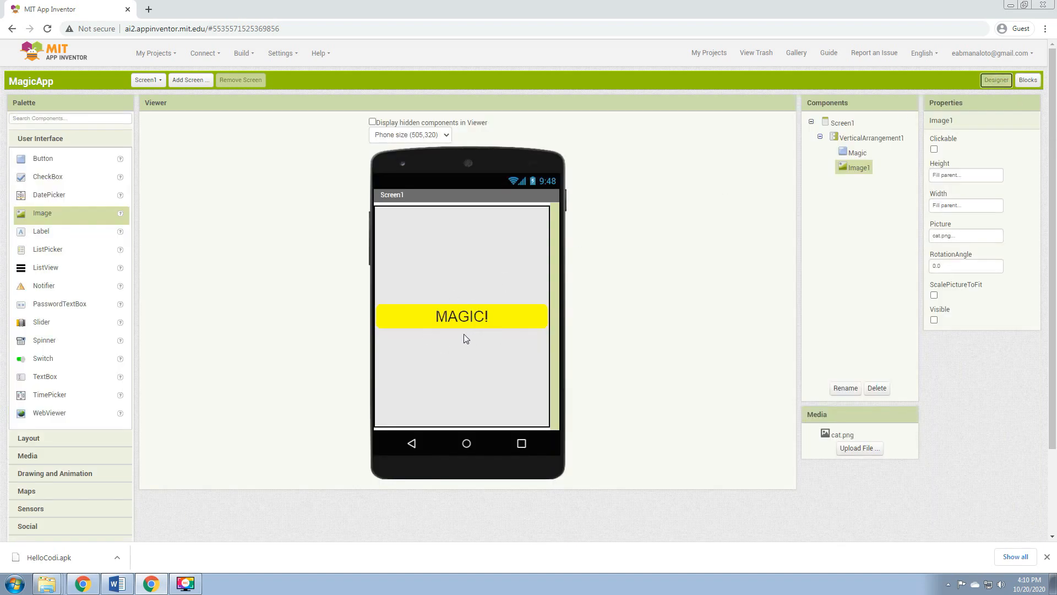
pyautogui.moveTo(499, 316)
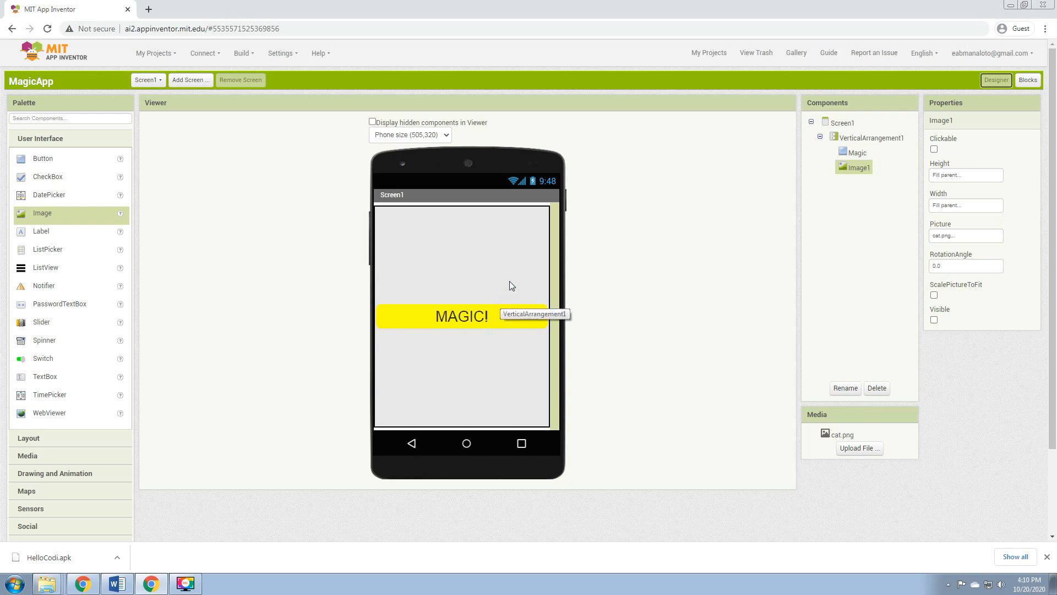
pyautogui.moveTo(490, 304)
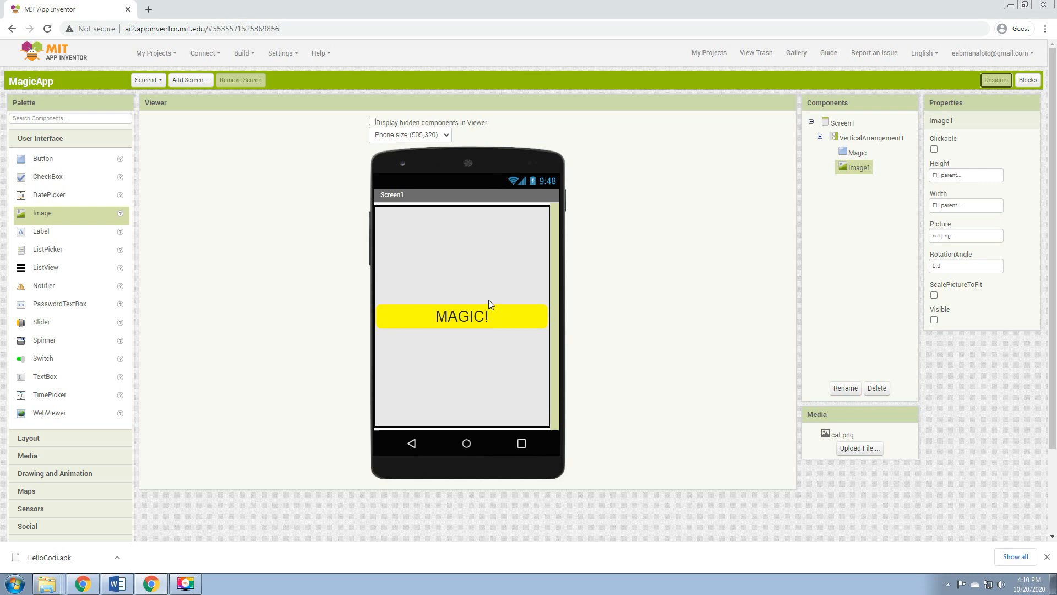
pyautogui.moveTo(20, 377)
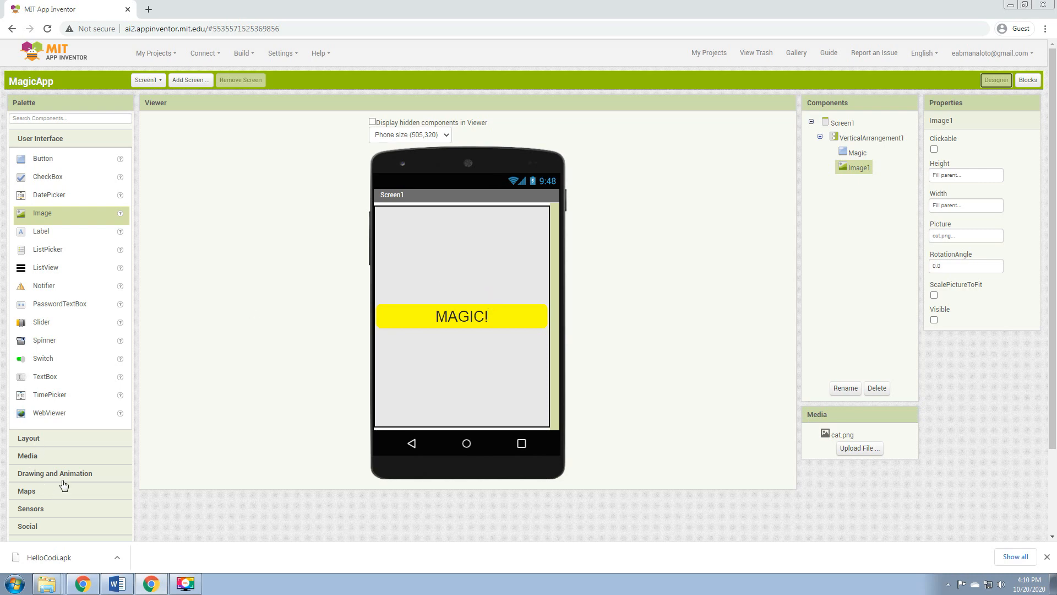
# Add a TextToSpeech component from the Media palette as a non-visible component.
pyautogui.click(31, 226)
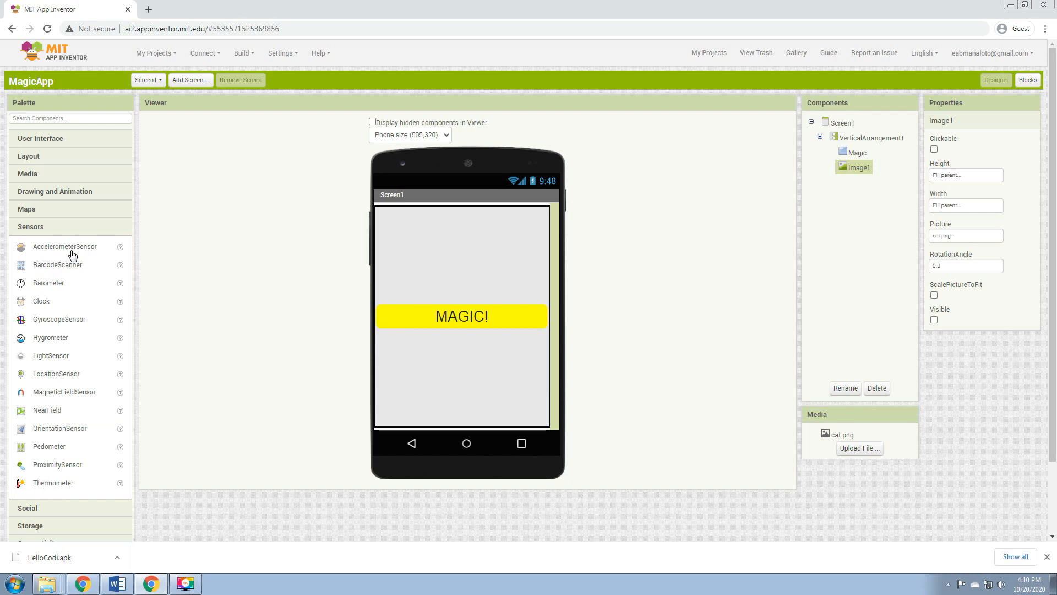
pyautogui.moveTo(62, 436)
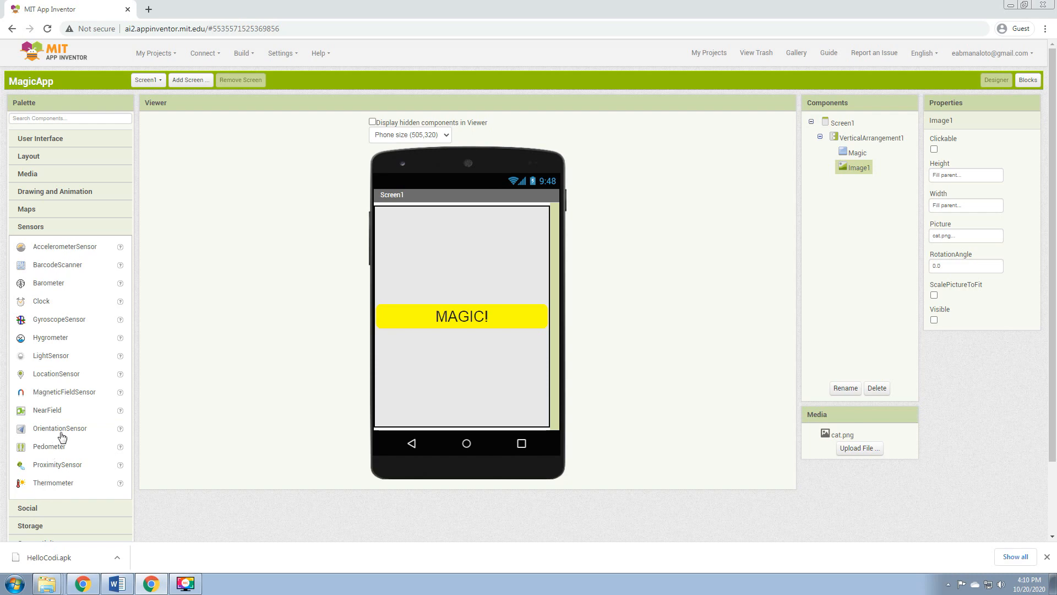
pyautogui.moveTo(55, 250)
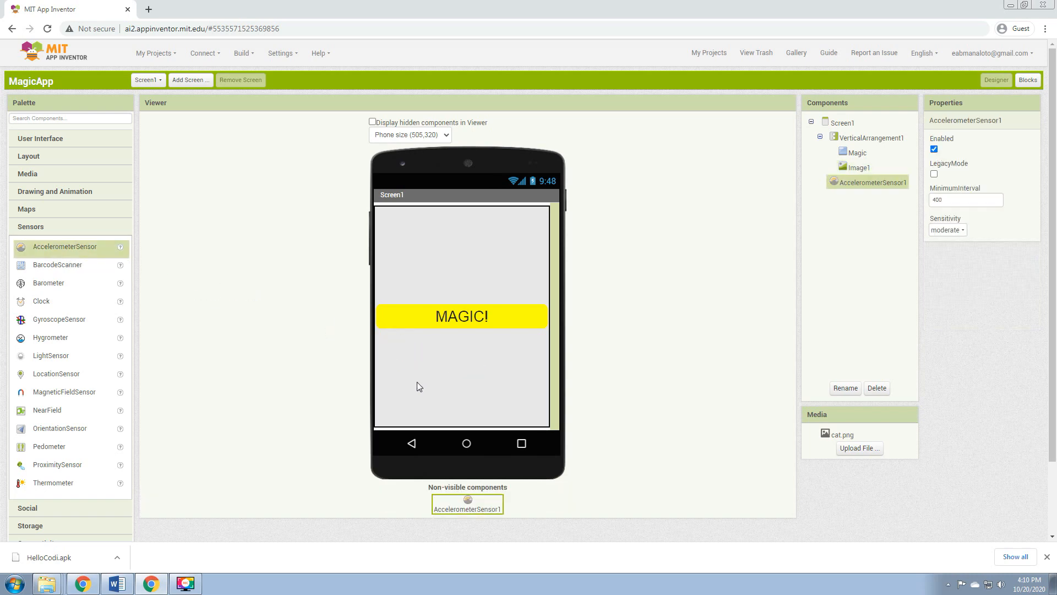
pyautogui.moveTo(43, 174)
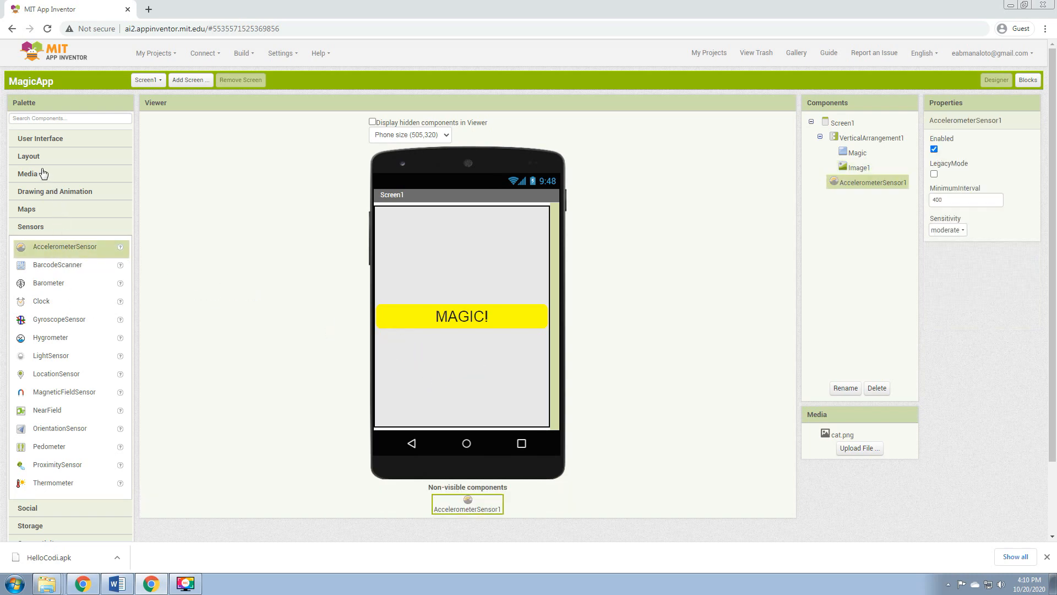
pyautogui.click(27, 173)
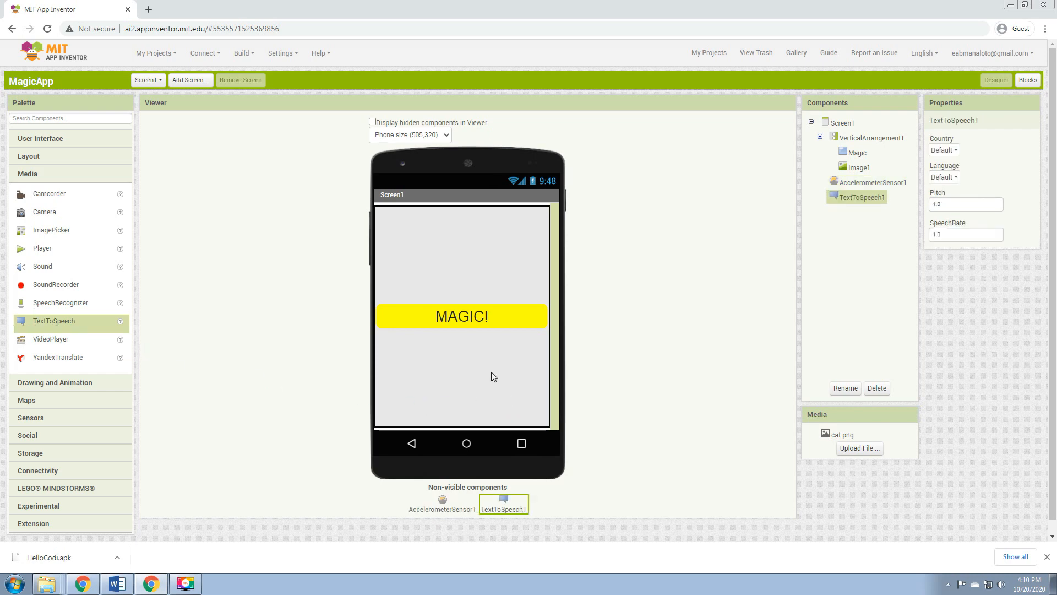
pyautogui.moveTo(558, 350)
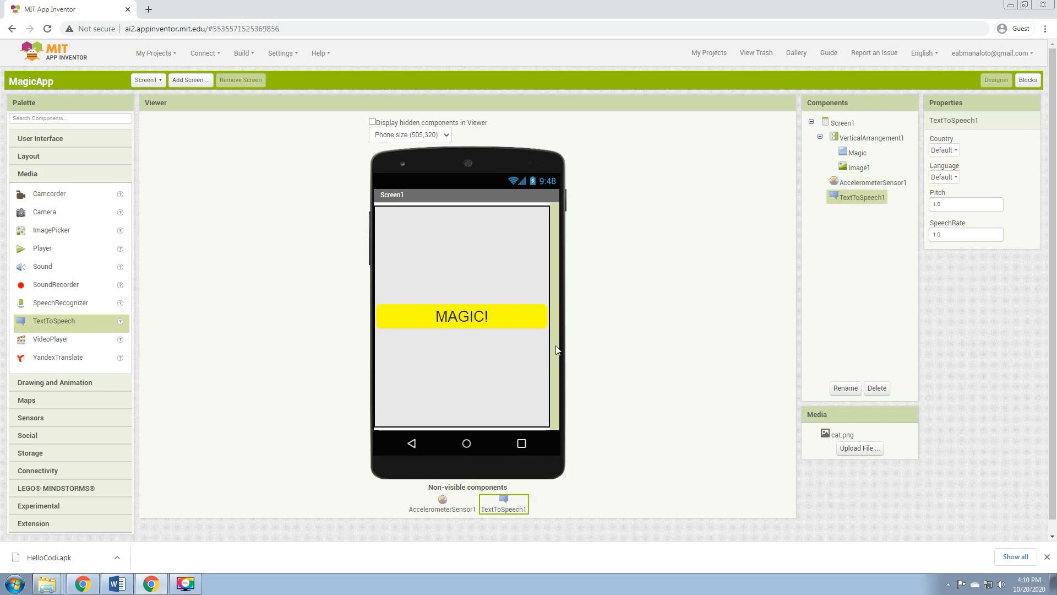
pyautogui.moveTo(436, 485)
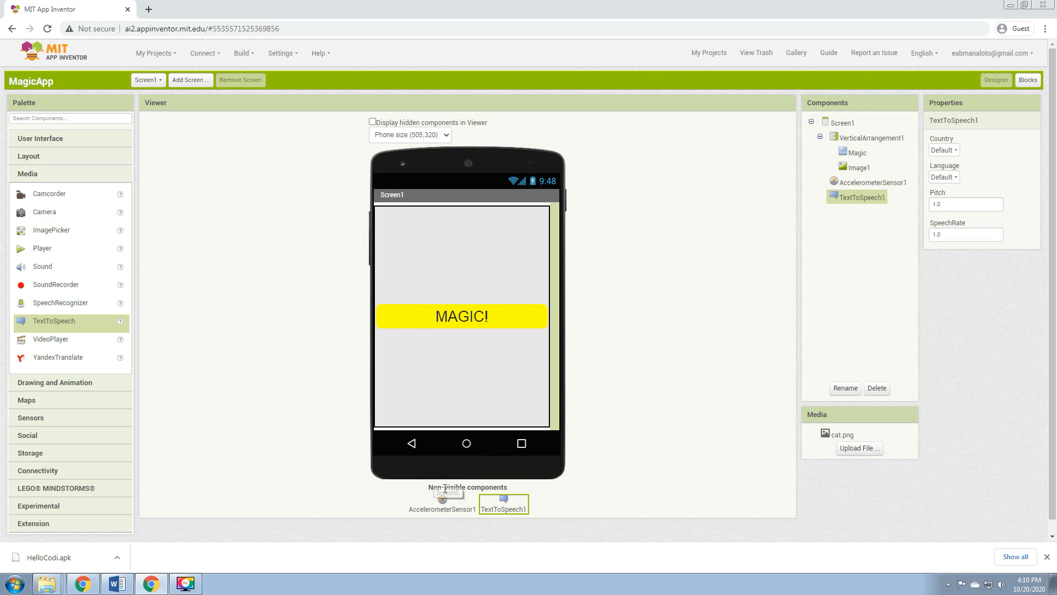
pyautogui.moveTo(529, 474)
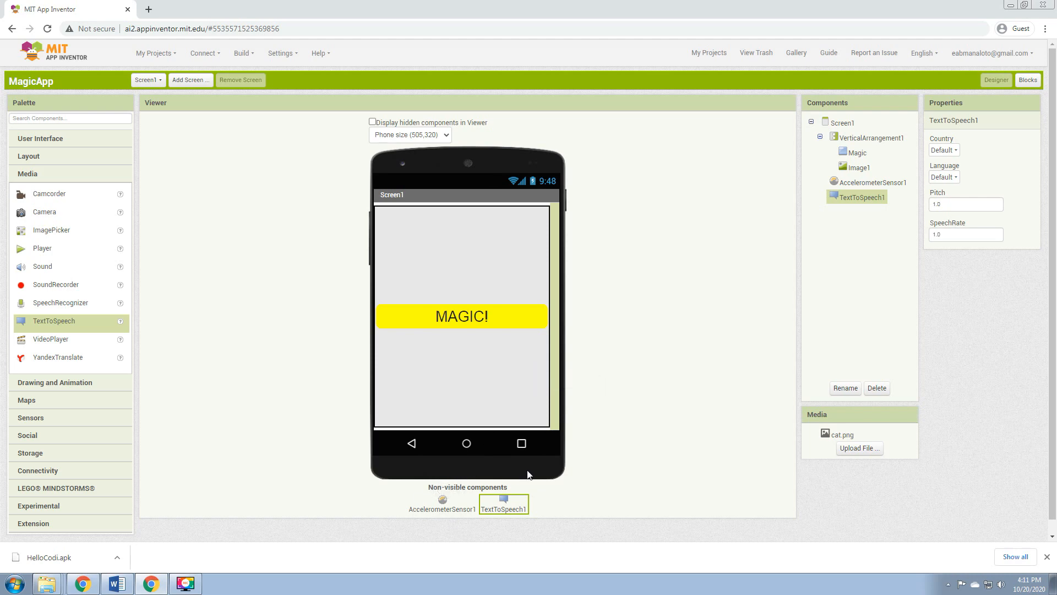
pyautogui.moveTo(391, 349)
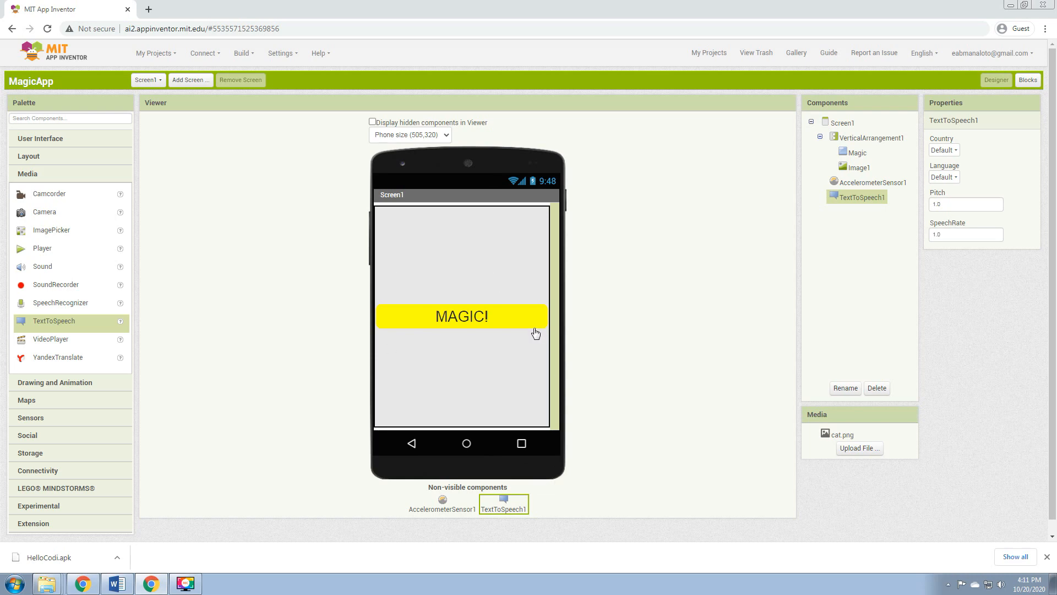
pyautogui.moveTo(532, 506)
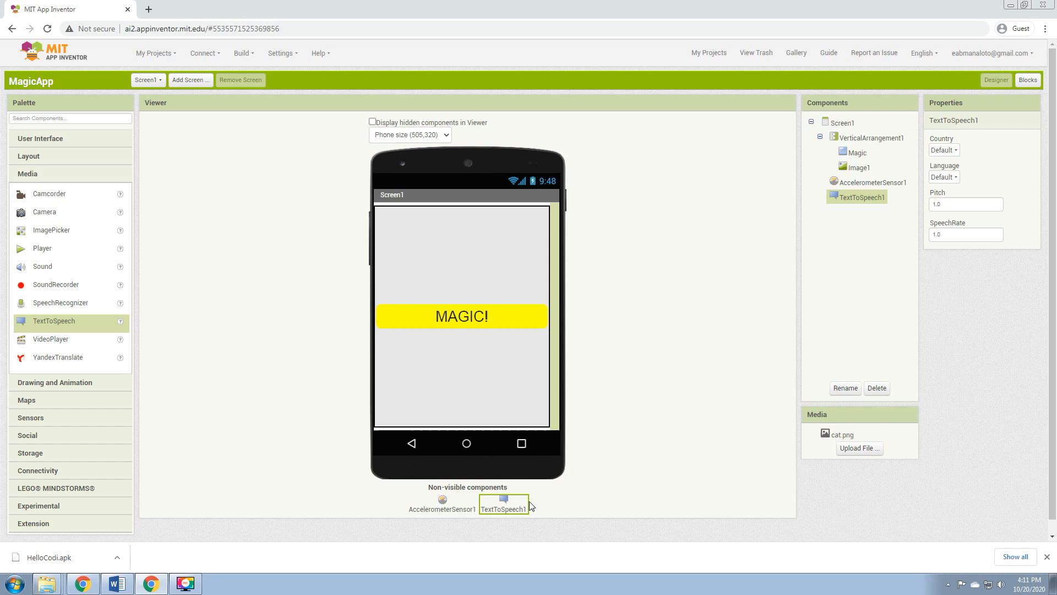
pyautogui.moveTo(1015, 98)
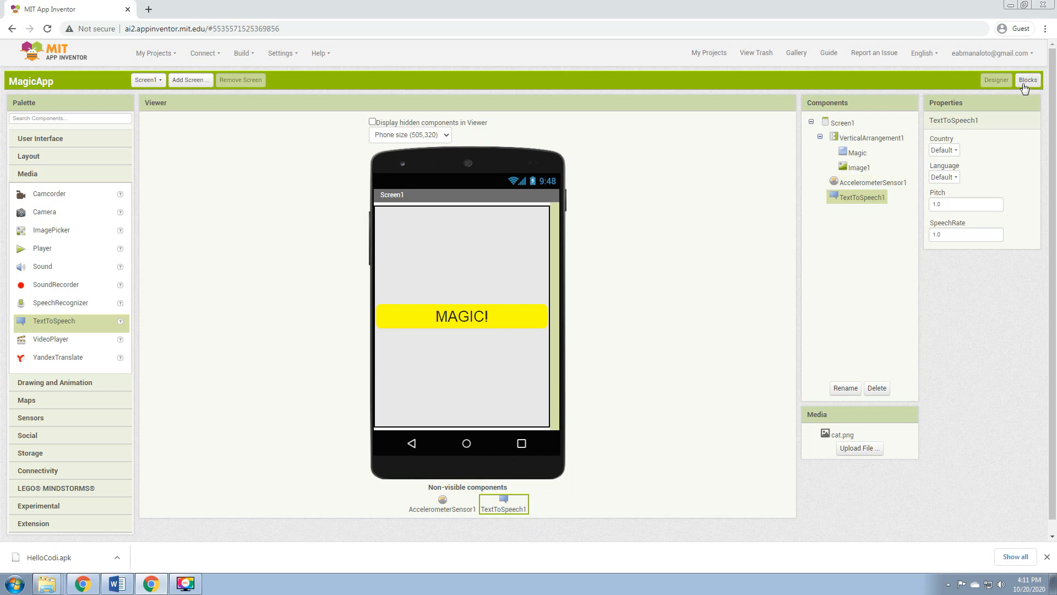
# Place a 'call TextToSpeech1.Speak' block inside a 'when AccelerometerSensor1.Shaking' handler.
pyautogui.click(1028, 80)
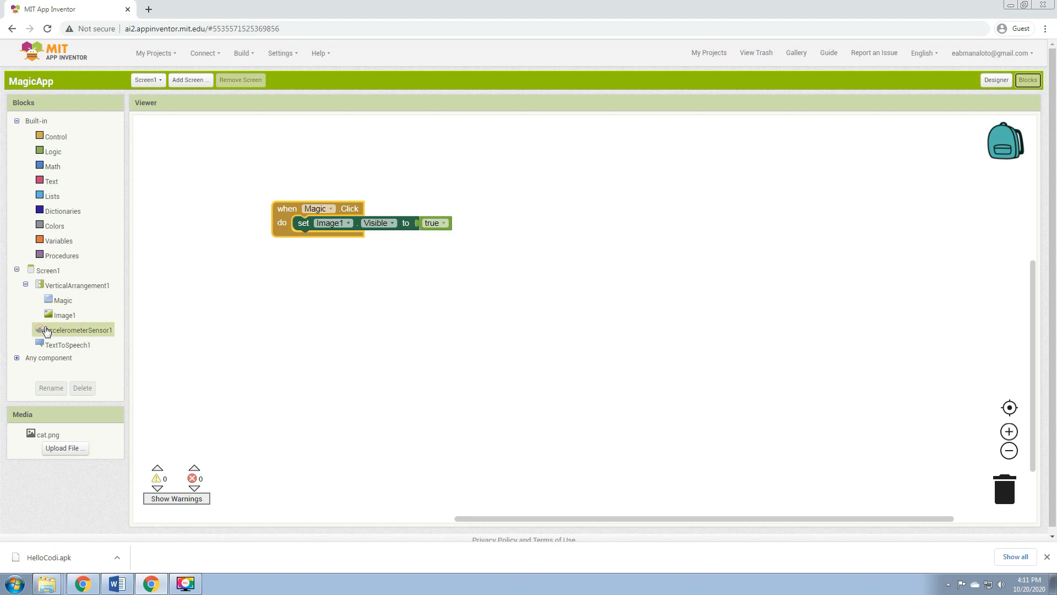
pyautogui.click(71, 329)
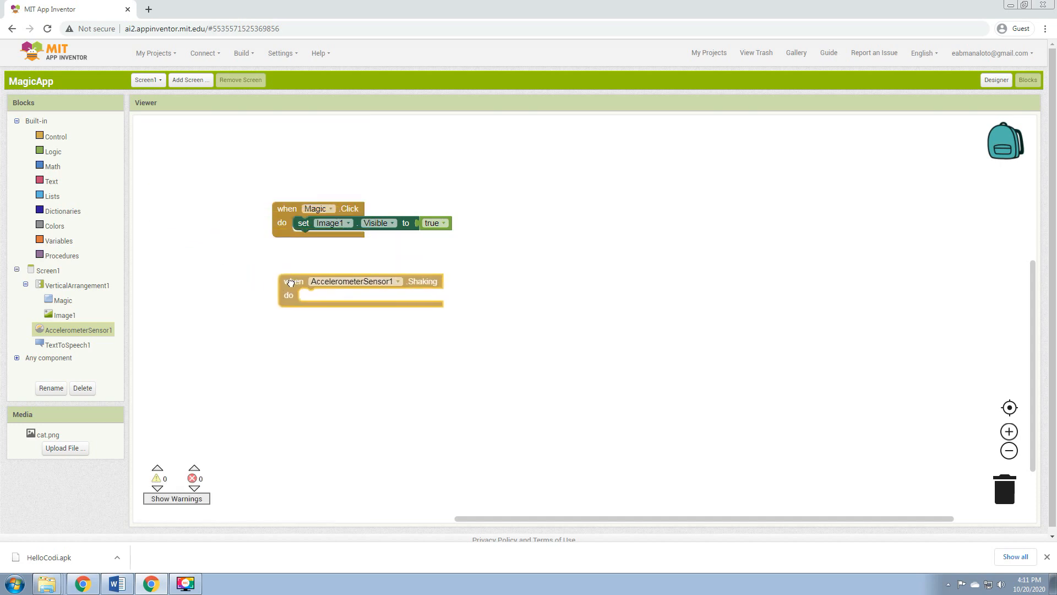
pyautogui.click(62, 345)
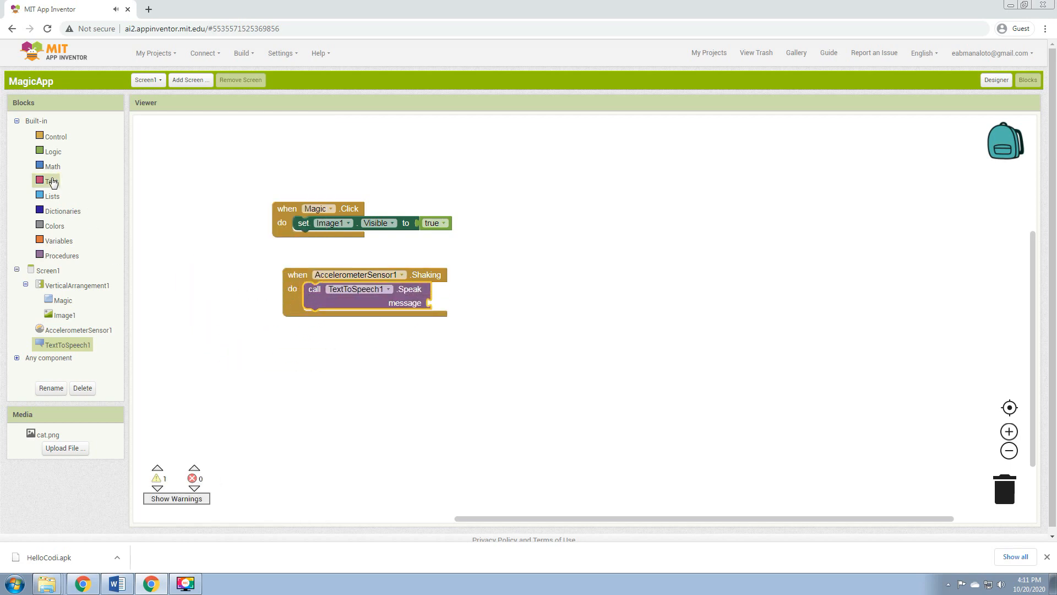
pyautogui.click(47, 181)
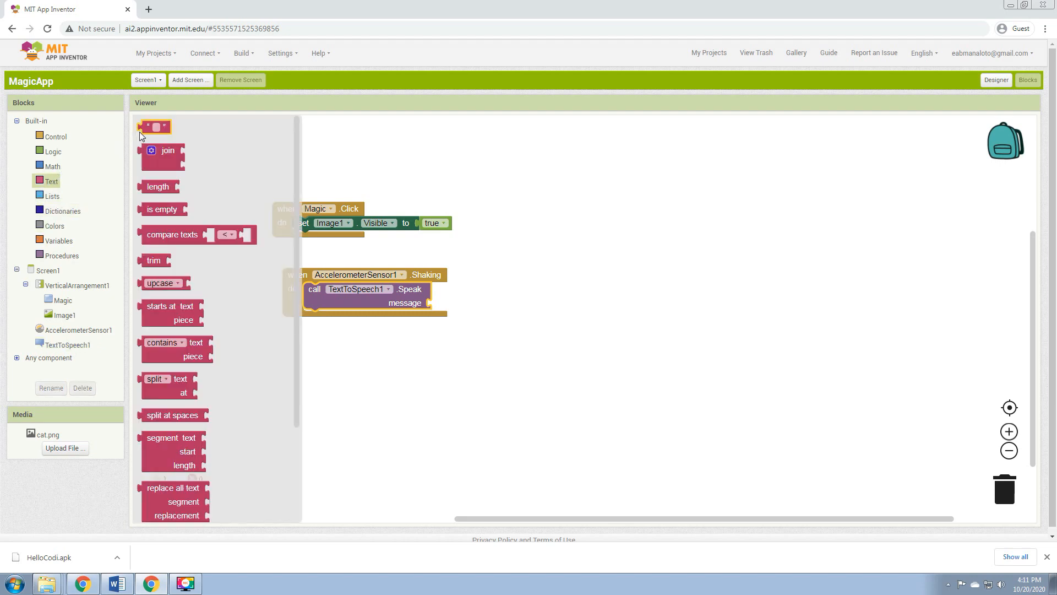
# Plug a text block reading 'Stop Shaking Me!' into the Speak message socket.
pyautogui.moveTo(155, 127); pyautogui.dragTo(372, 392)
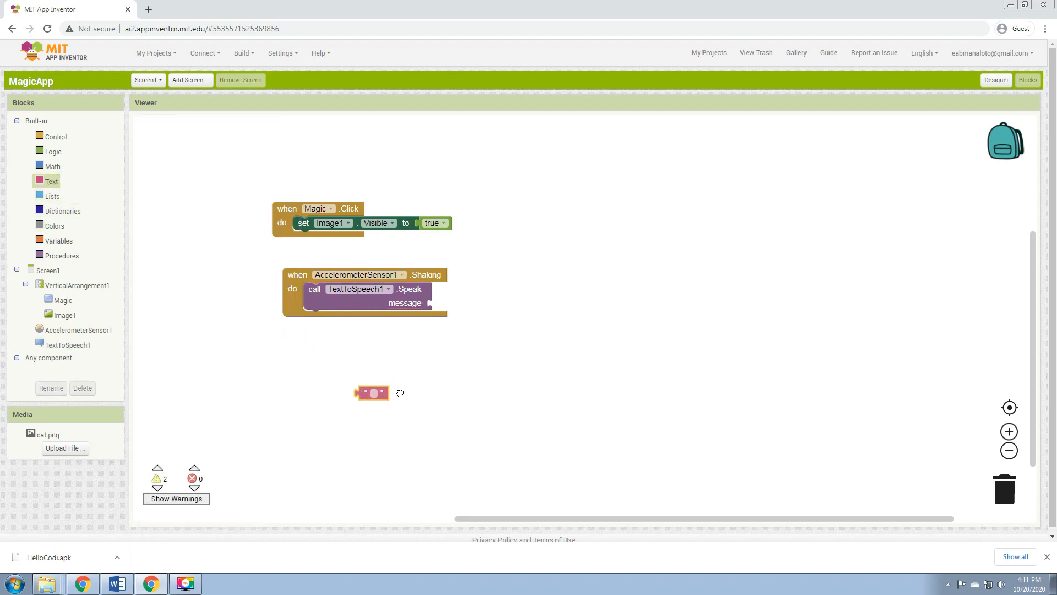
pyautogui.moveTo(373, 393); pyautogui.dragTo(448, 302)
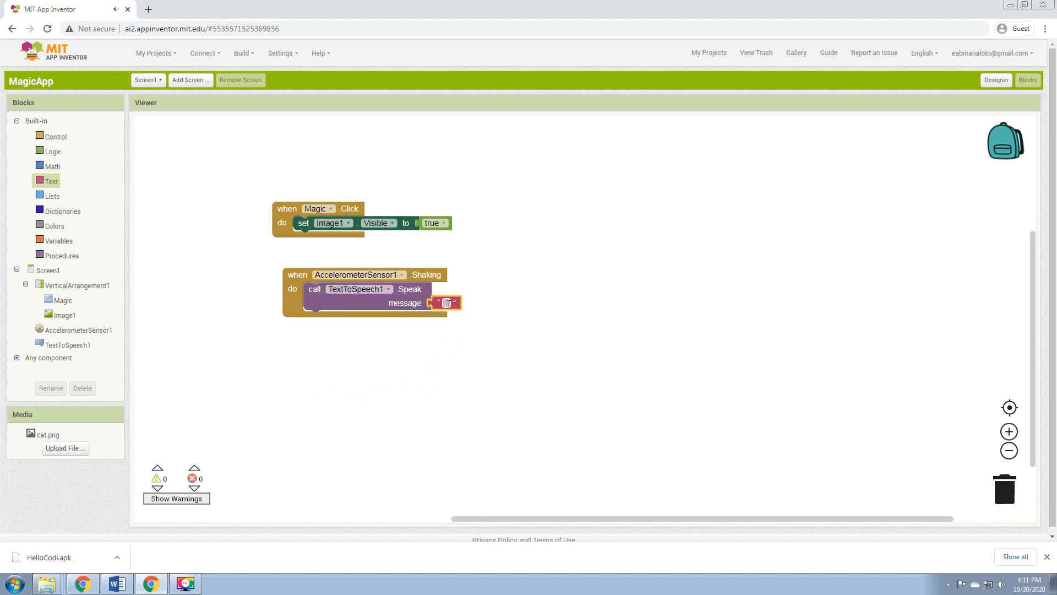
pyautogui.write('Sti')
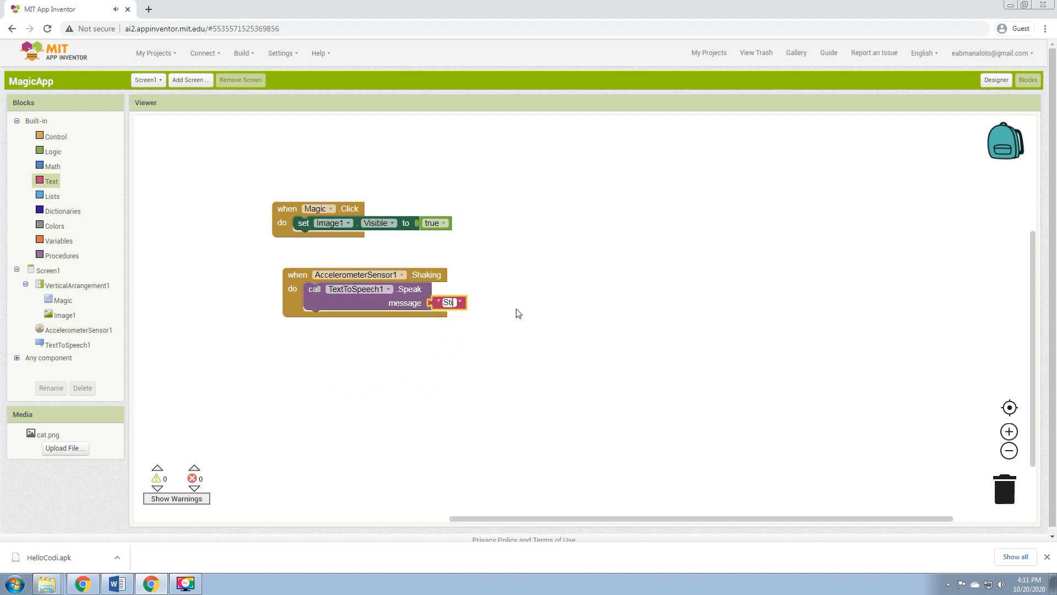
pyautogui.write('Stop Shaking Me!')
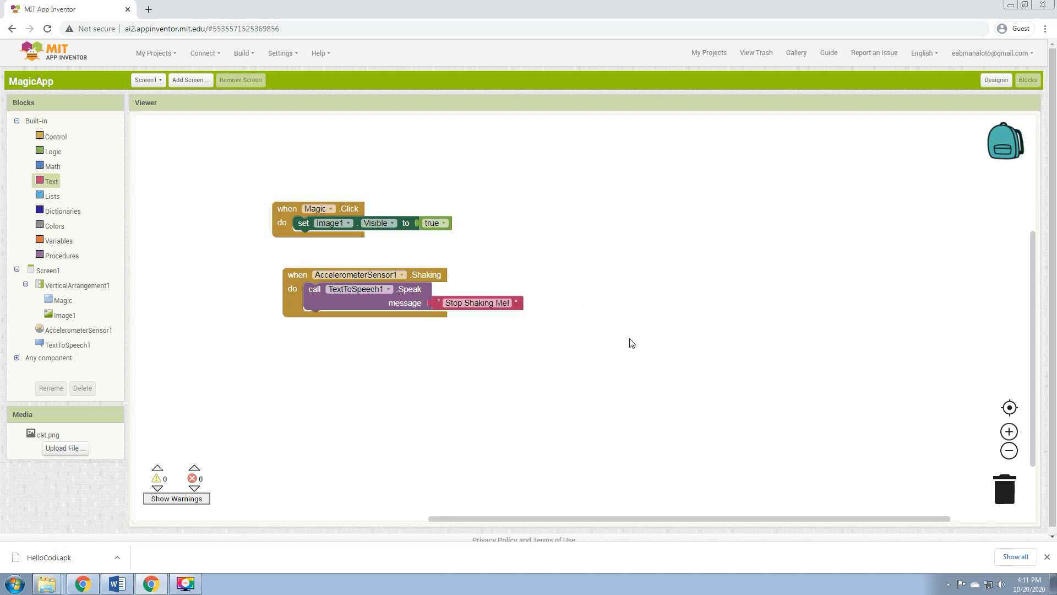
pyautogui.moveTo(359, 295)
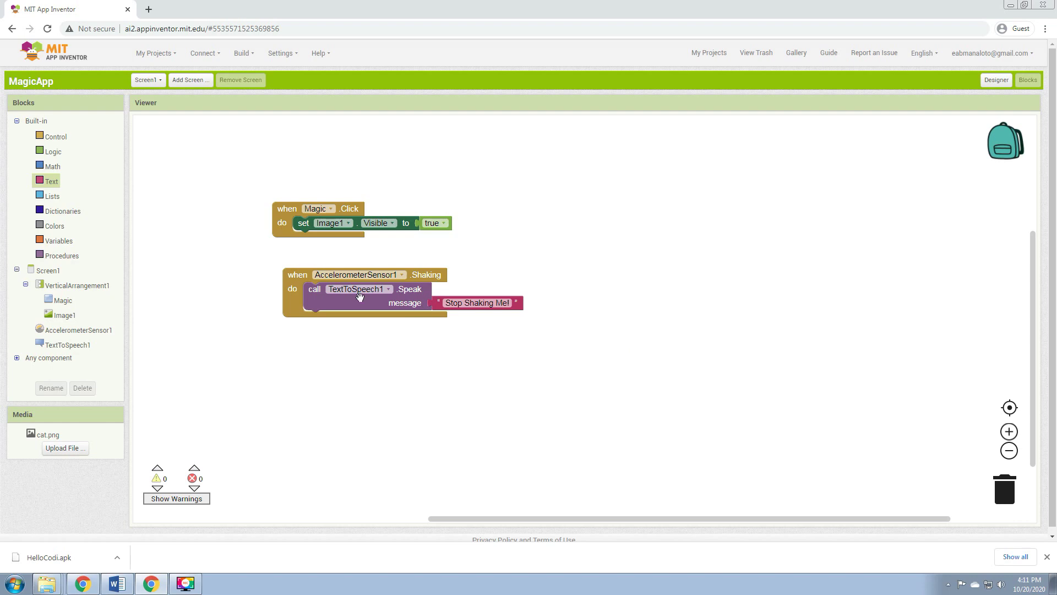
pyautogui.moveTo(405, 303)
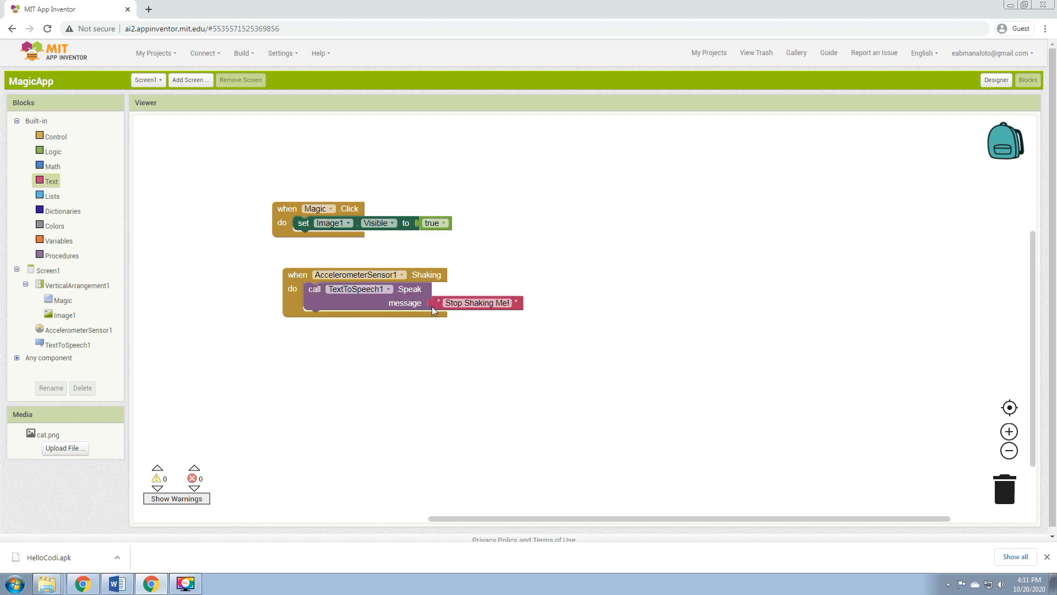
pyautogui.moveTo(768, 293)
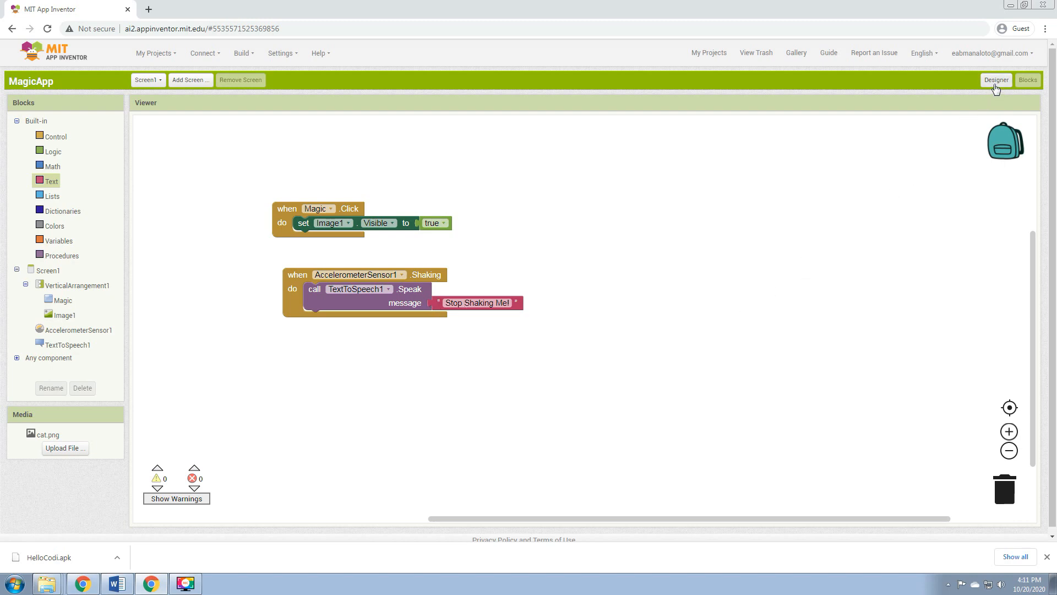
# Build MagicApp as an .apk with a QR code, retrying after the busy message.
pyautogui.click(997, 80)
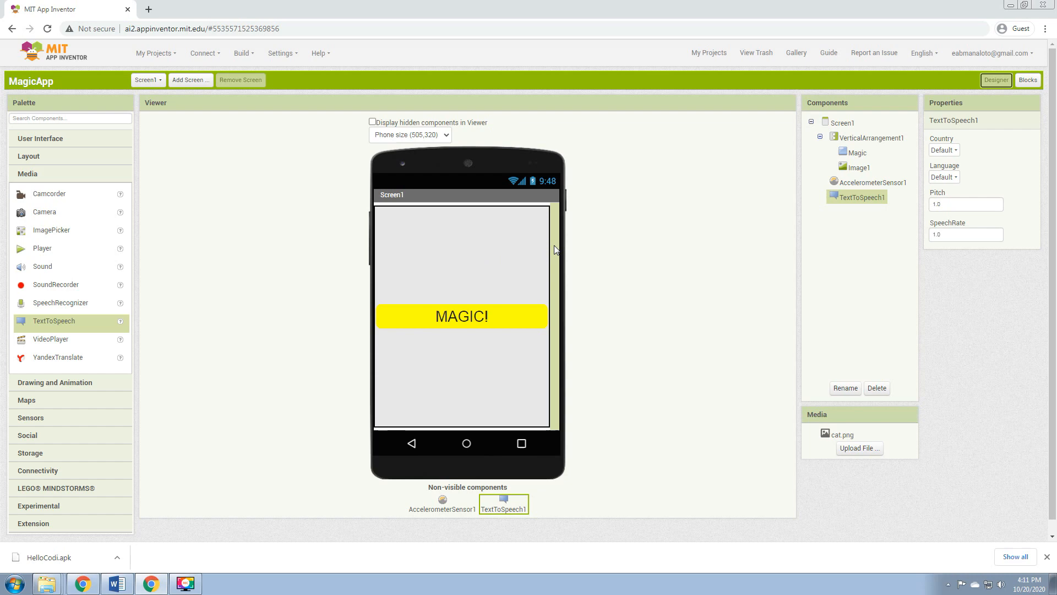
pyautogui.click(242, 53)
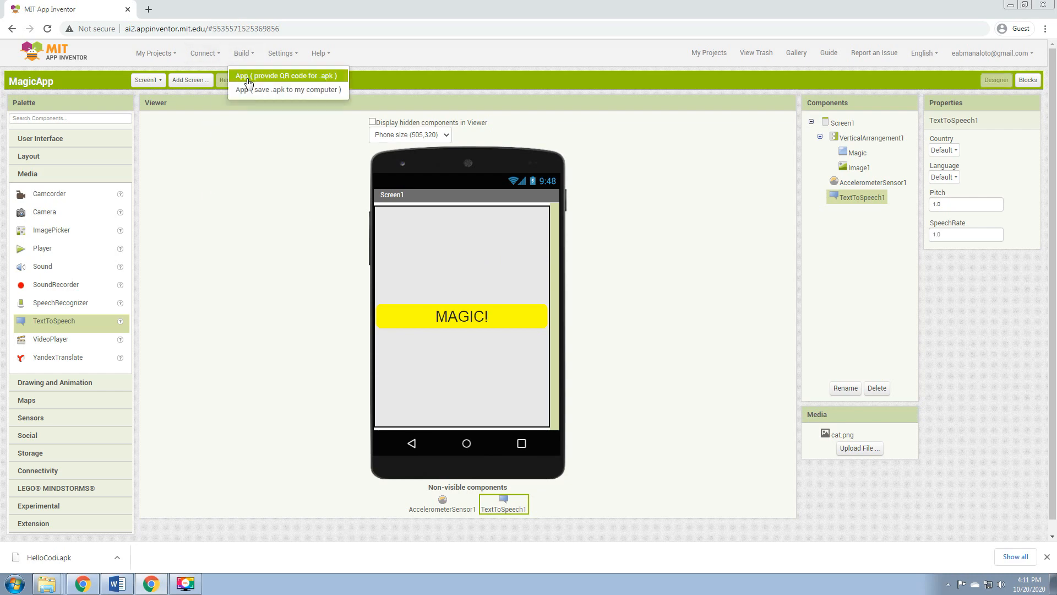
pyautogui.click(288, 75)
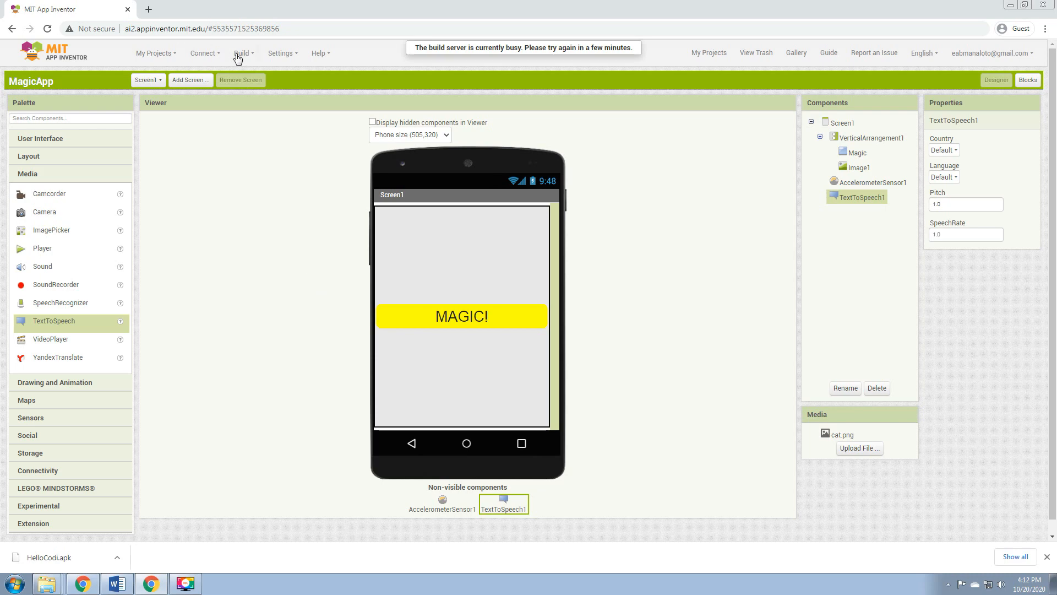
pyautogui.click(241, 53)
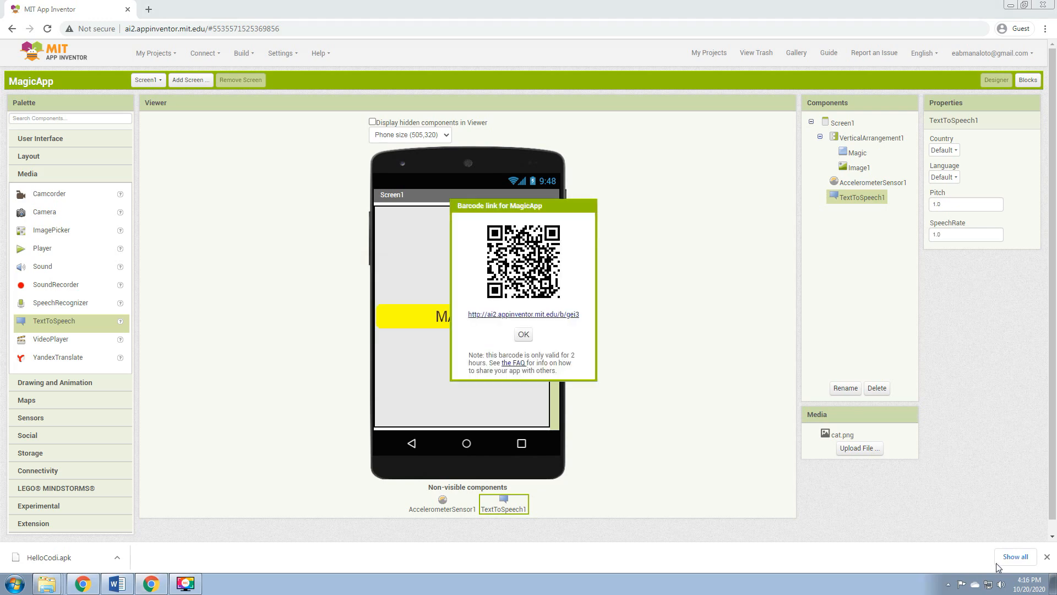
pyautogui.moveTo(696, 344)
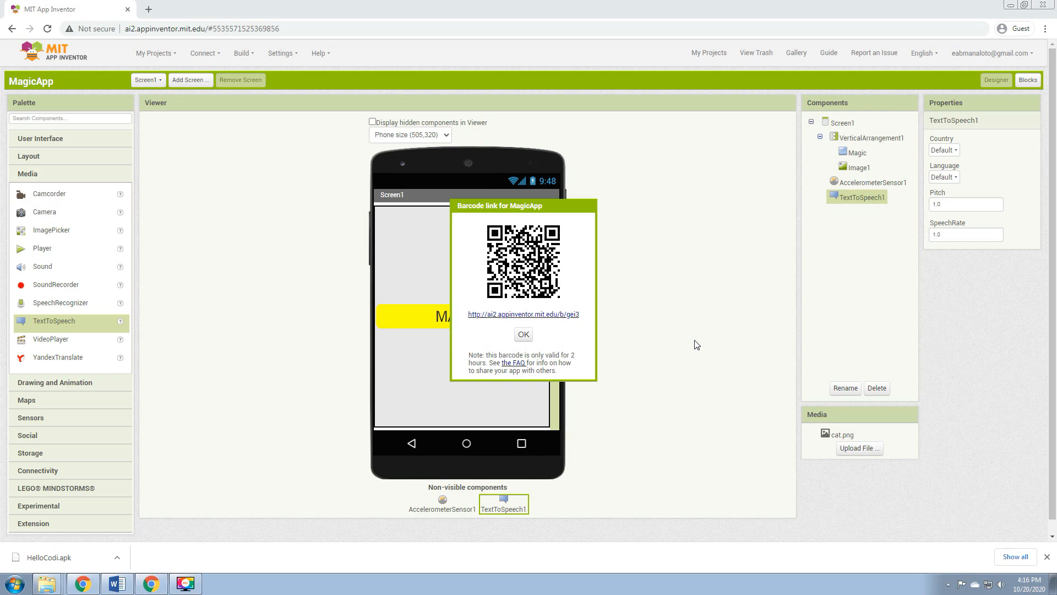
pyautogui.moveTo(773, 342)
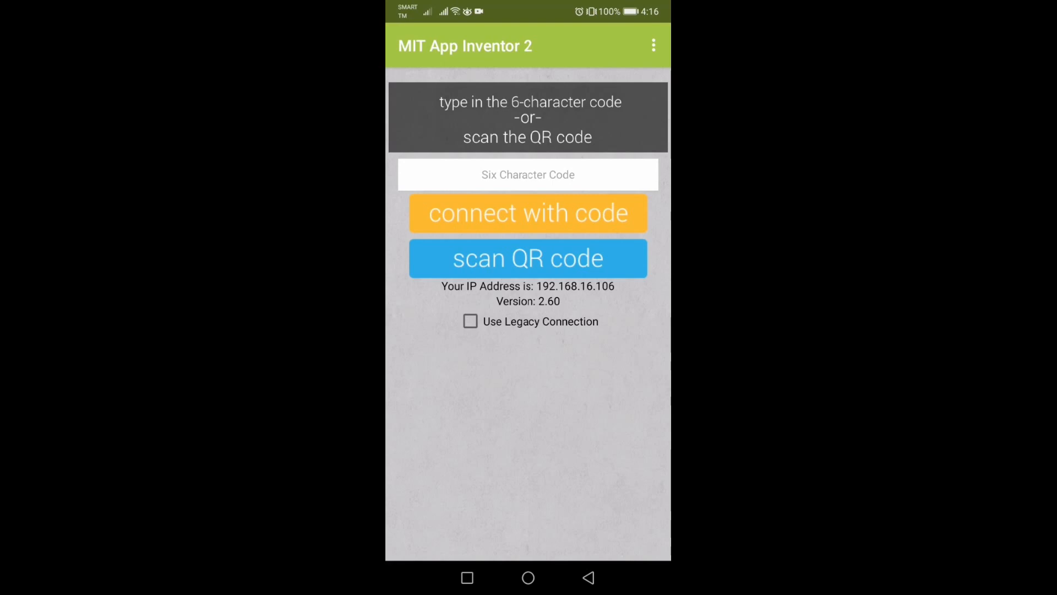
# Scan the QR code in the Companion, then download and install MagicApp.apk.
pyautogui.click(455, 258)
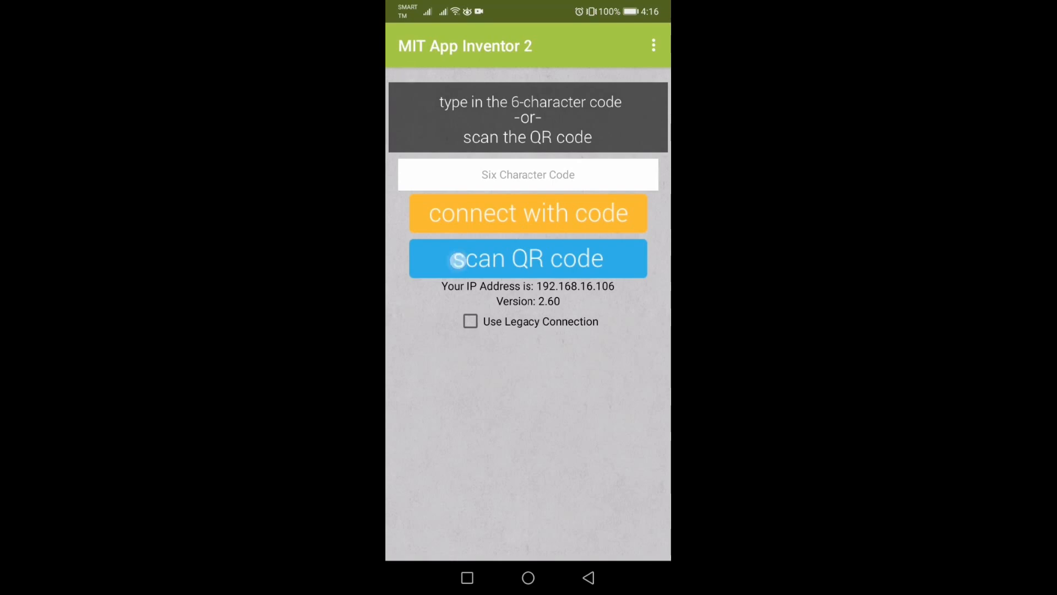
pyautogui.click(528, 258)
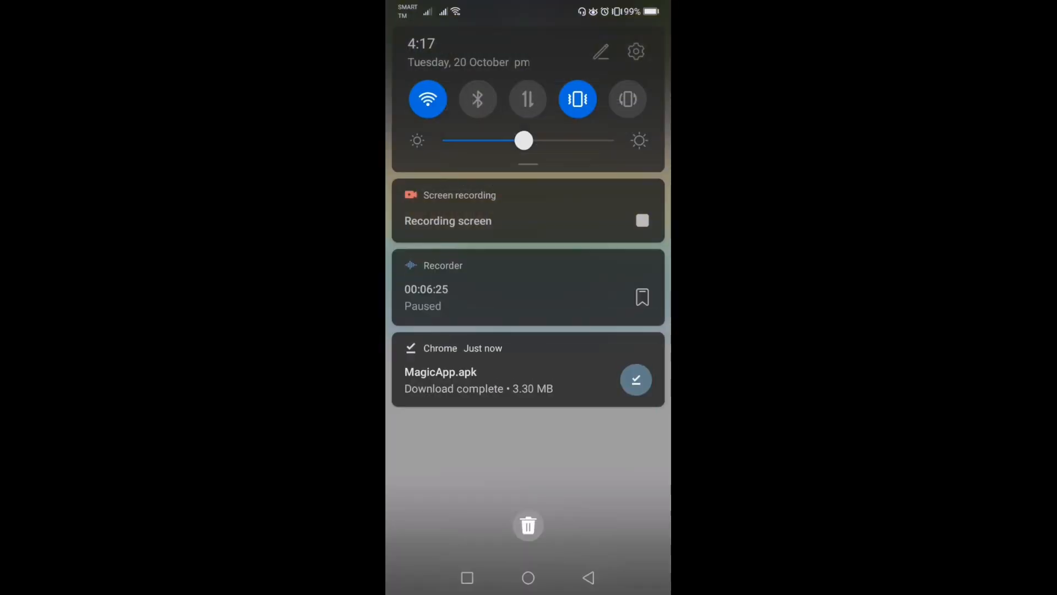
pyautogui.click(440, 371)
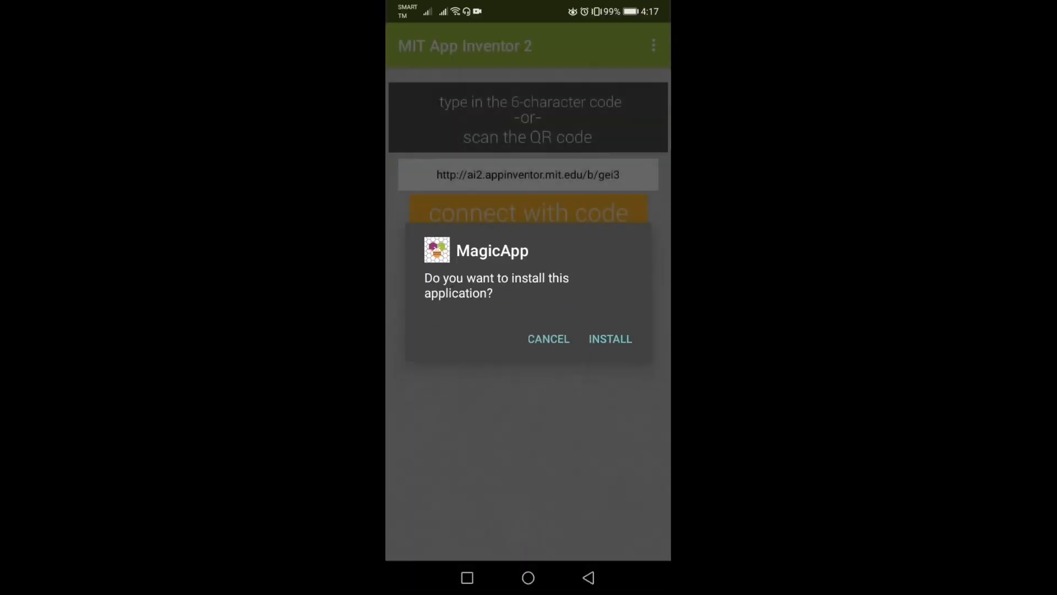
pyautogui.click(610, 339)
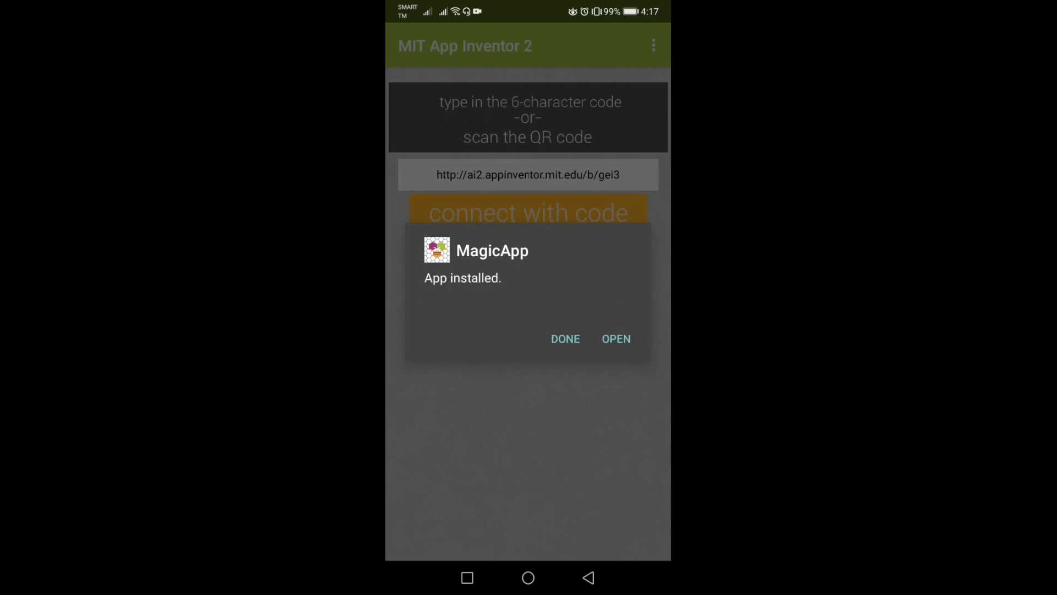
pyautogui.click(616, 339)
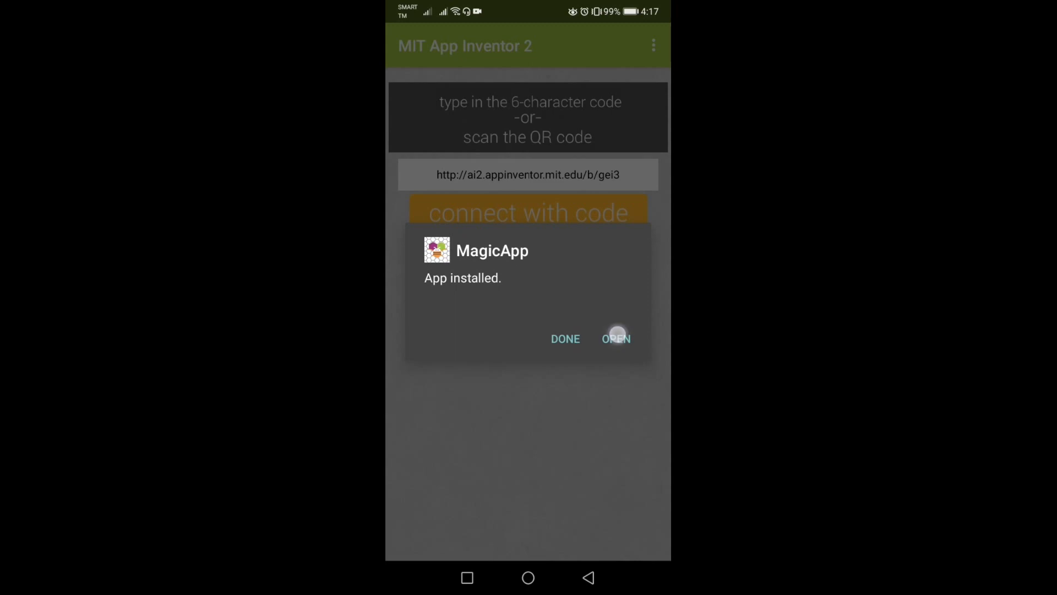
# Launch MagicApp and tap MAGIC! to show the cat picture.
pyautogui.click(615, 339)
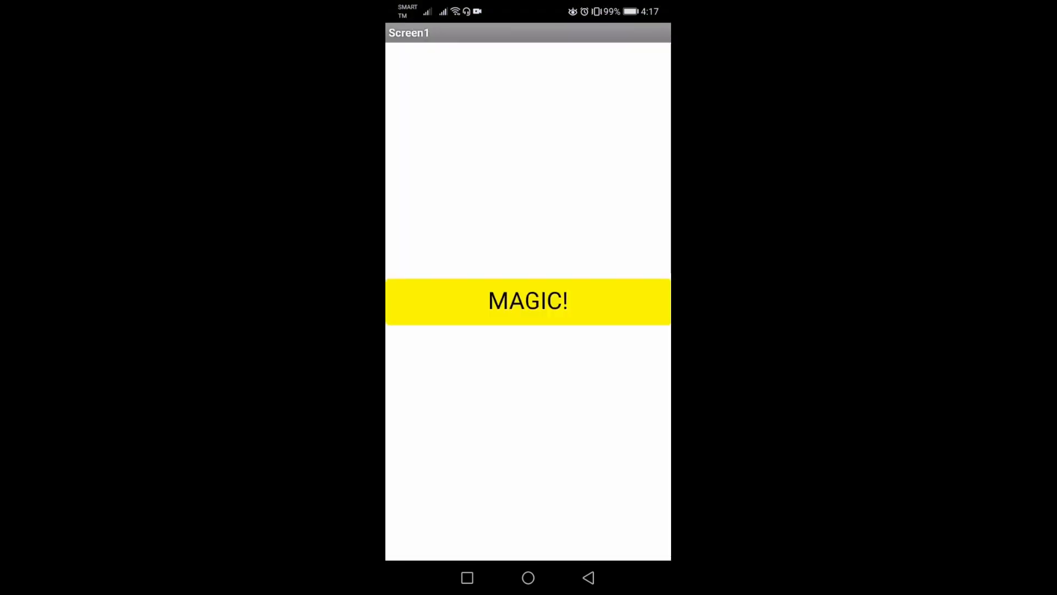
pyautogui.click(528, 304)
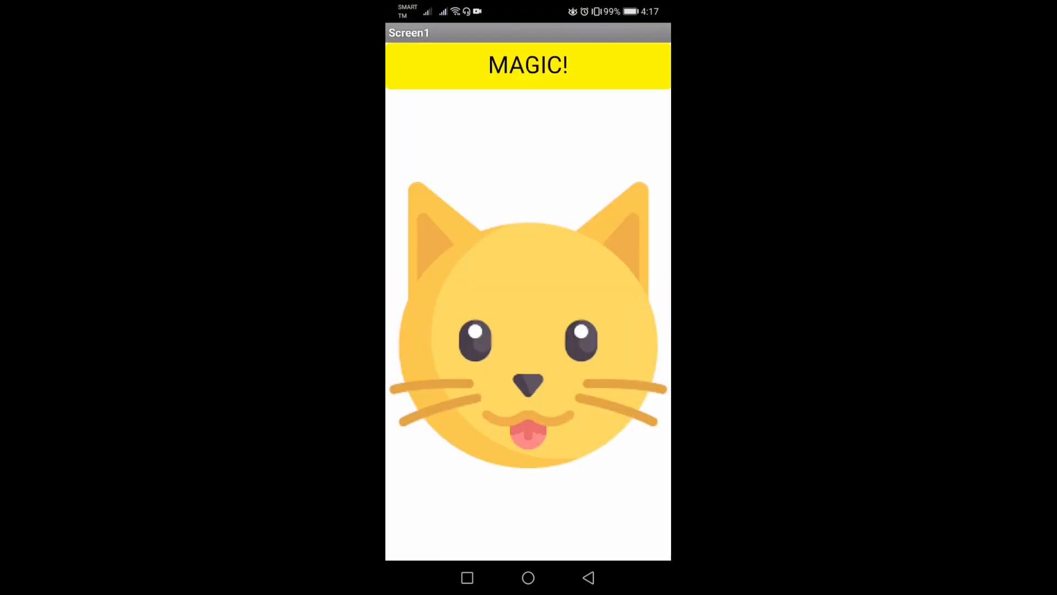